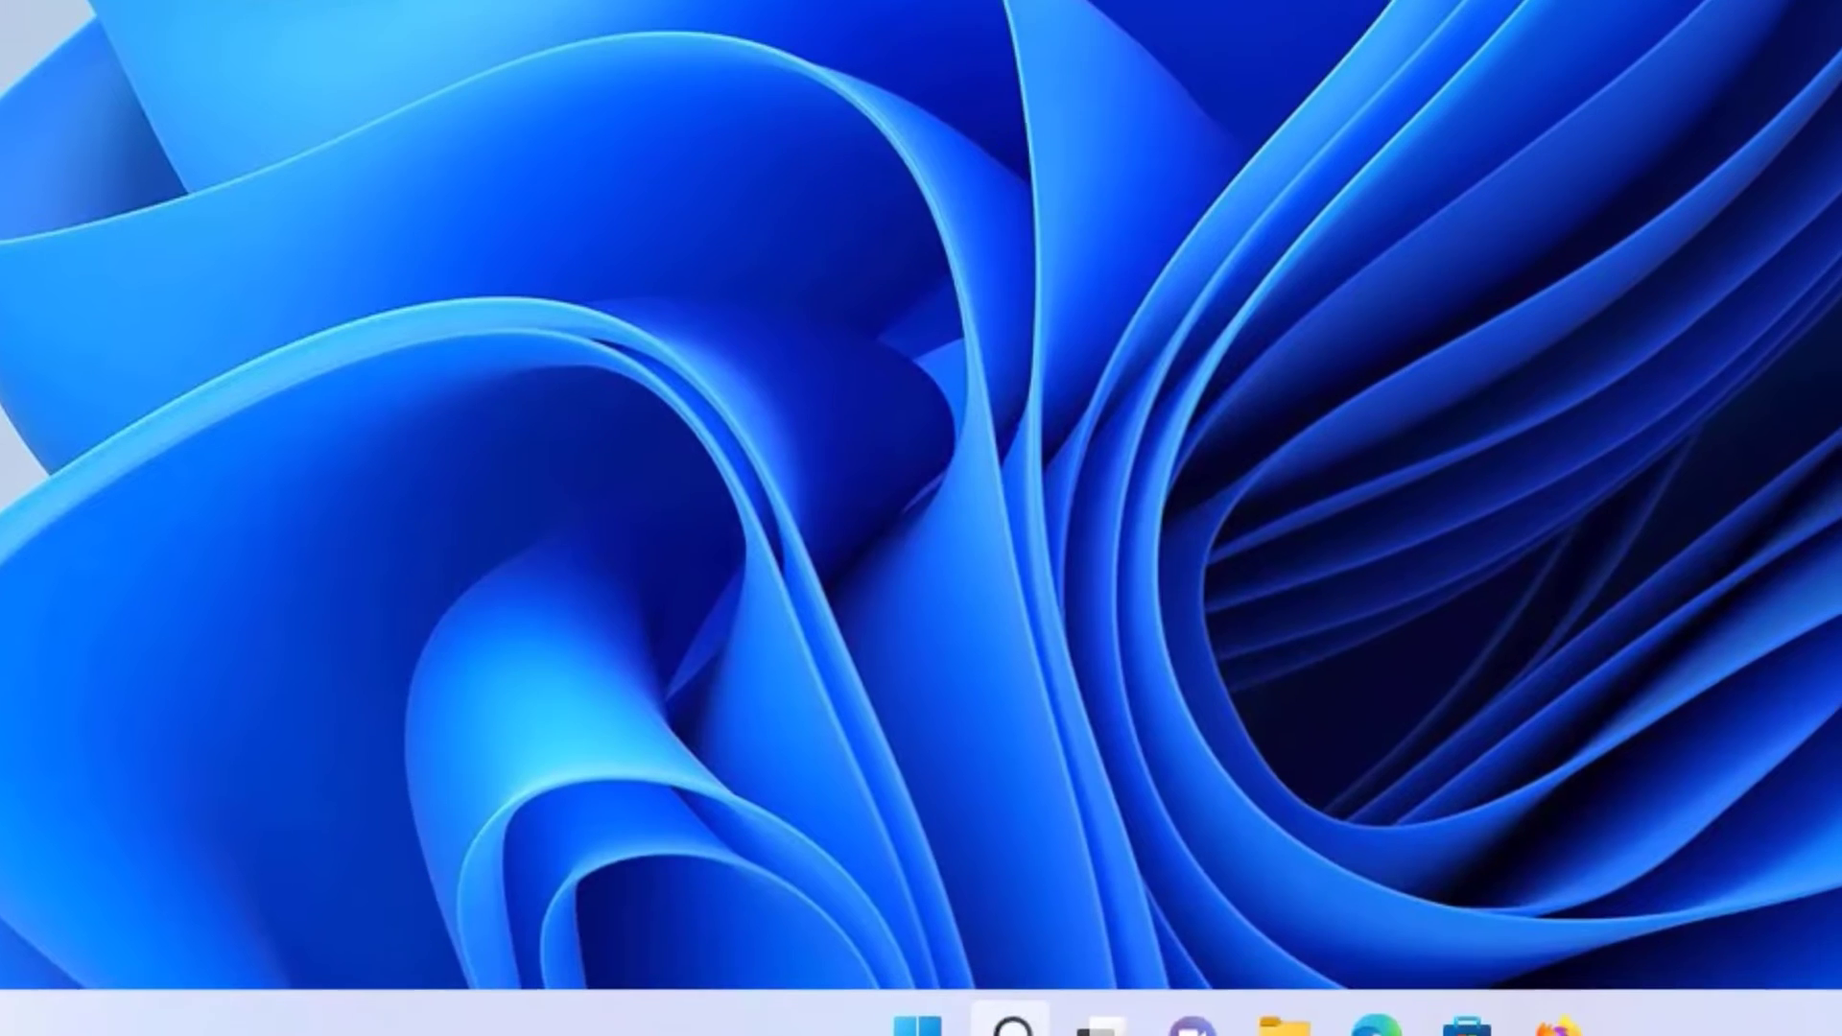
Start a Windows taskbar search to look for Microsoft Store
click(992, 1021)
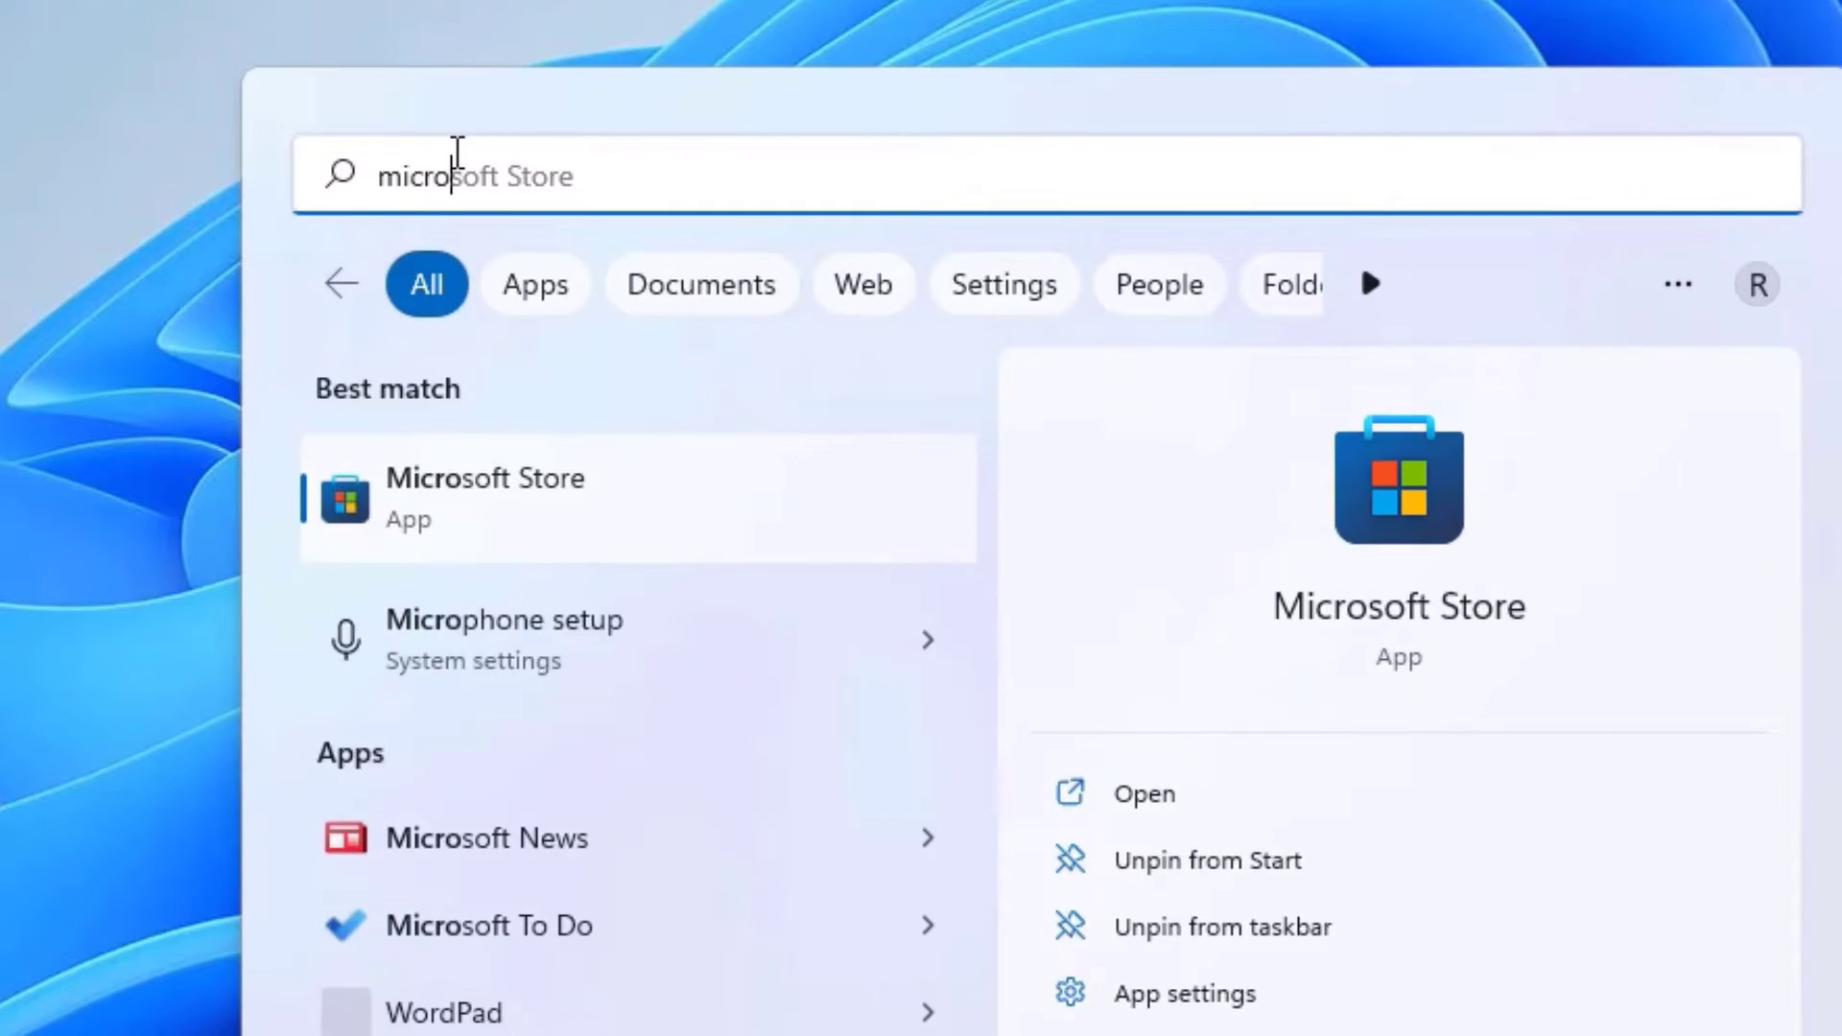
mouse_move(457, 522)
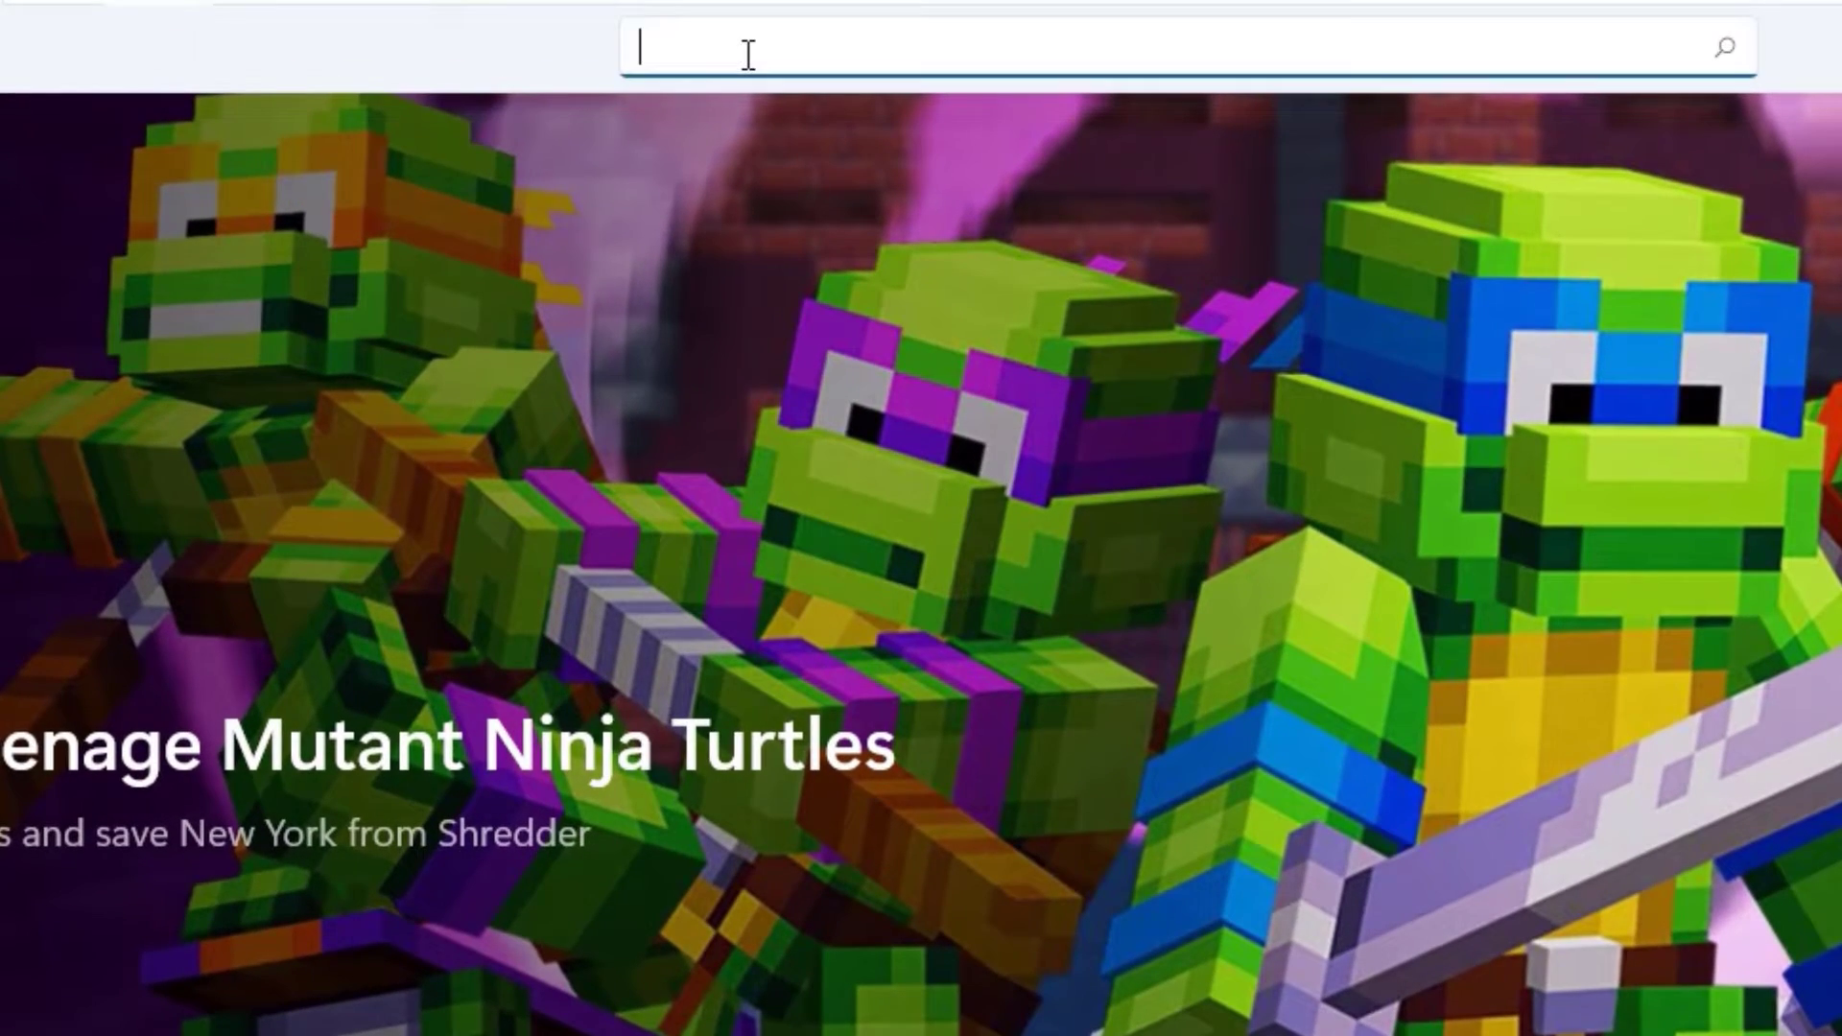
Search the Store for 'adobe photoshop' and filter the results to Apps
text(adobe ph)
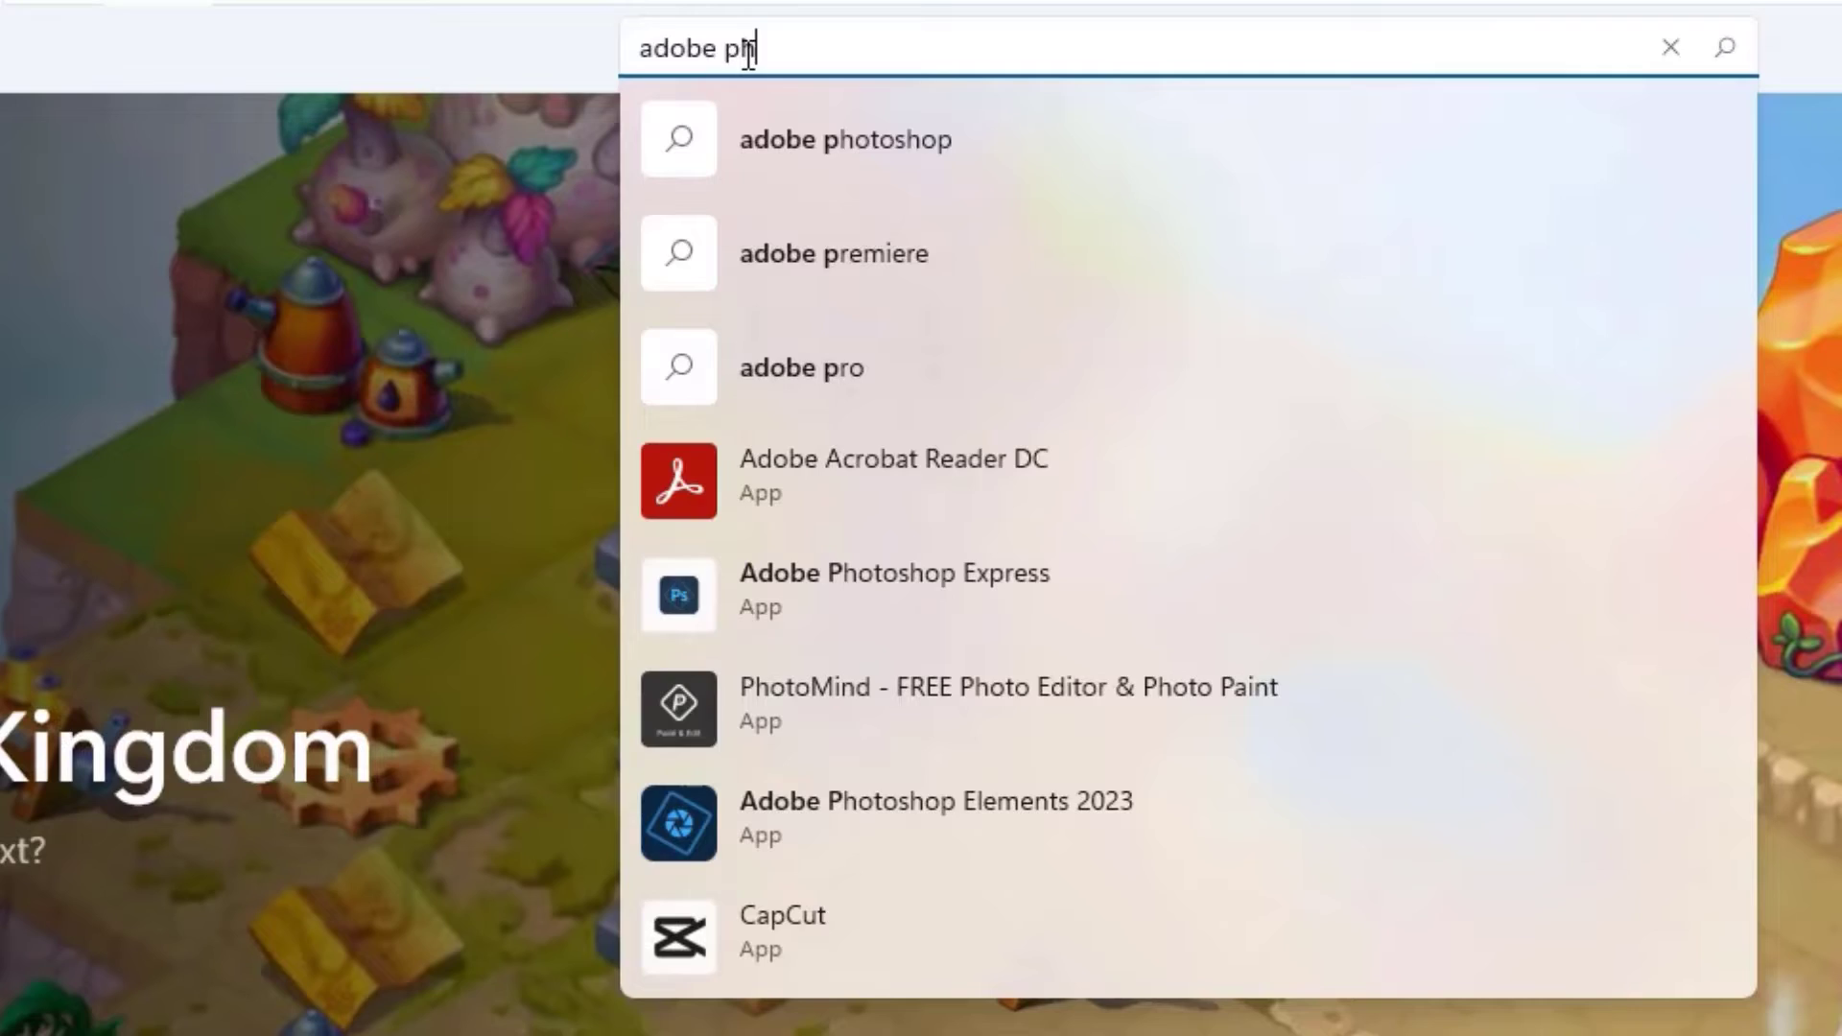
click(845, 138)
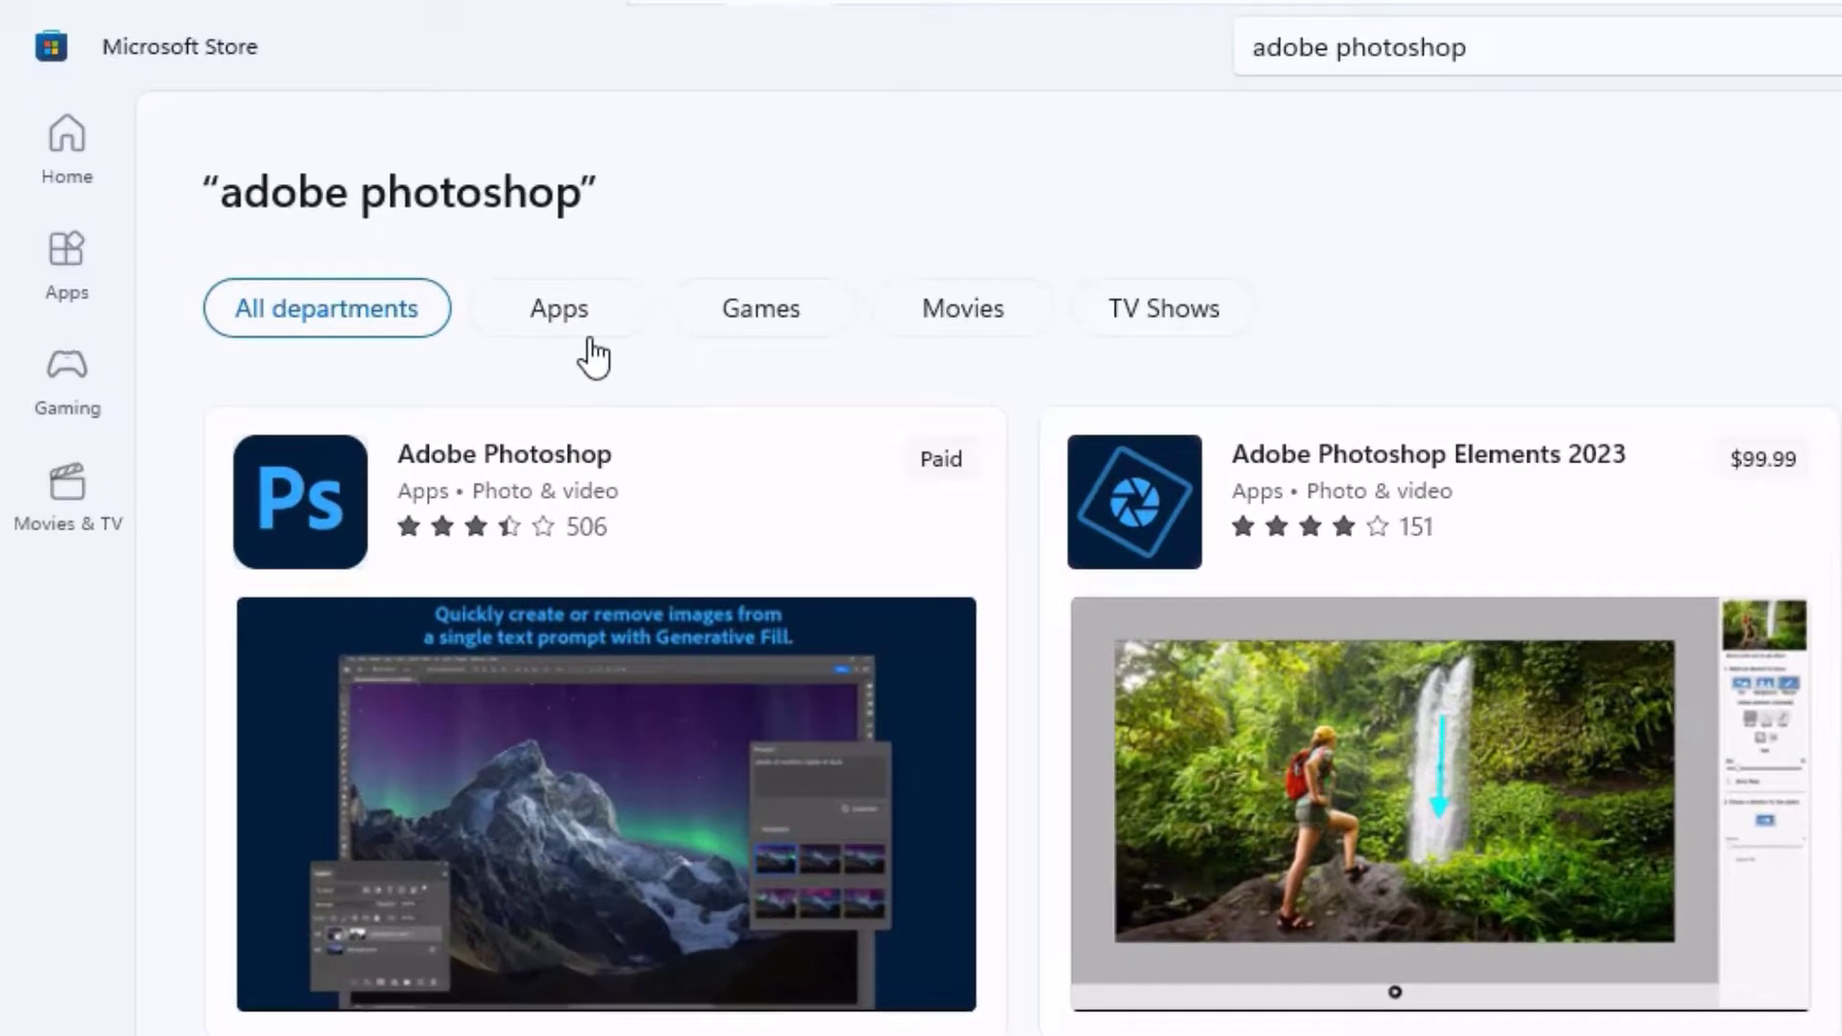
click(559, 307)
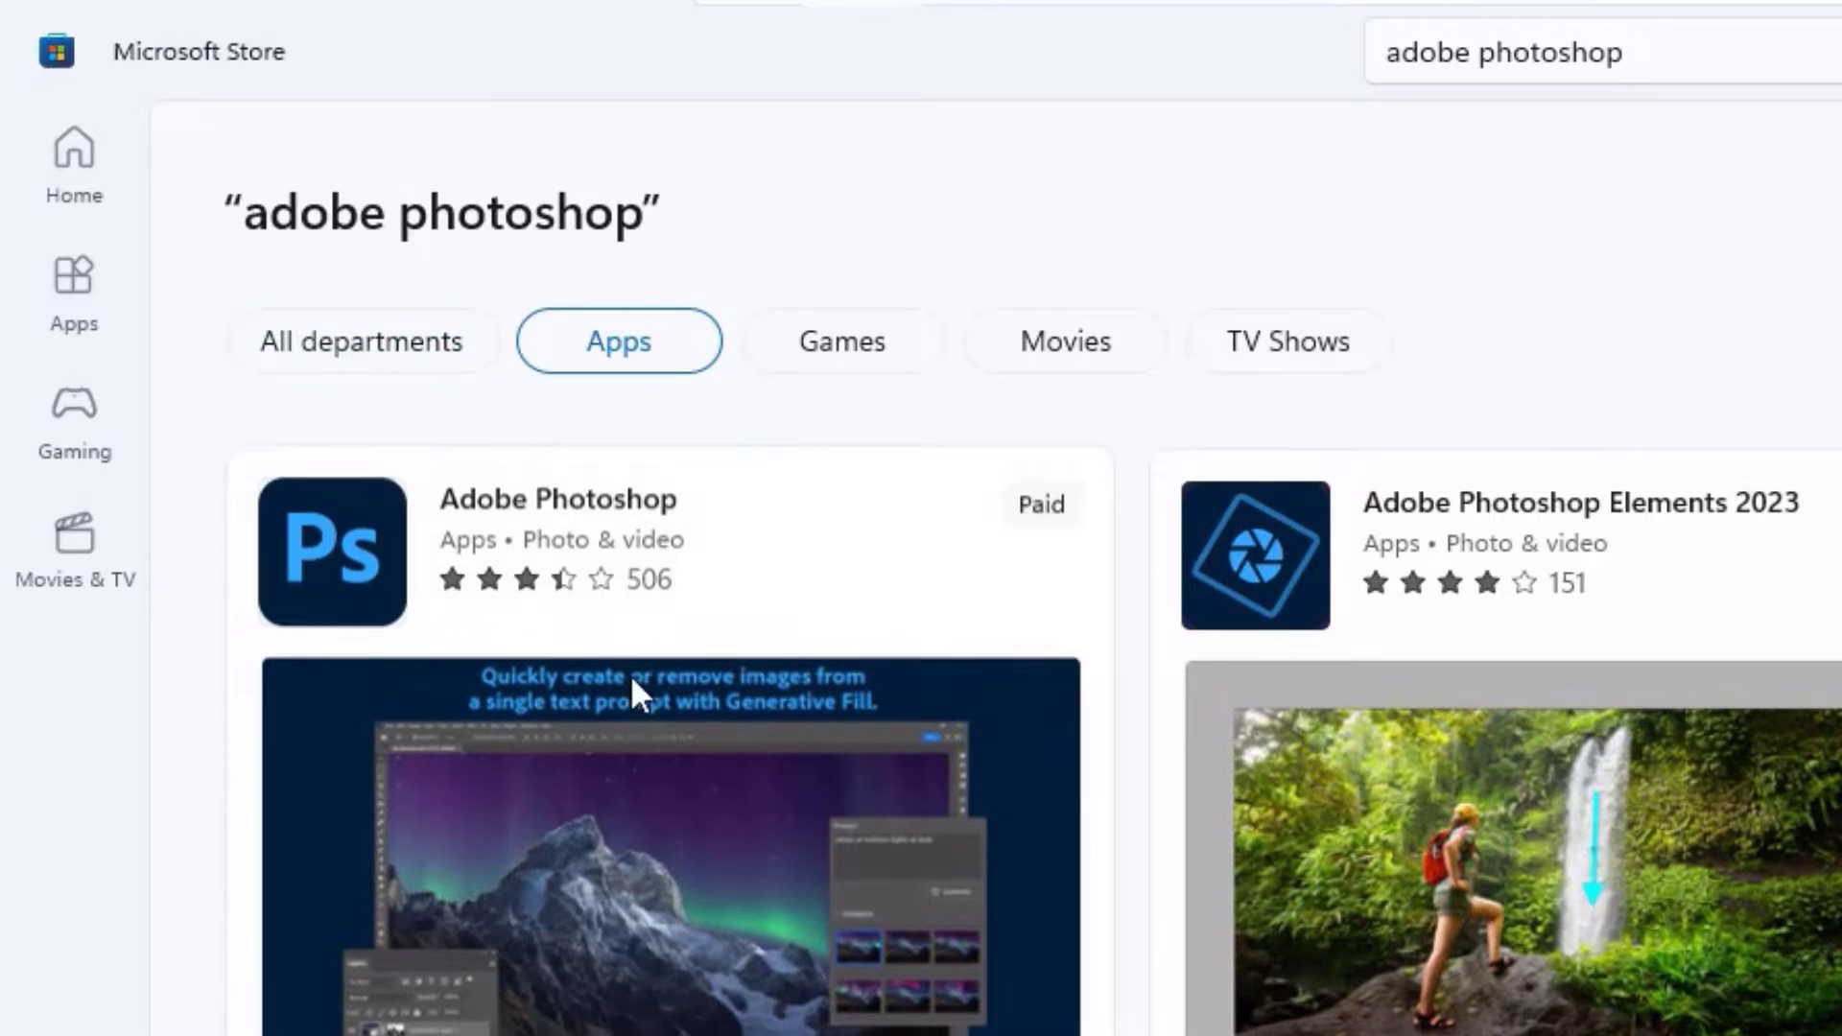
mouse_move(1051, 536)
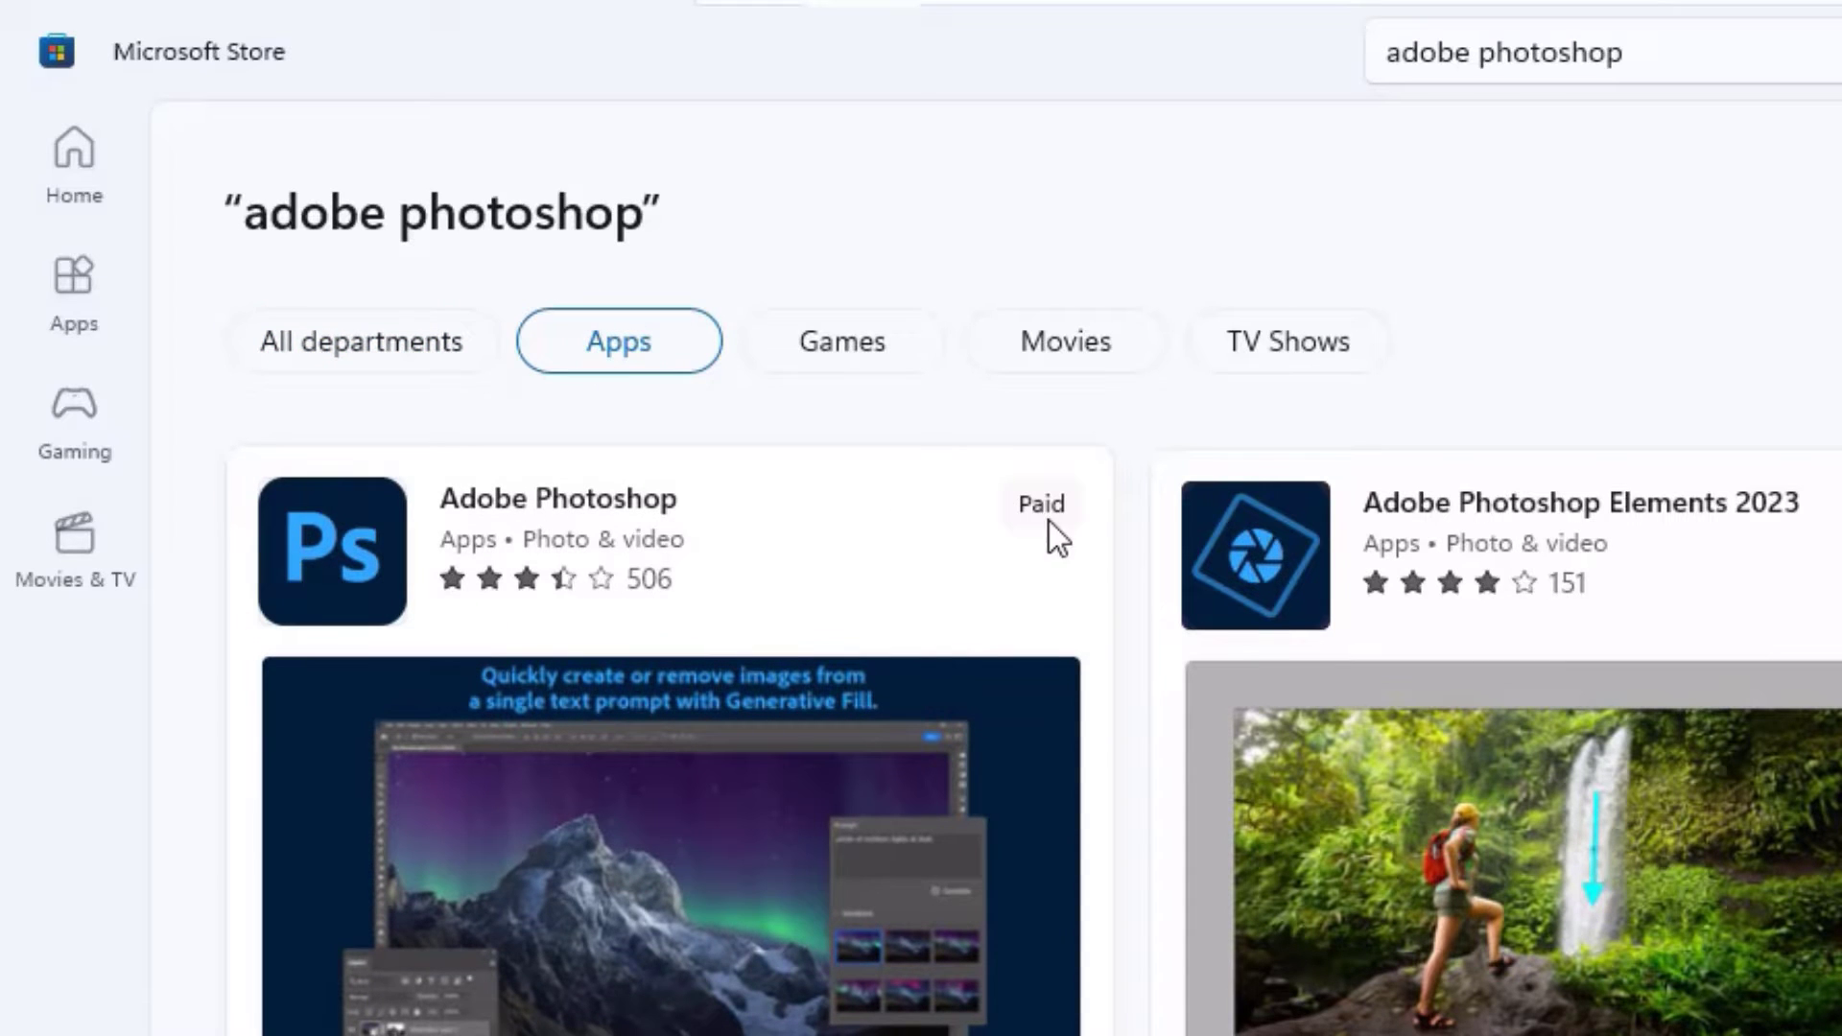
Scroll down the app results toward the Adobe Photoshop Express listing
scroll(down, 3)
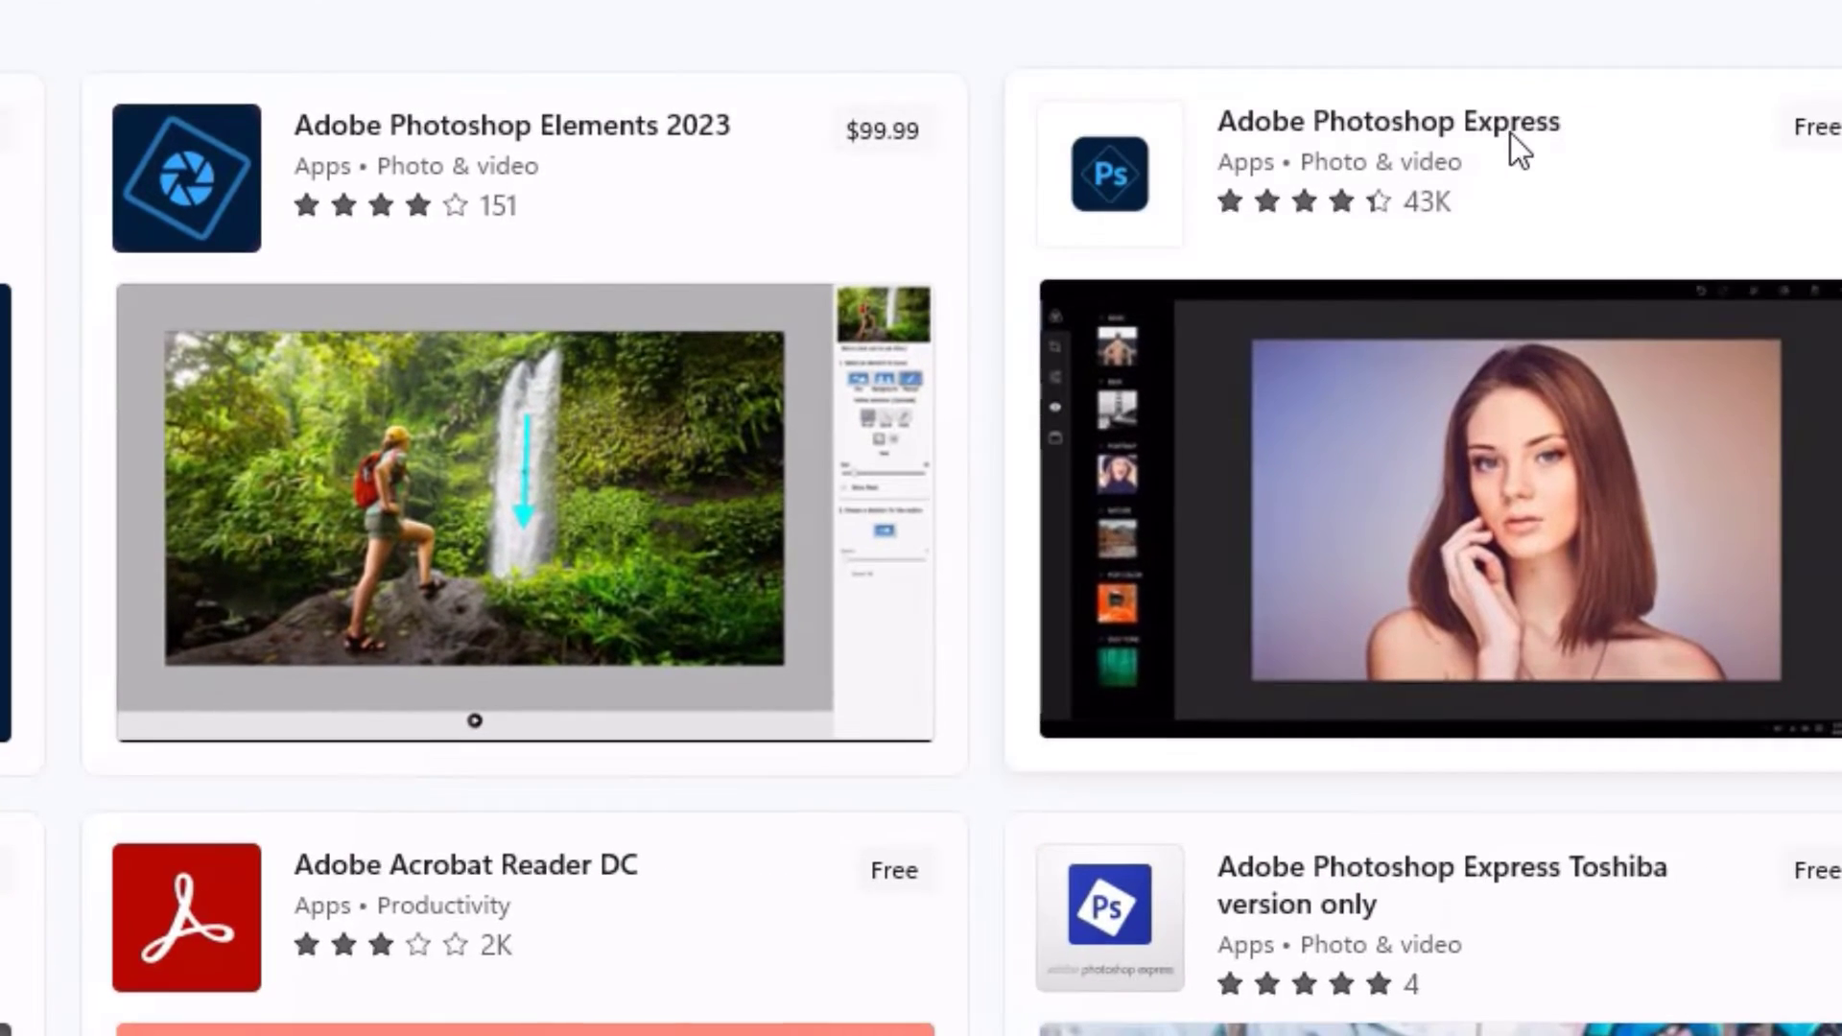
scroll(down, 3)
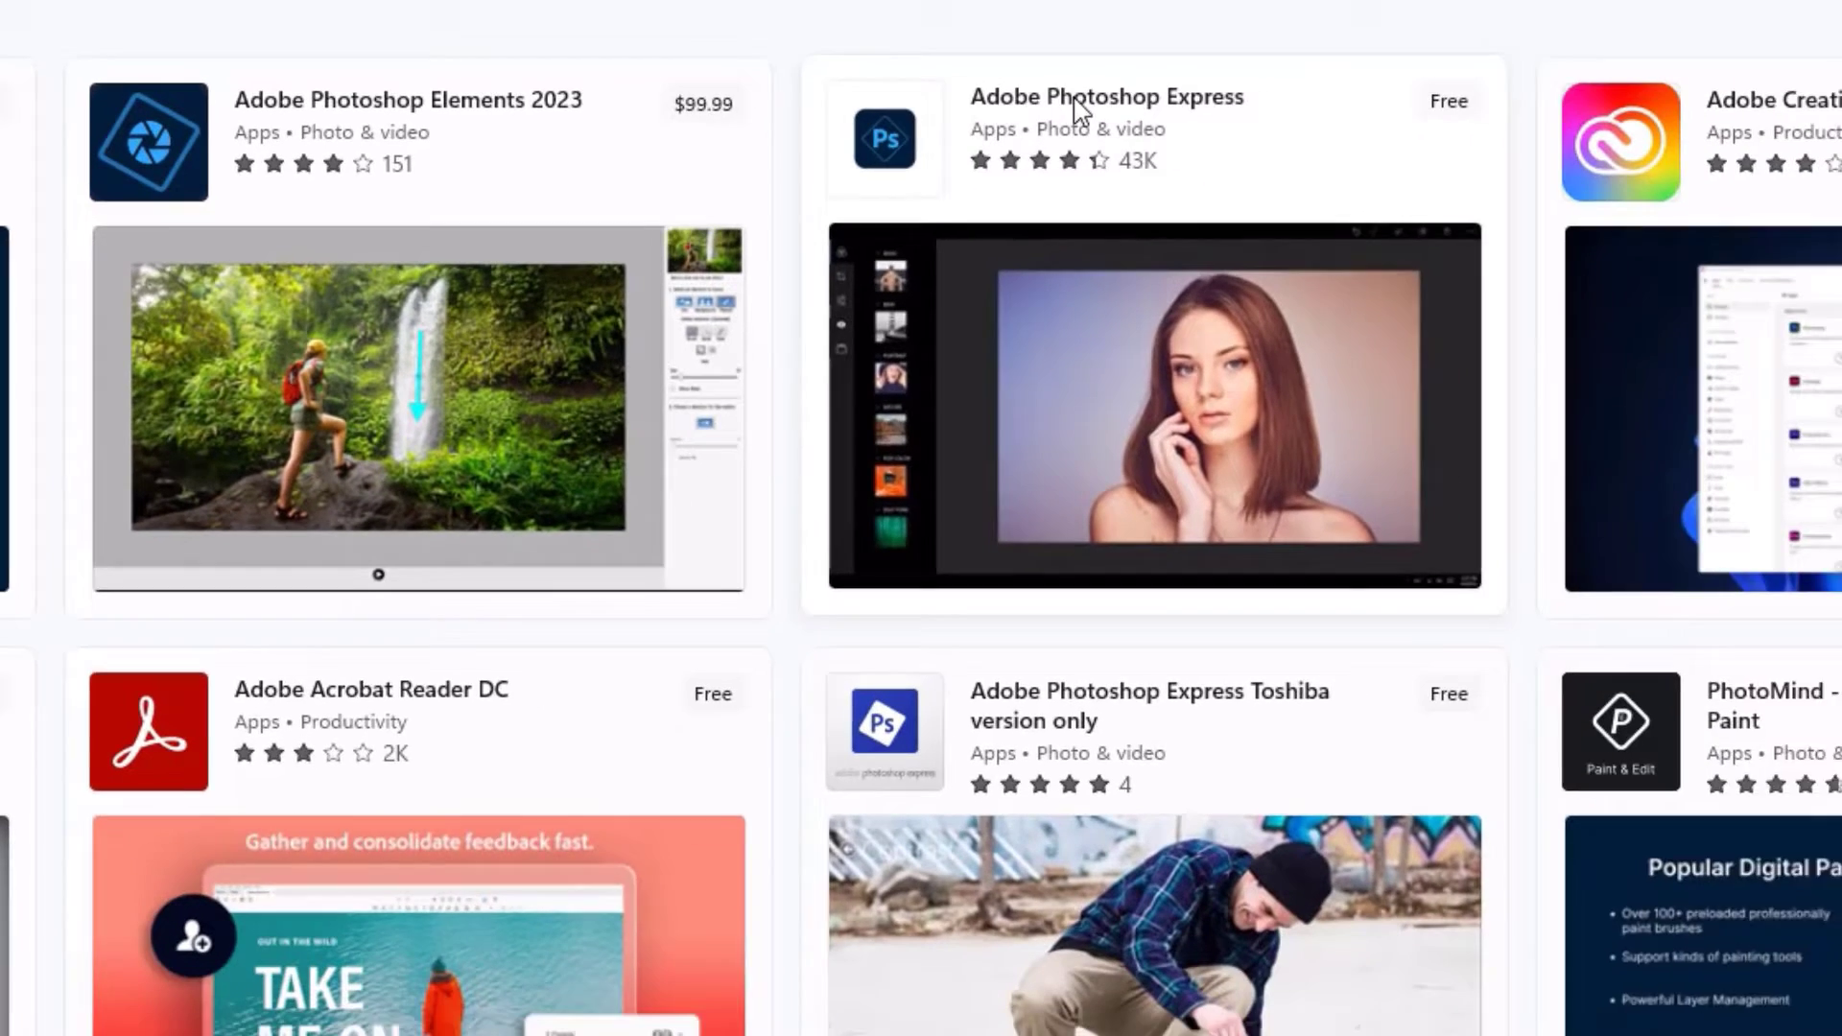
scroll(down, 3)
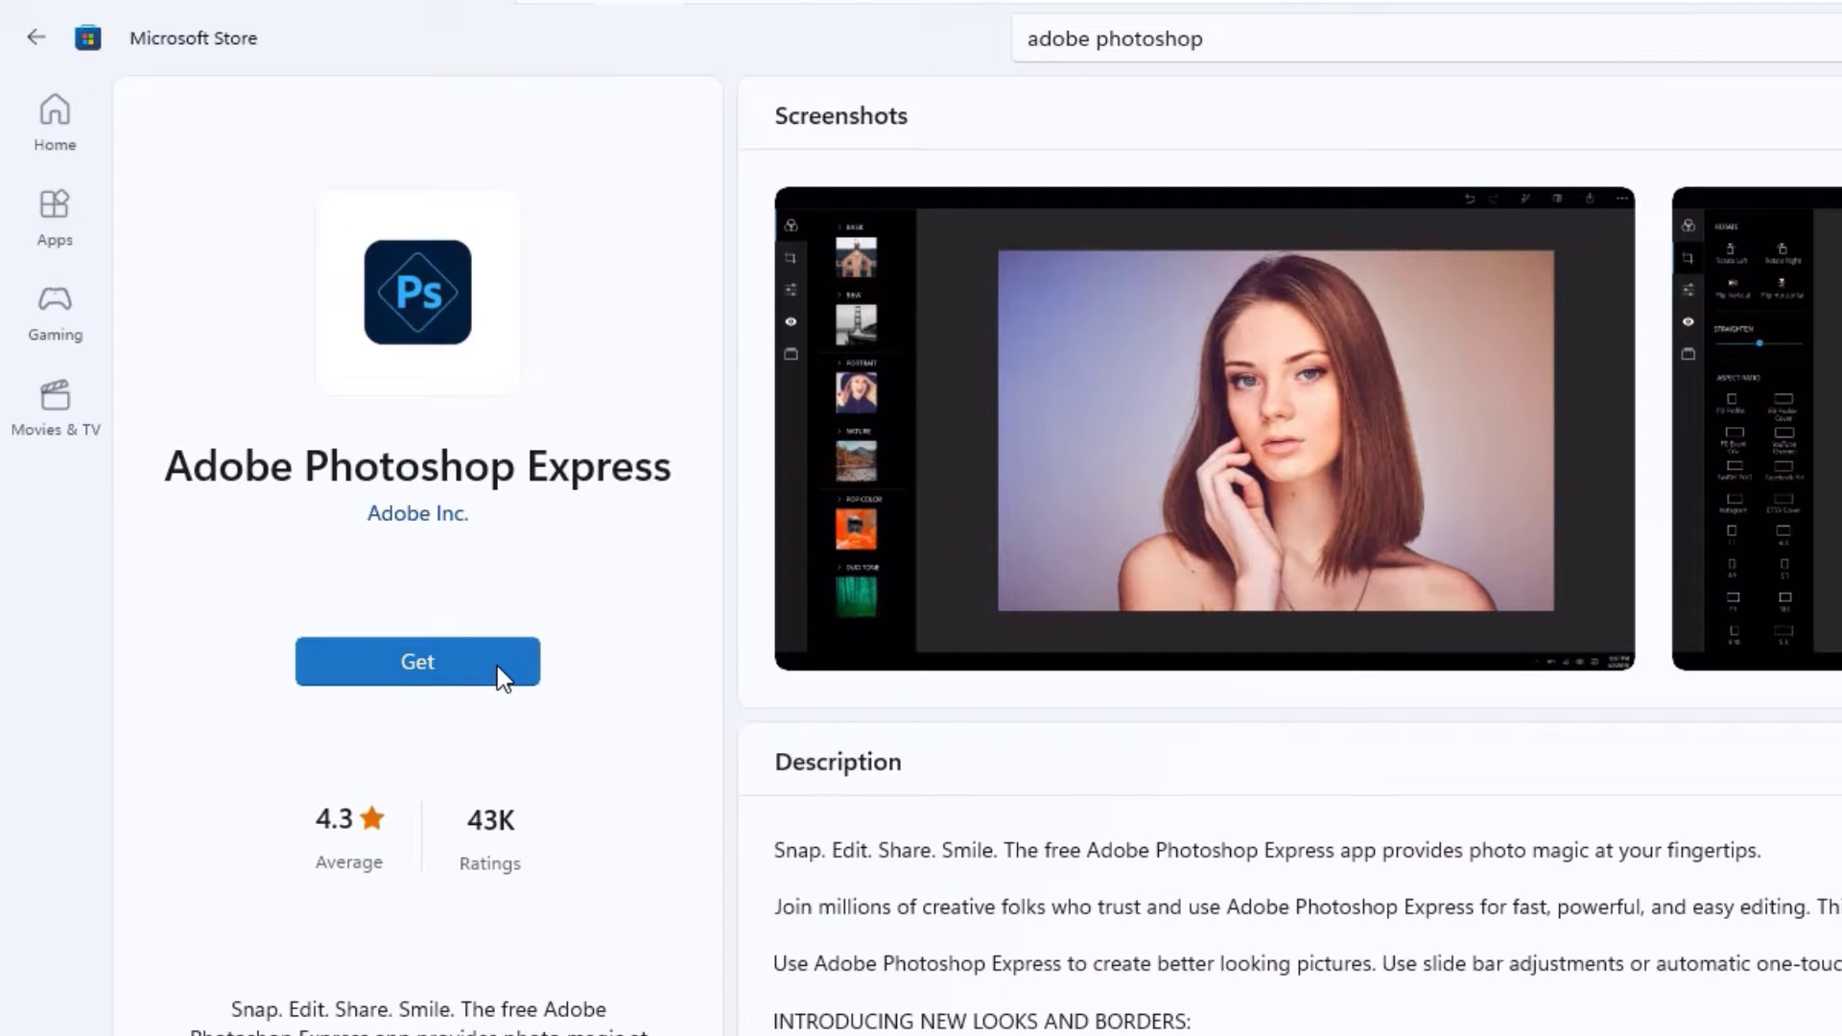
Install Adobe Photoshop Express via Get, then close the Microsoft Store window
click(416, 660)
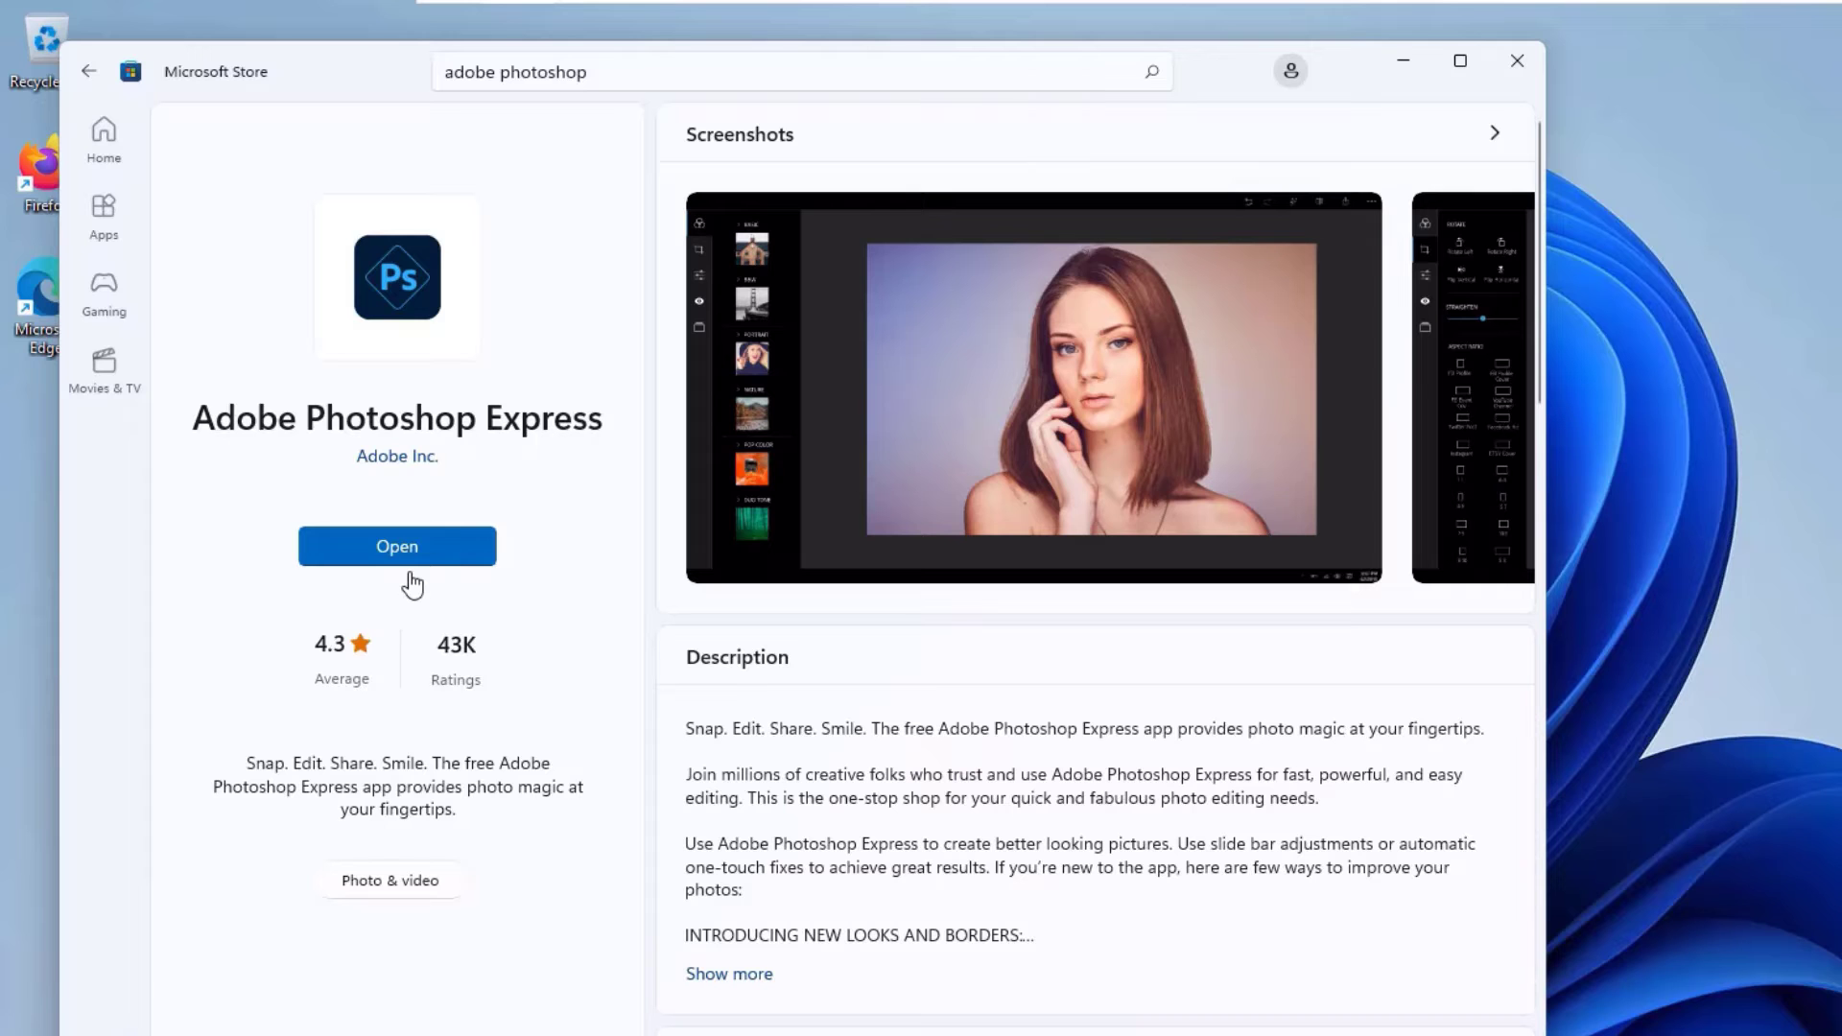
click(1516, 60)
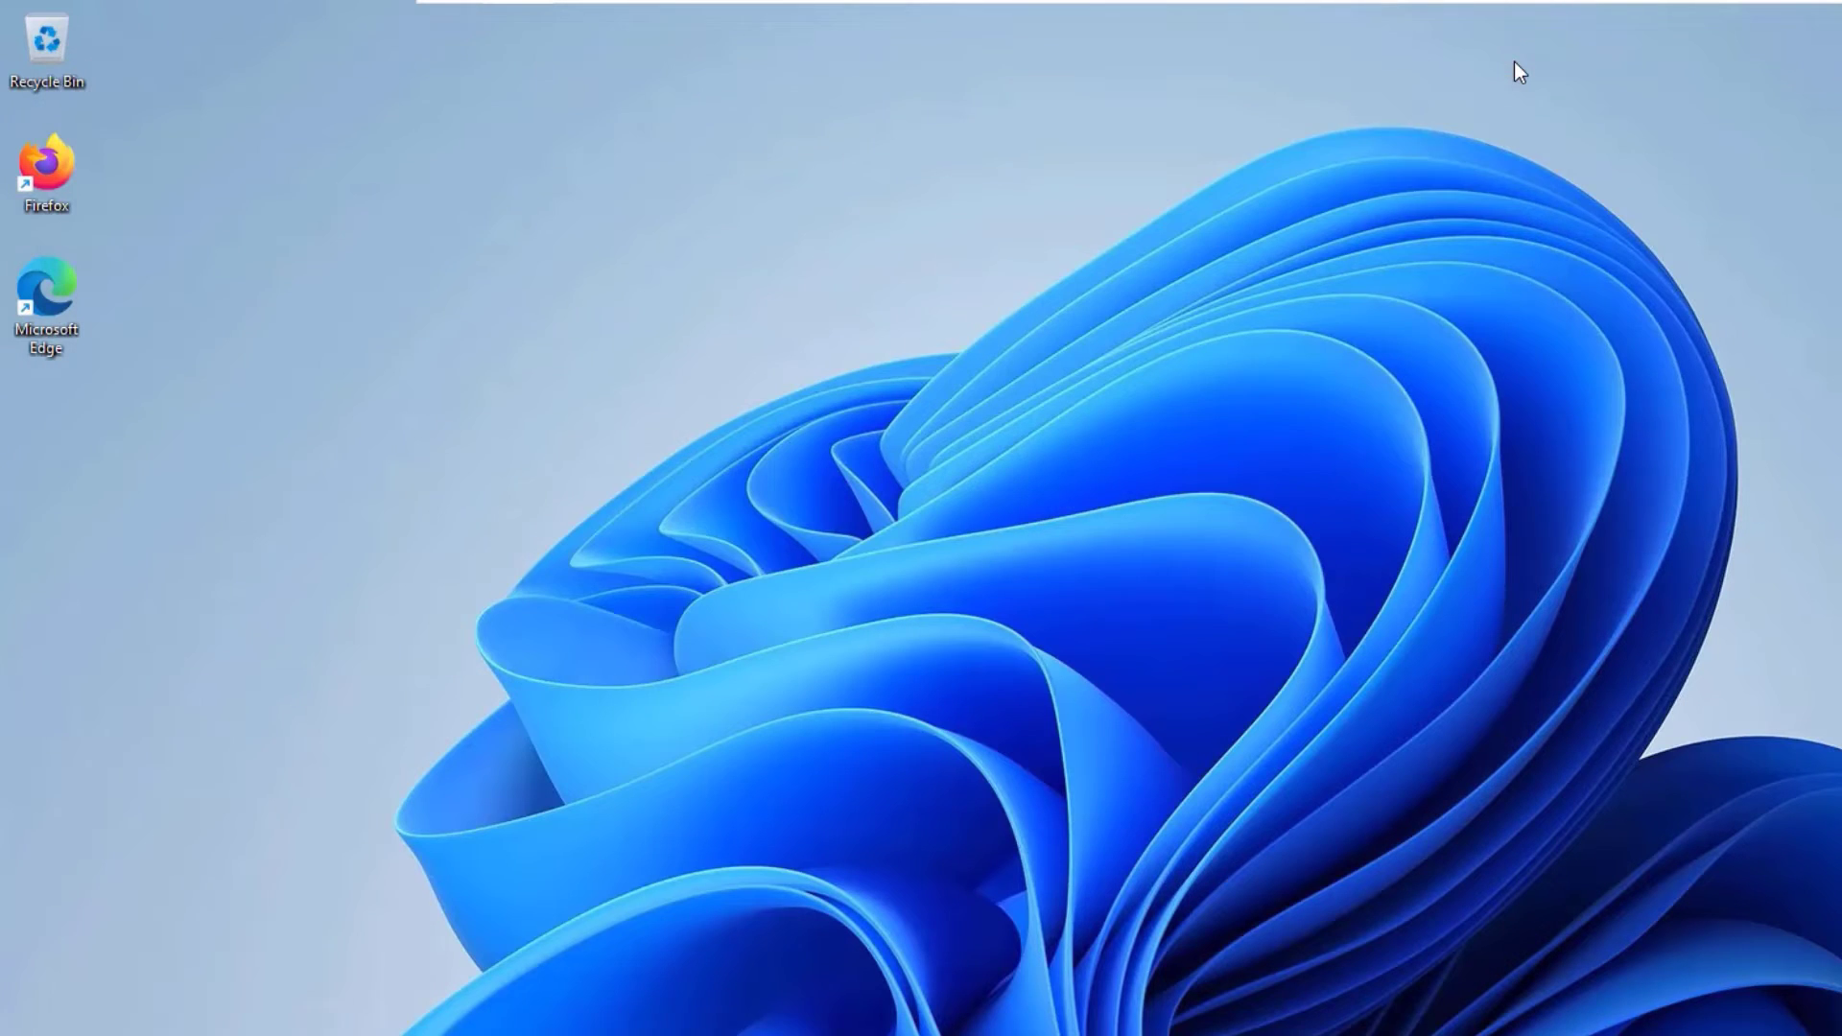
Search Windows for 'ado' to surface the newly installed Adobe Photoshop Express
click(698, 999)
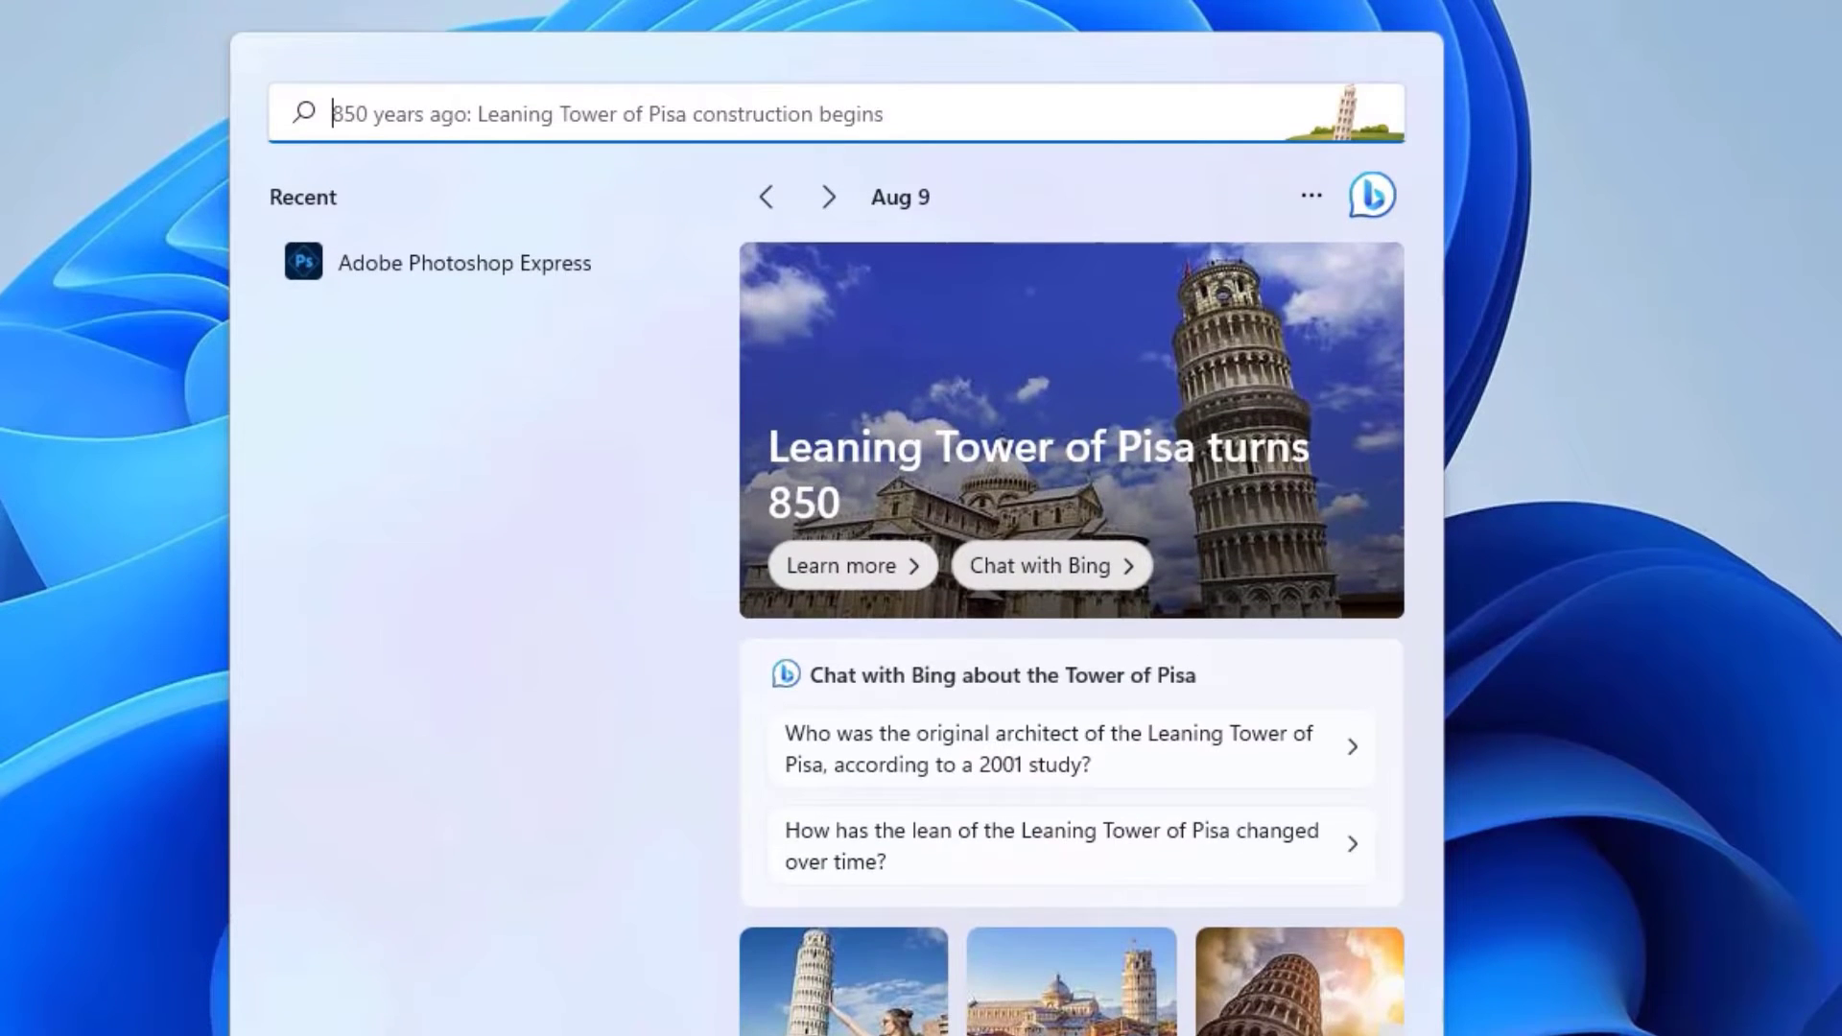
text(ado)
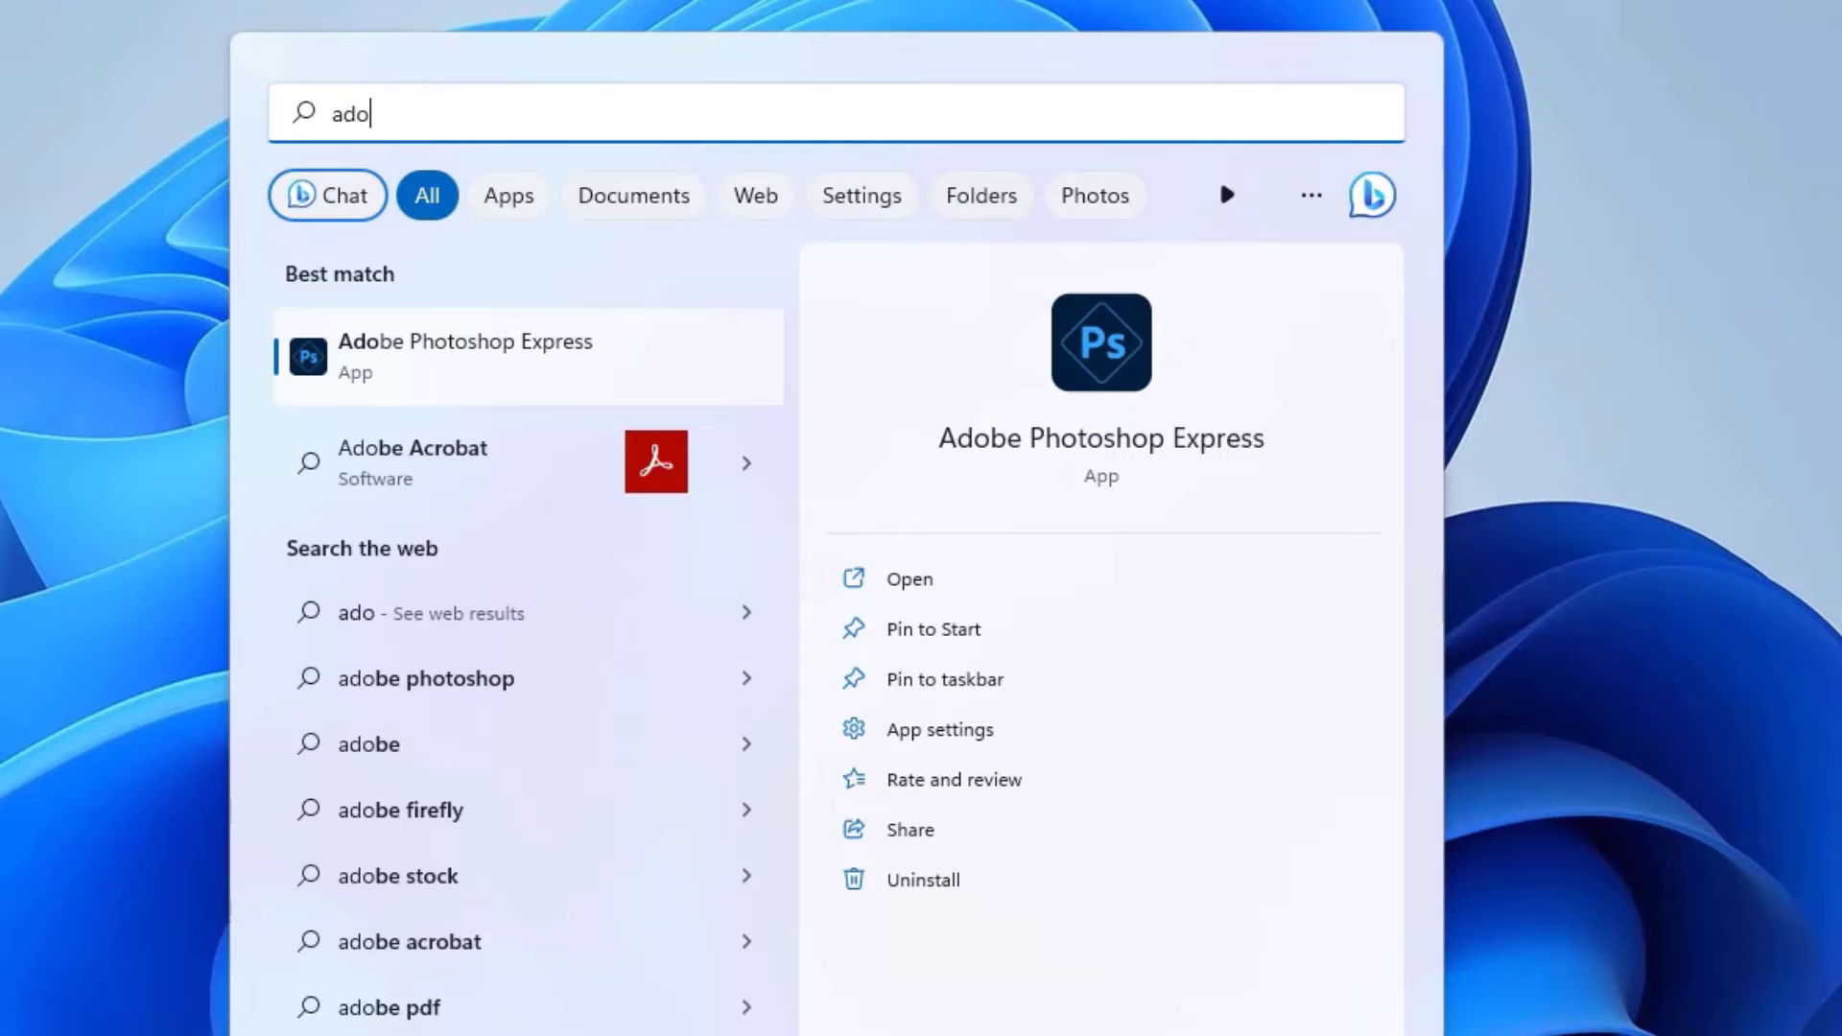
mouse_move(574, 413)
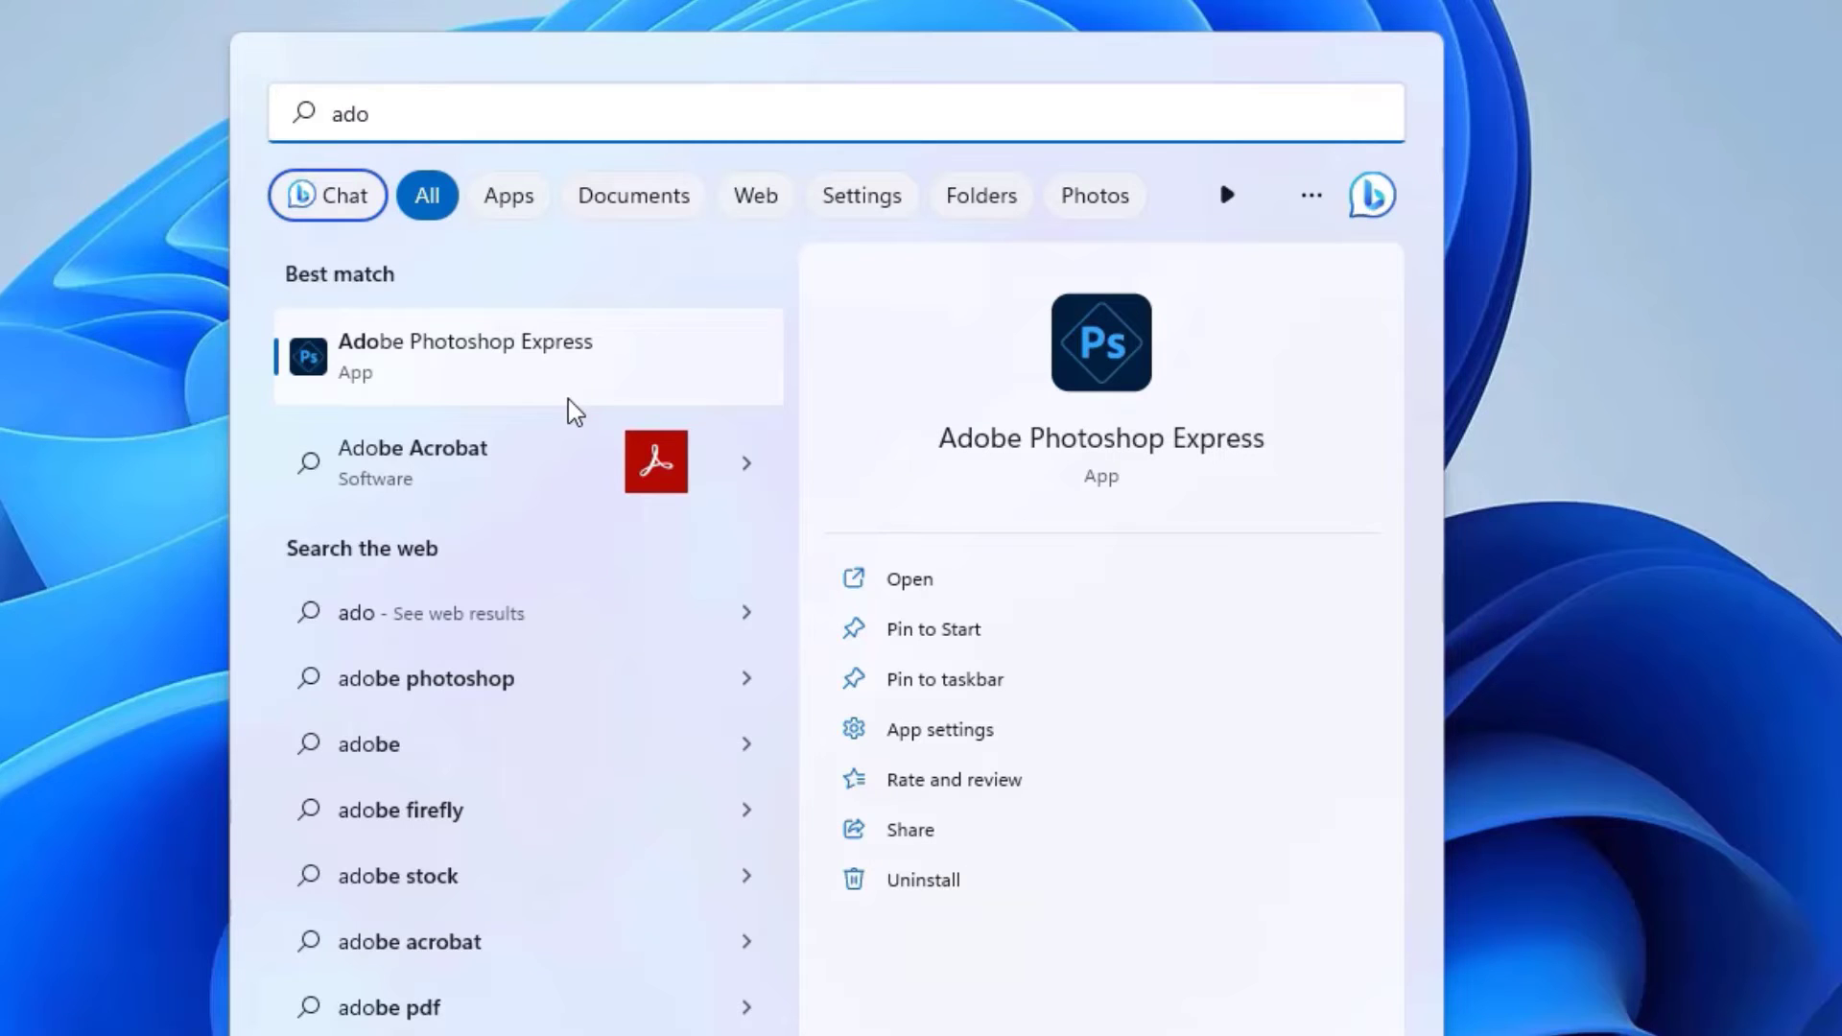
mouse_move(359, 365)
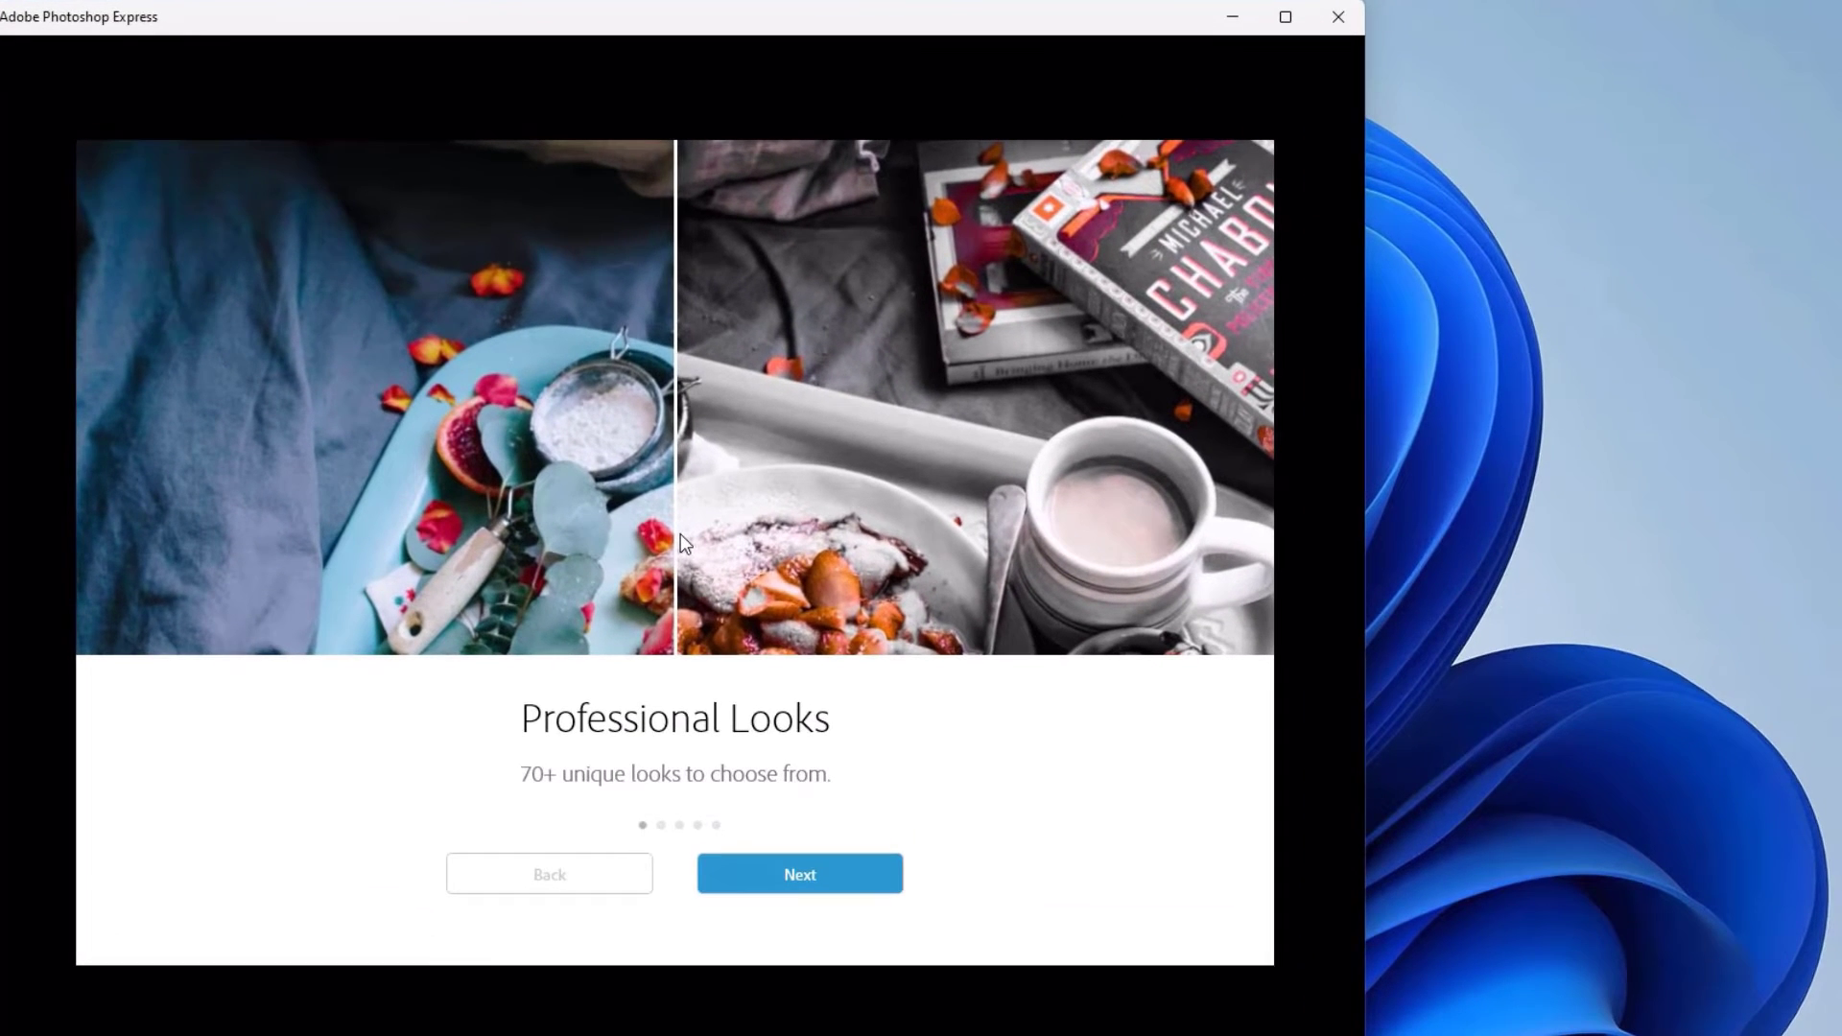
Advance through all welcome slides and finish with Get started to reach sign-in
click(798, 875)
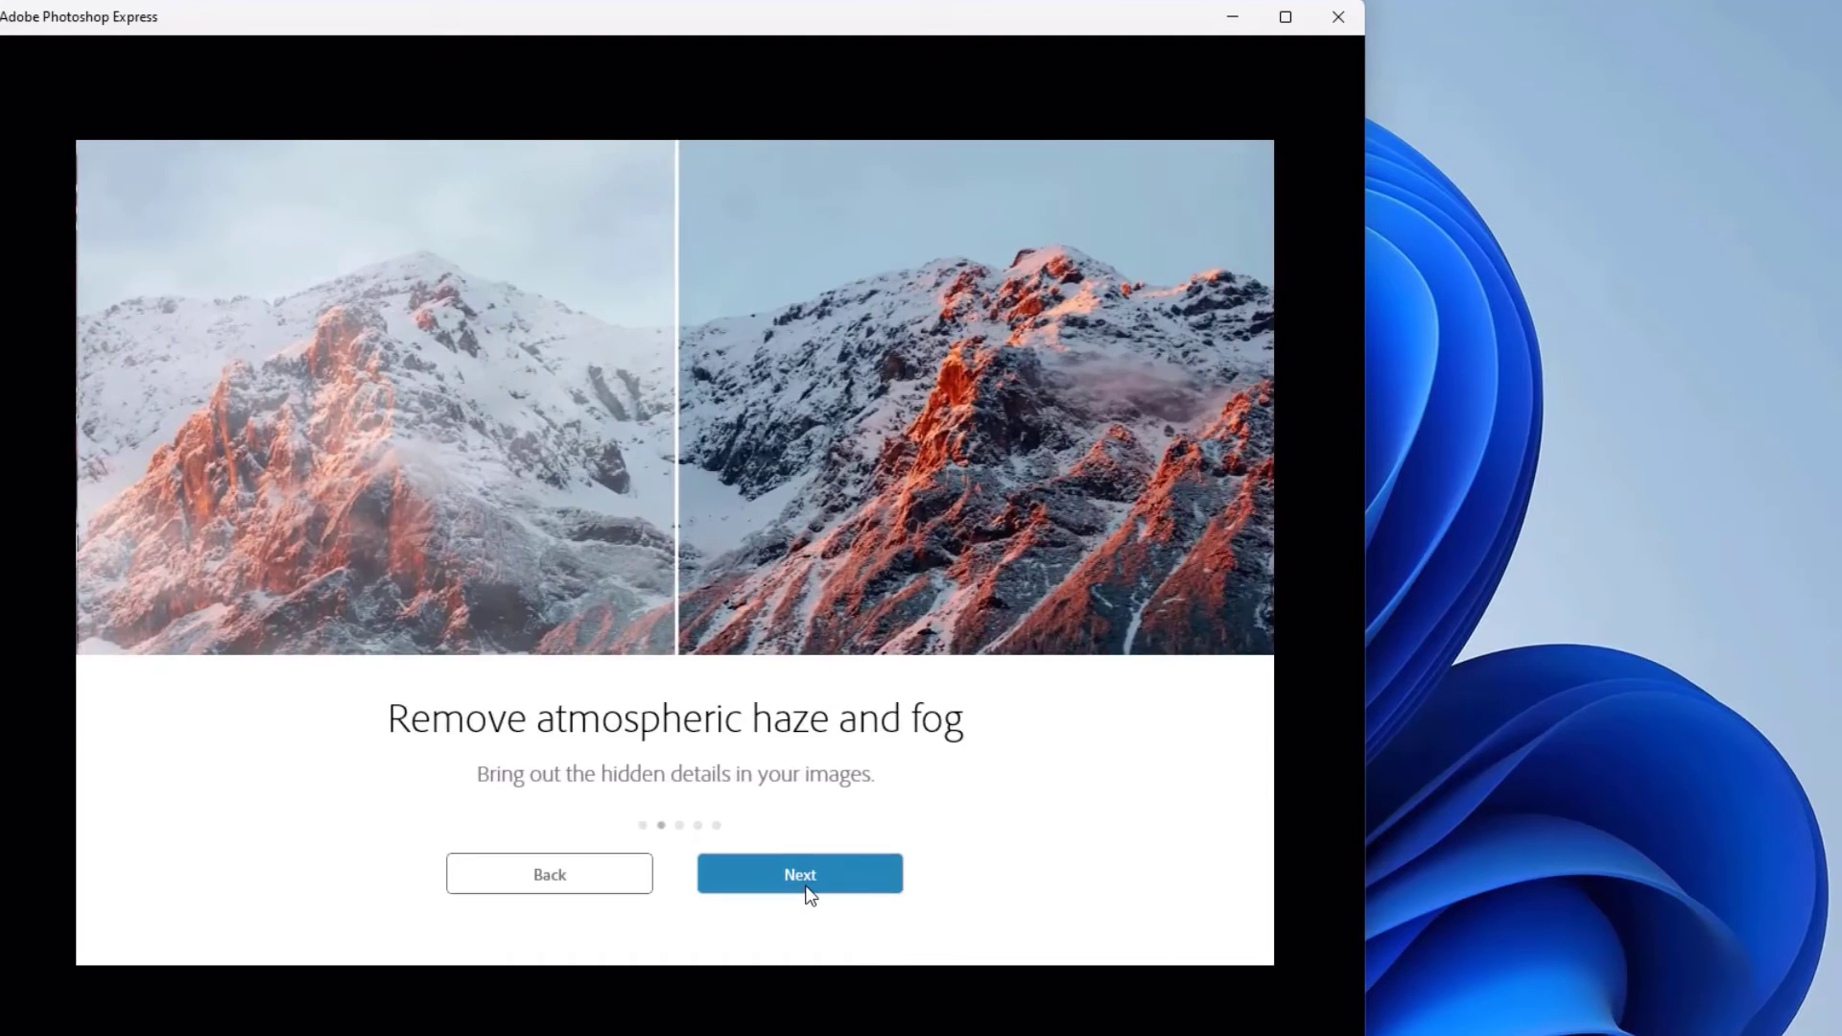
click(799, 873)
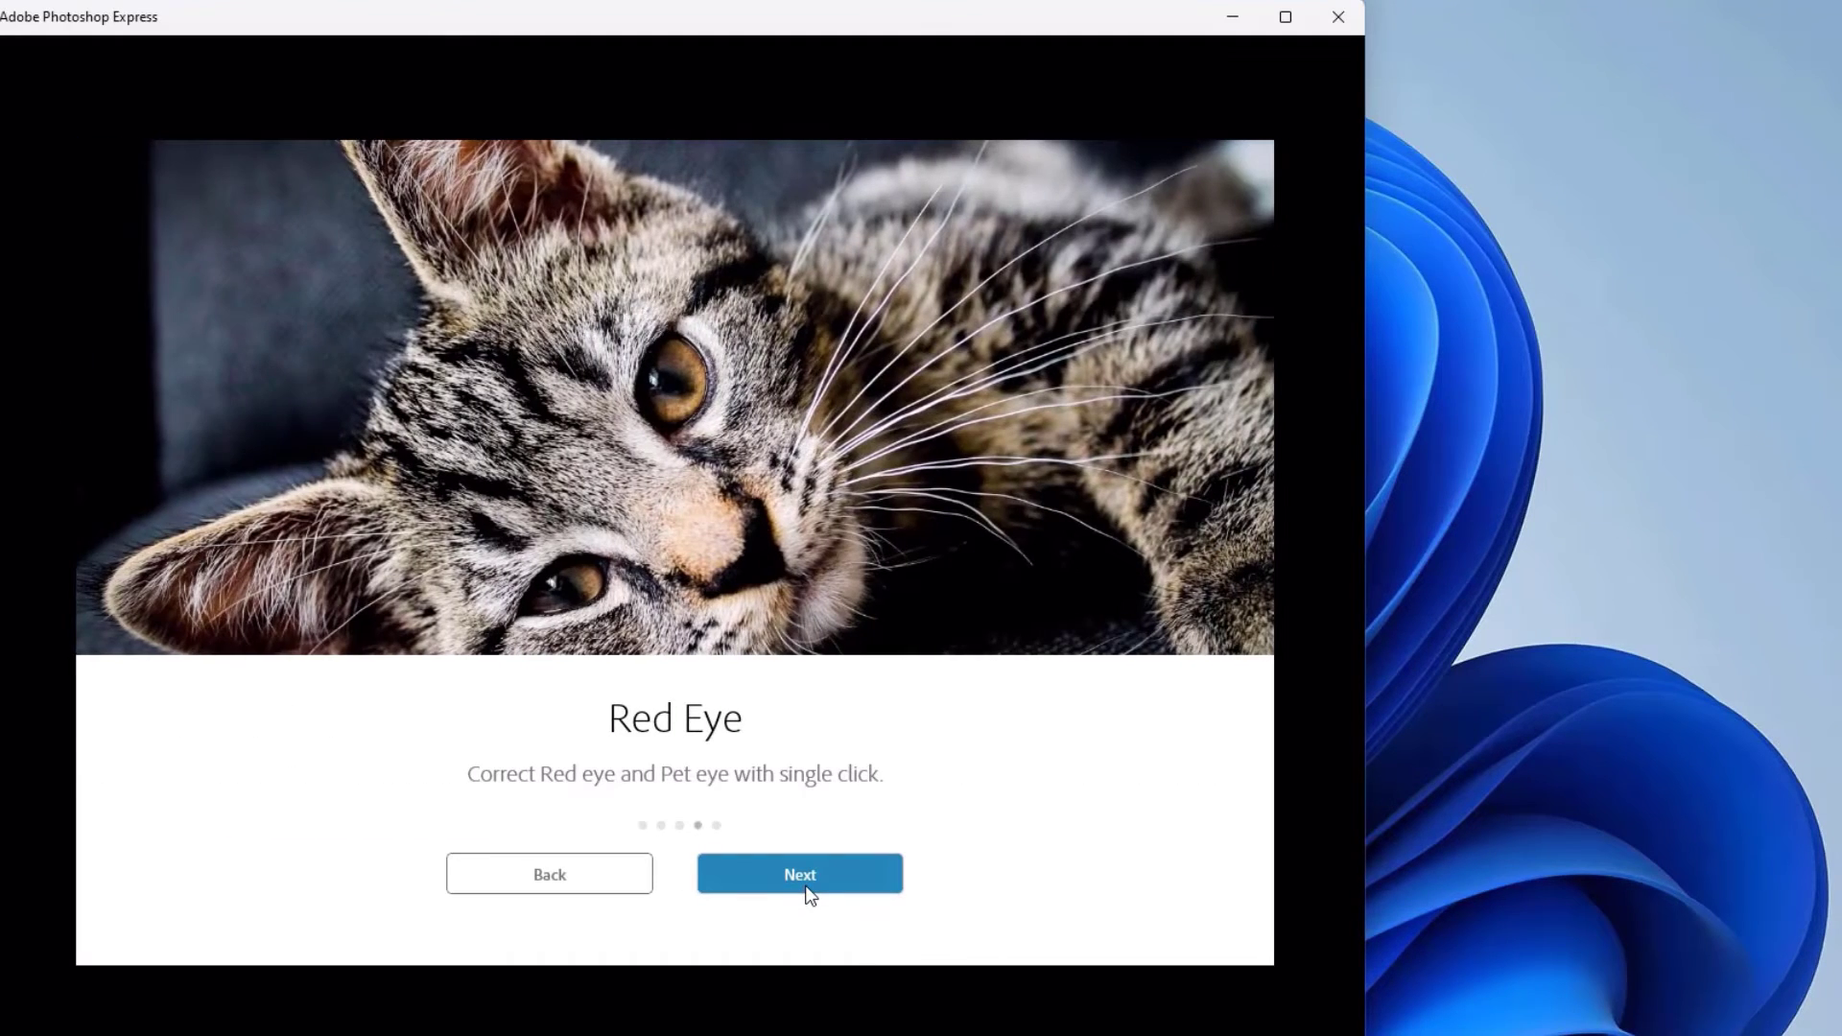
click(799, 873)
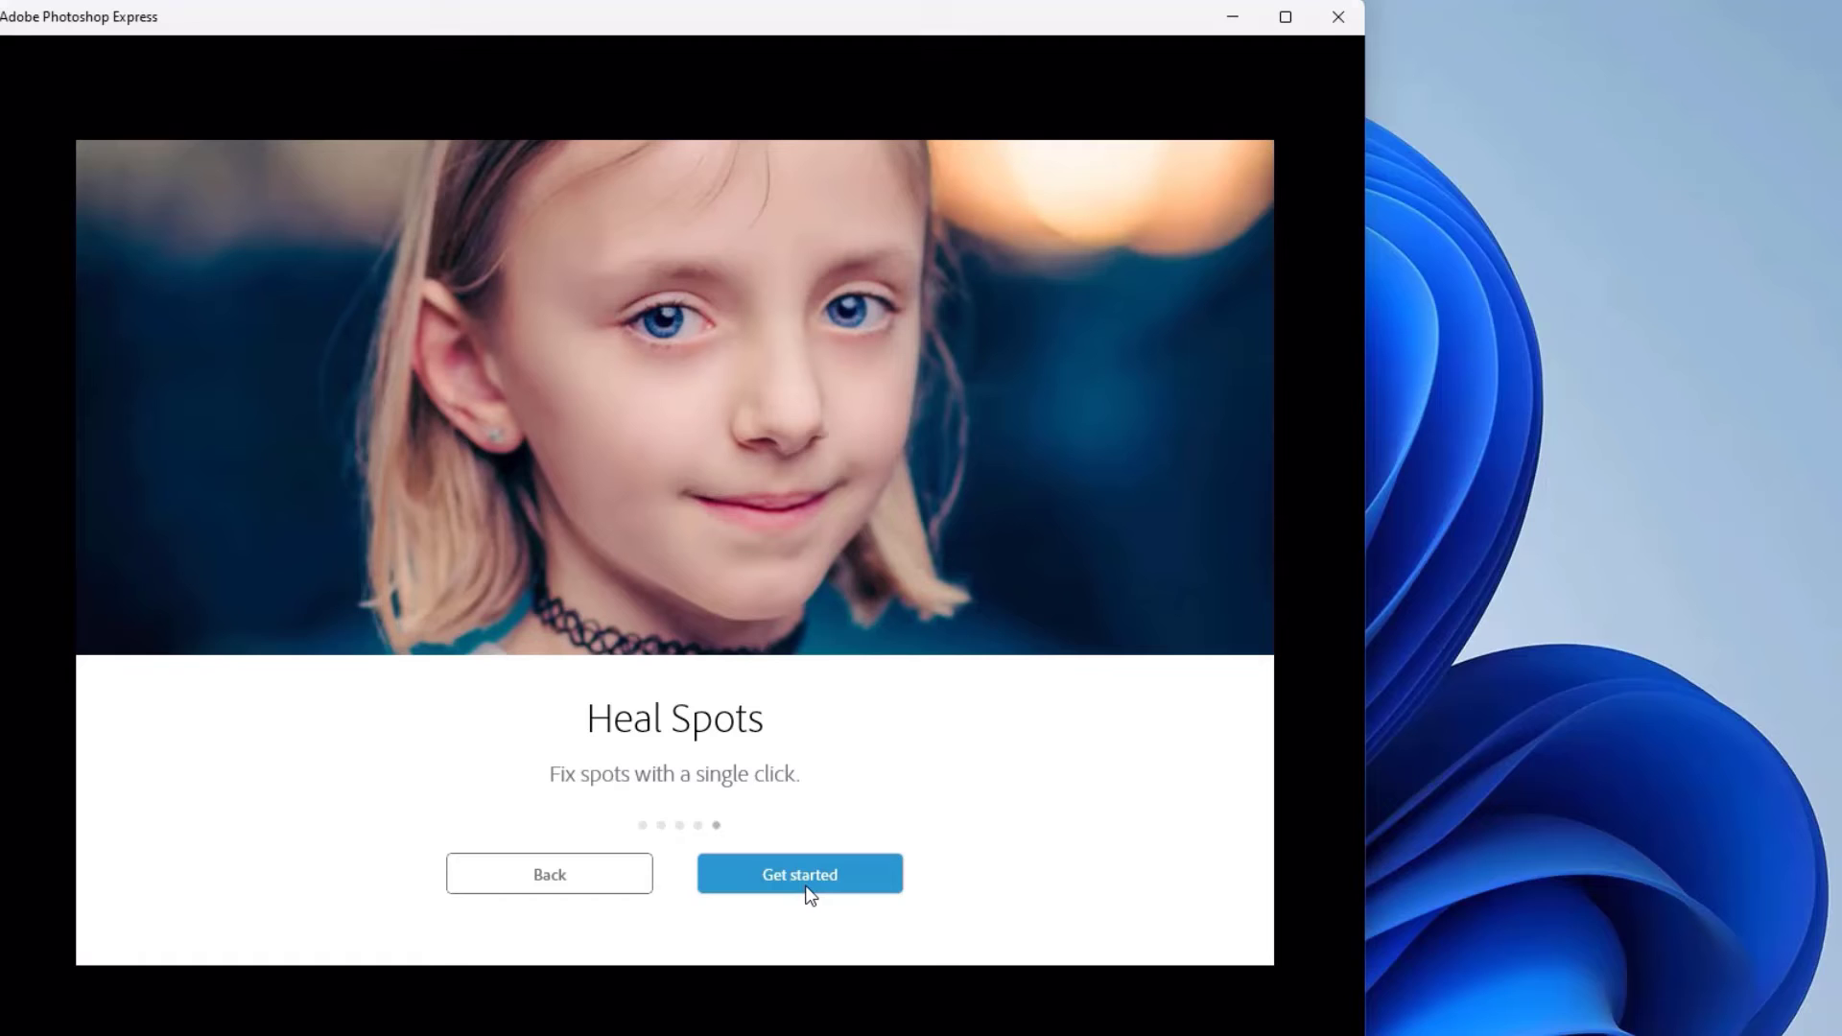
click(798, 875)
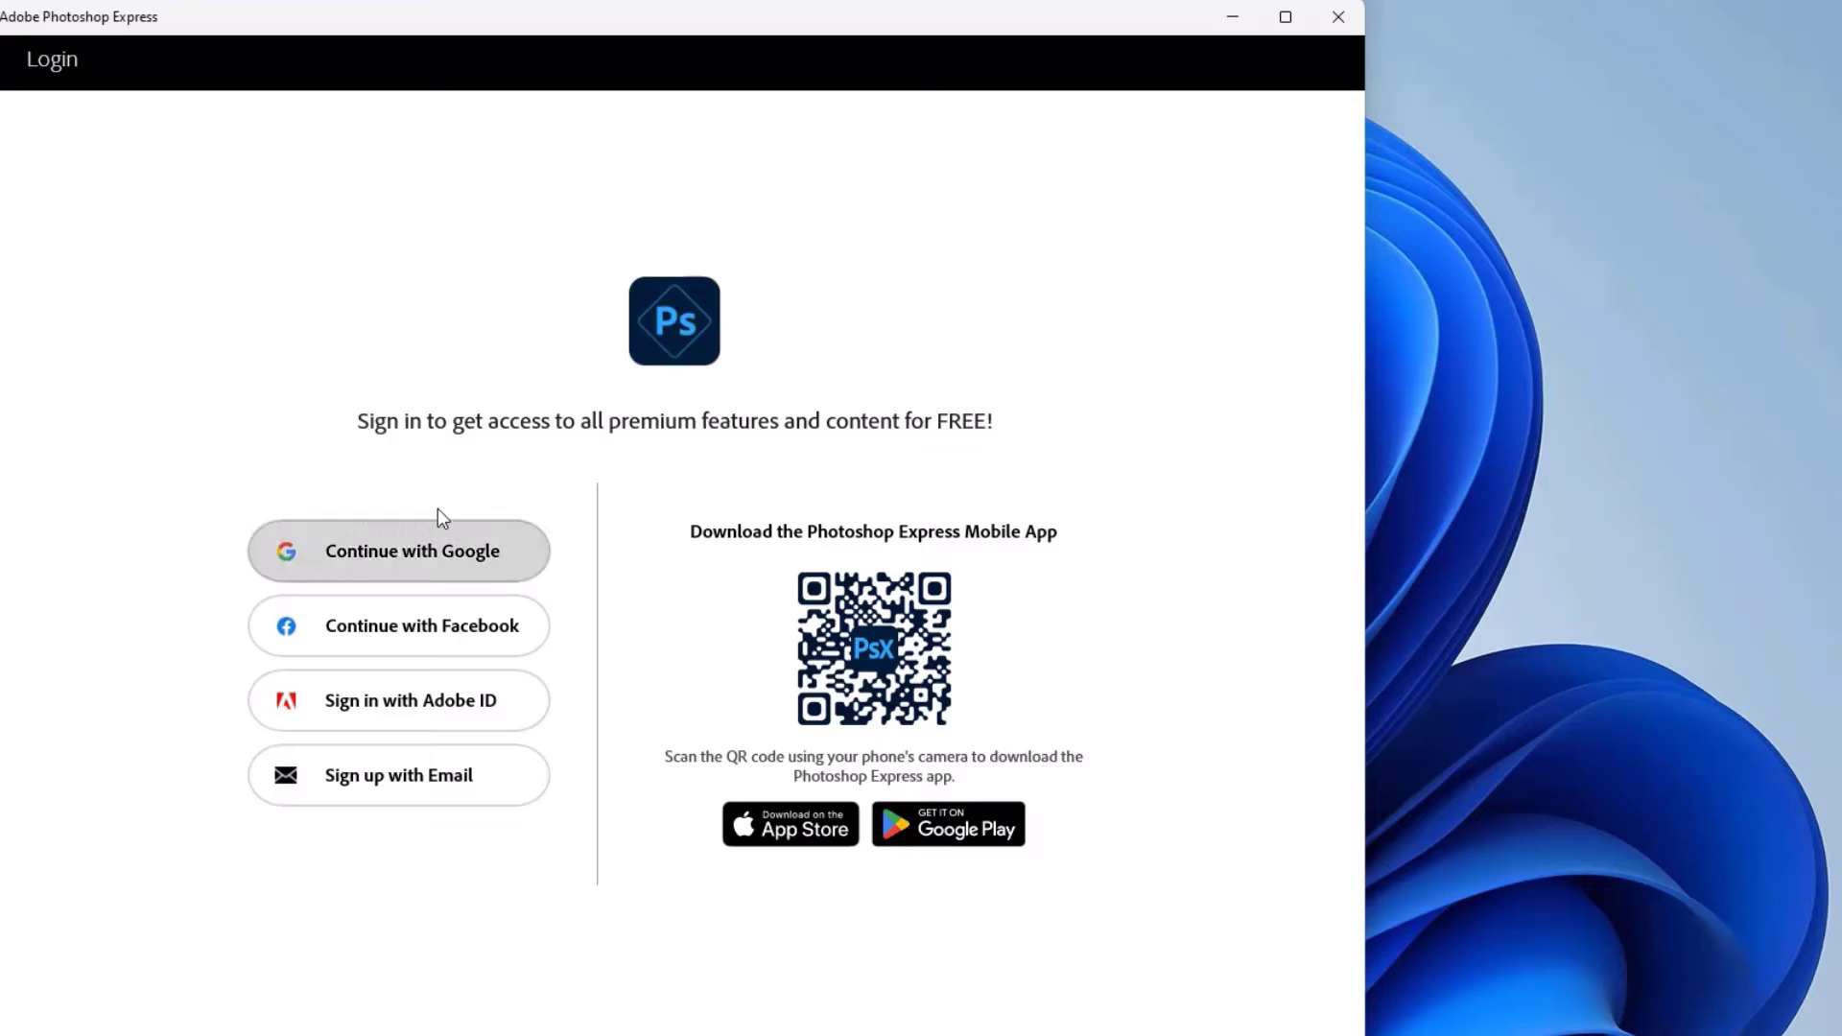
mouse_move(359, 677)
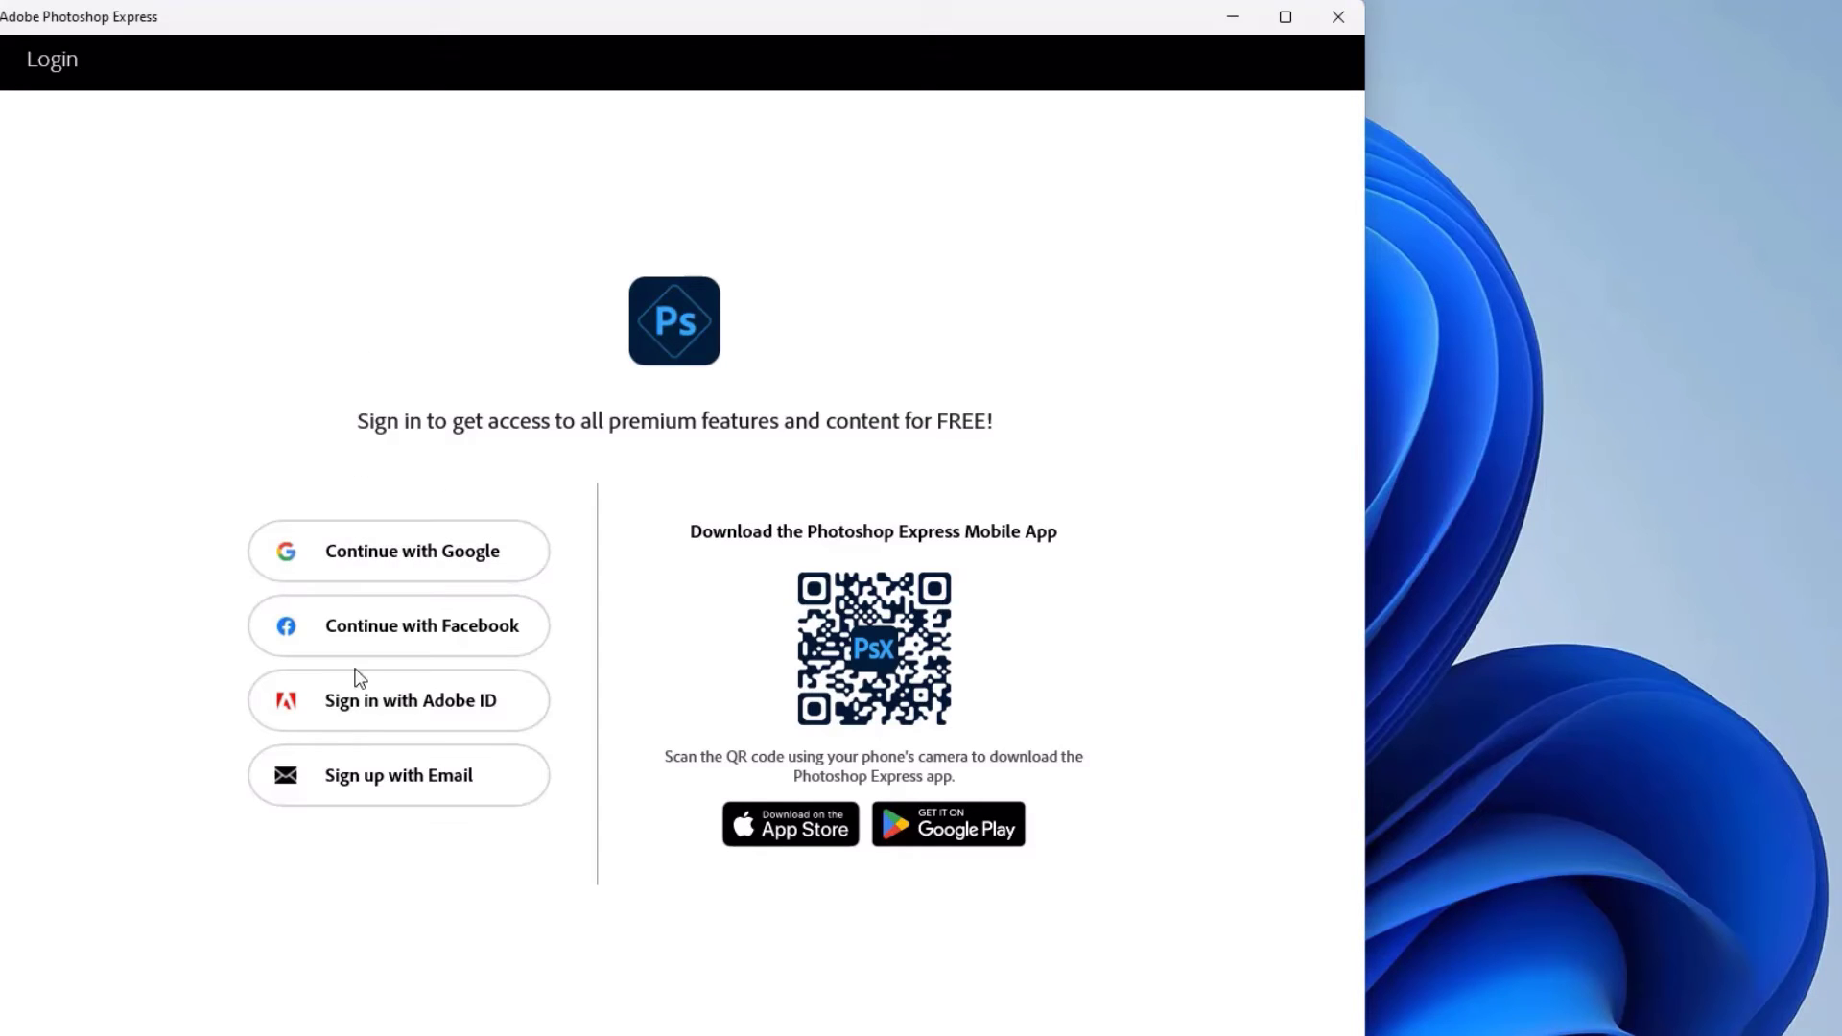
mouse_move(872, 652)
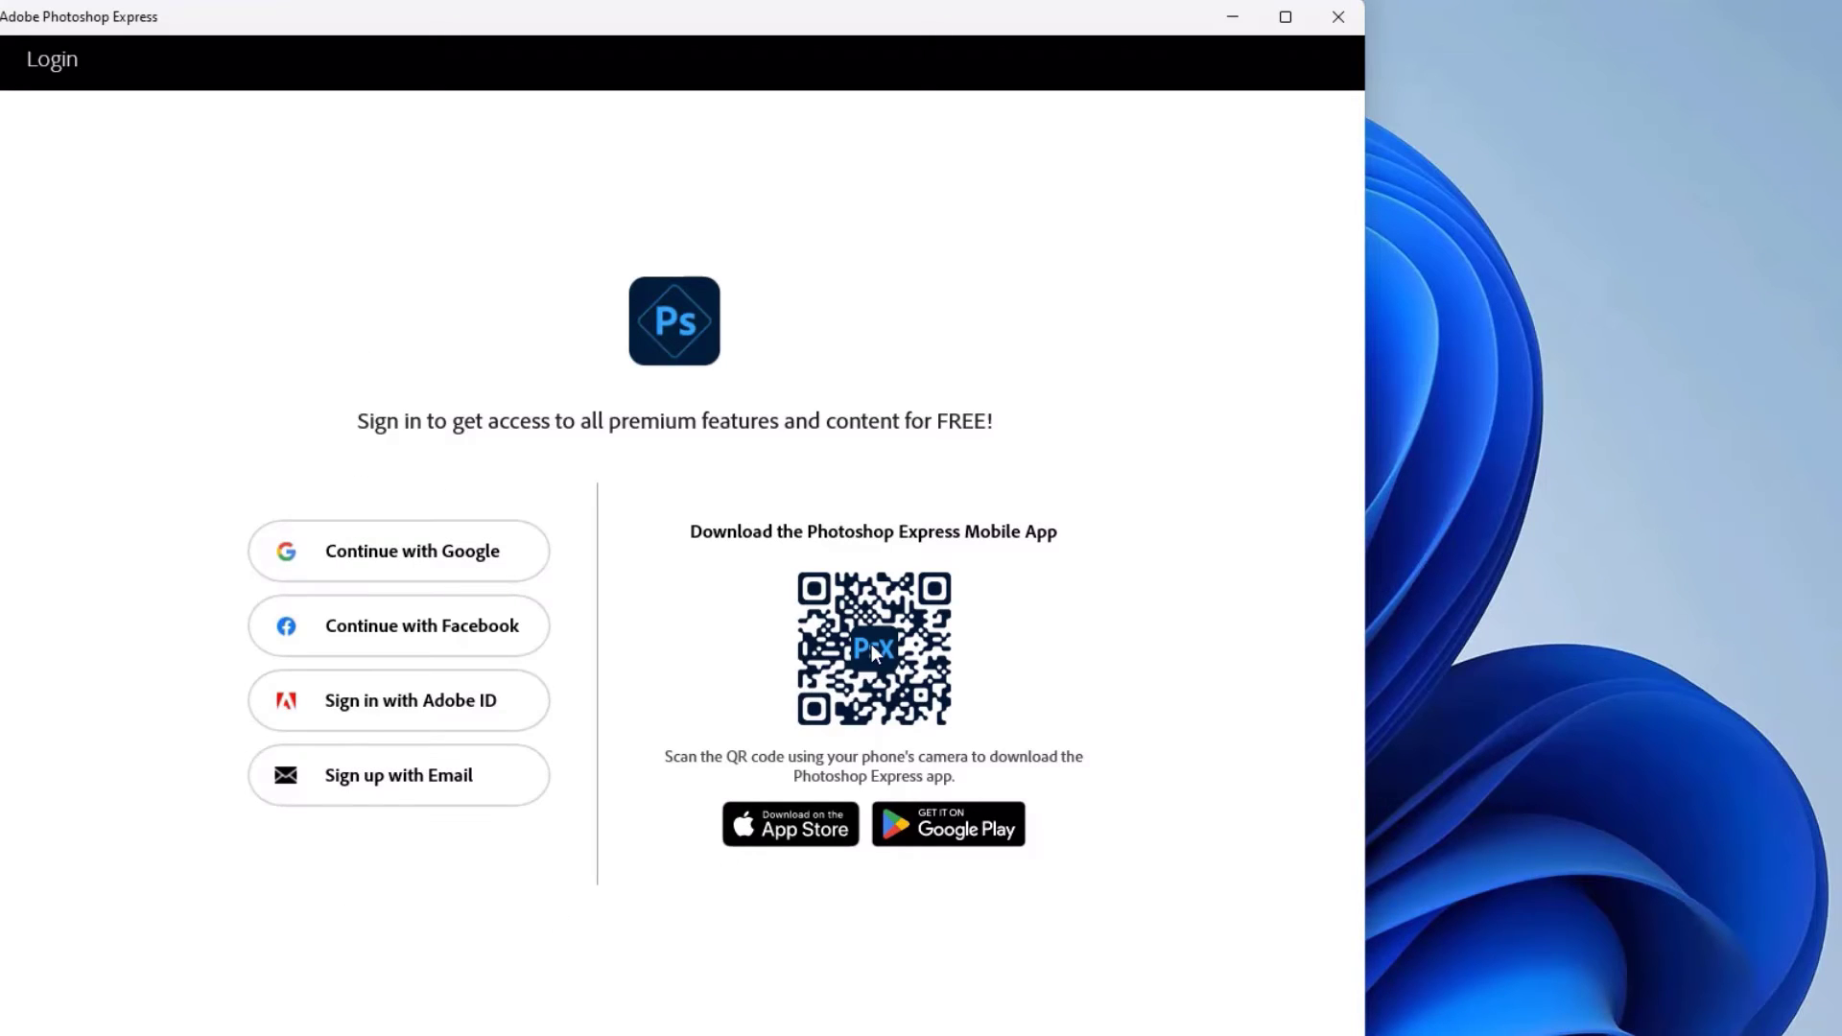
Confirm the browser's Open Link prompt so Google sign-in returns to Photoshop Express
click(1284, 17)
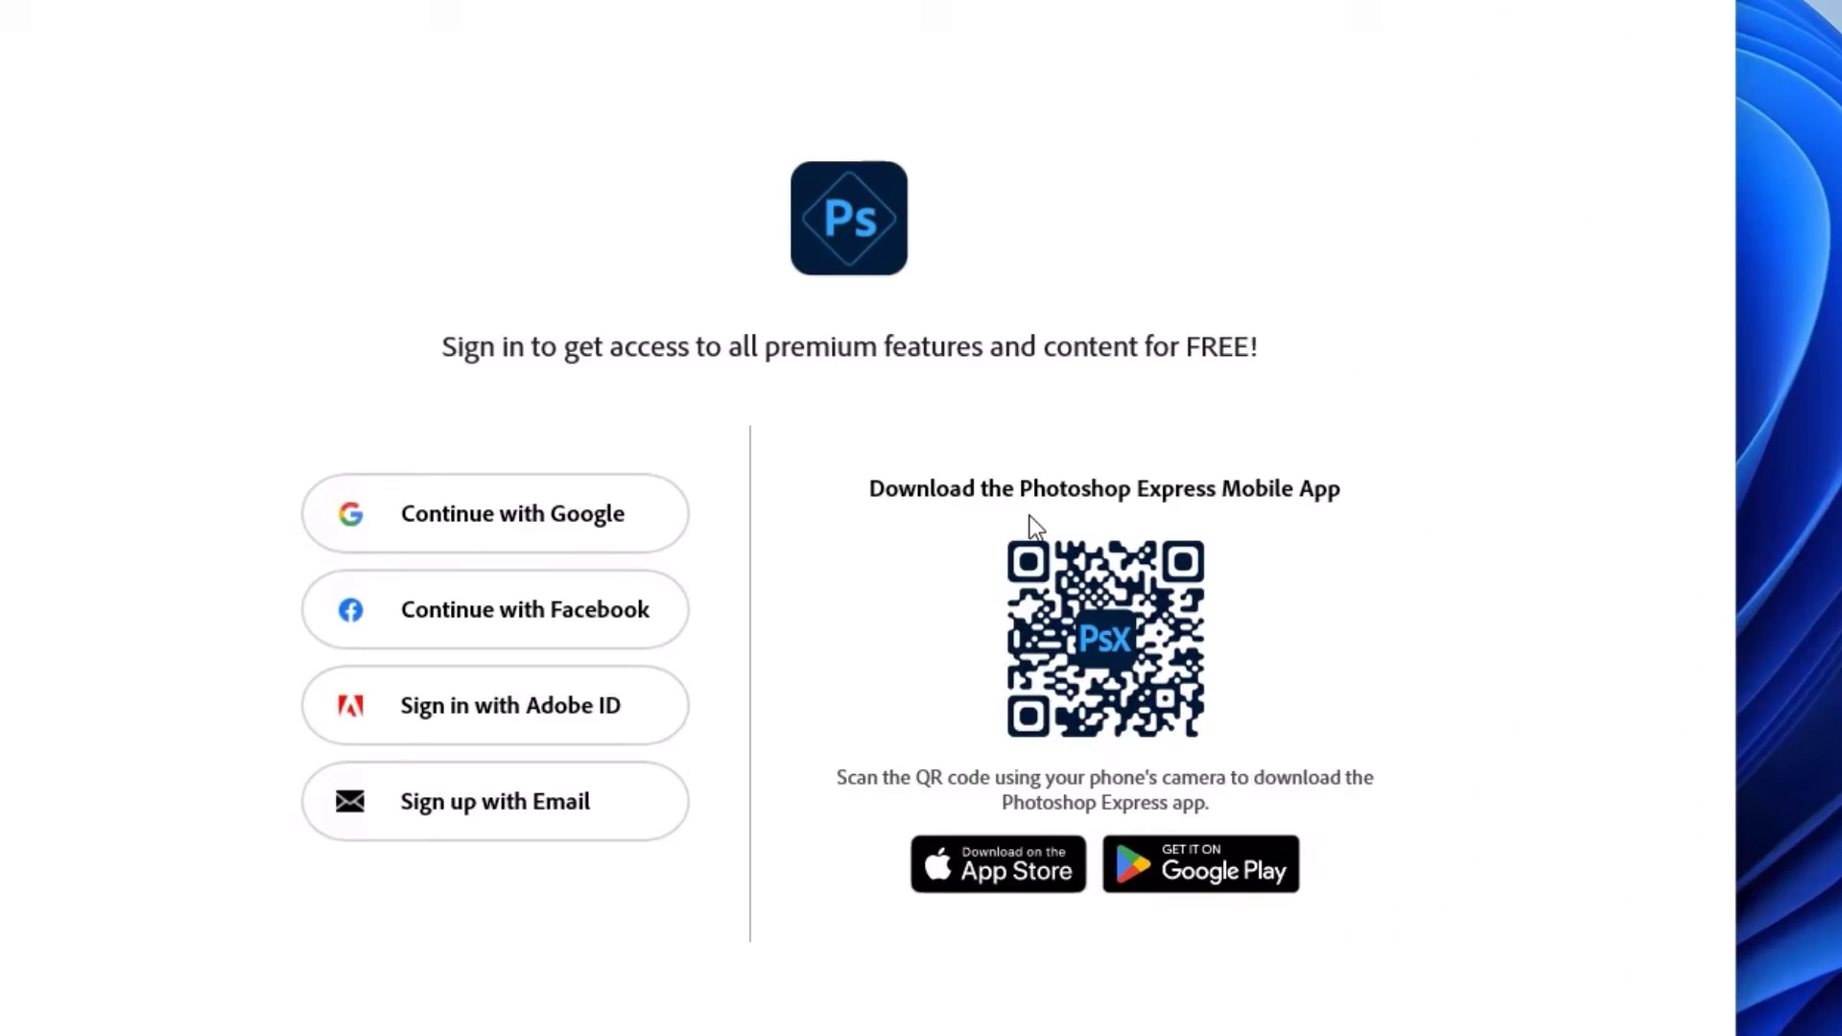
click(493, 515)
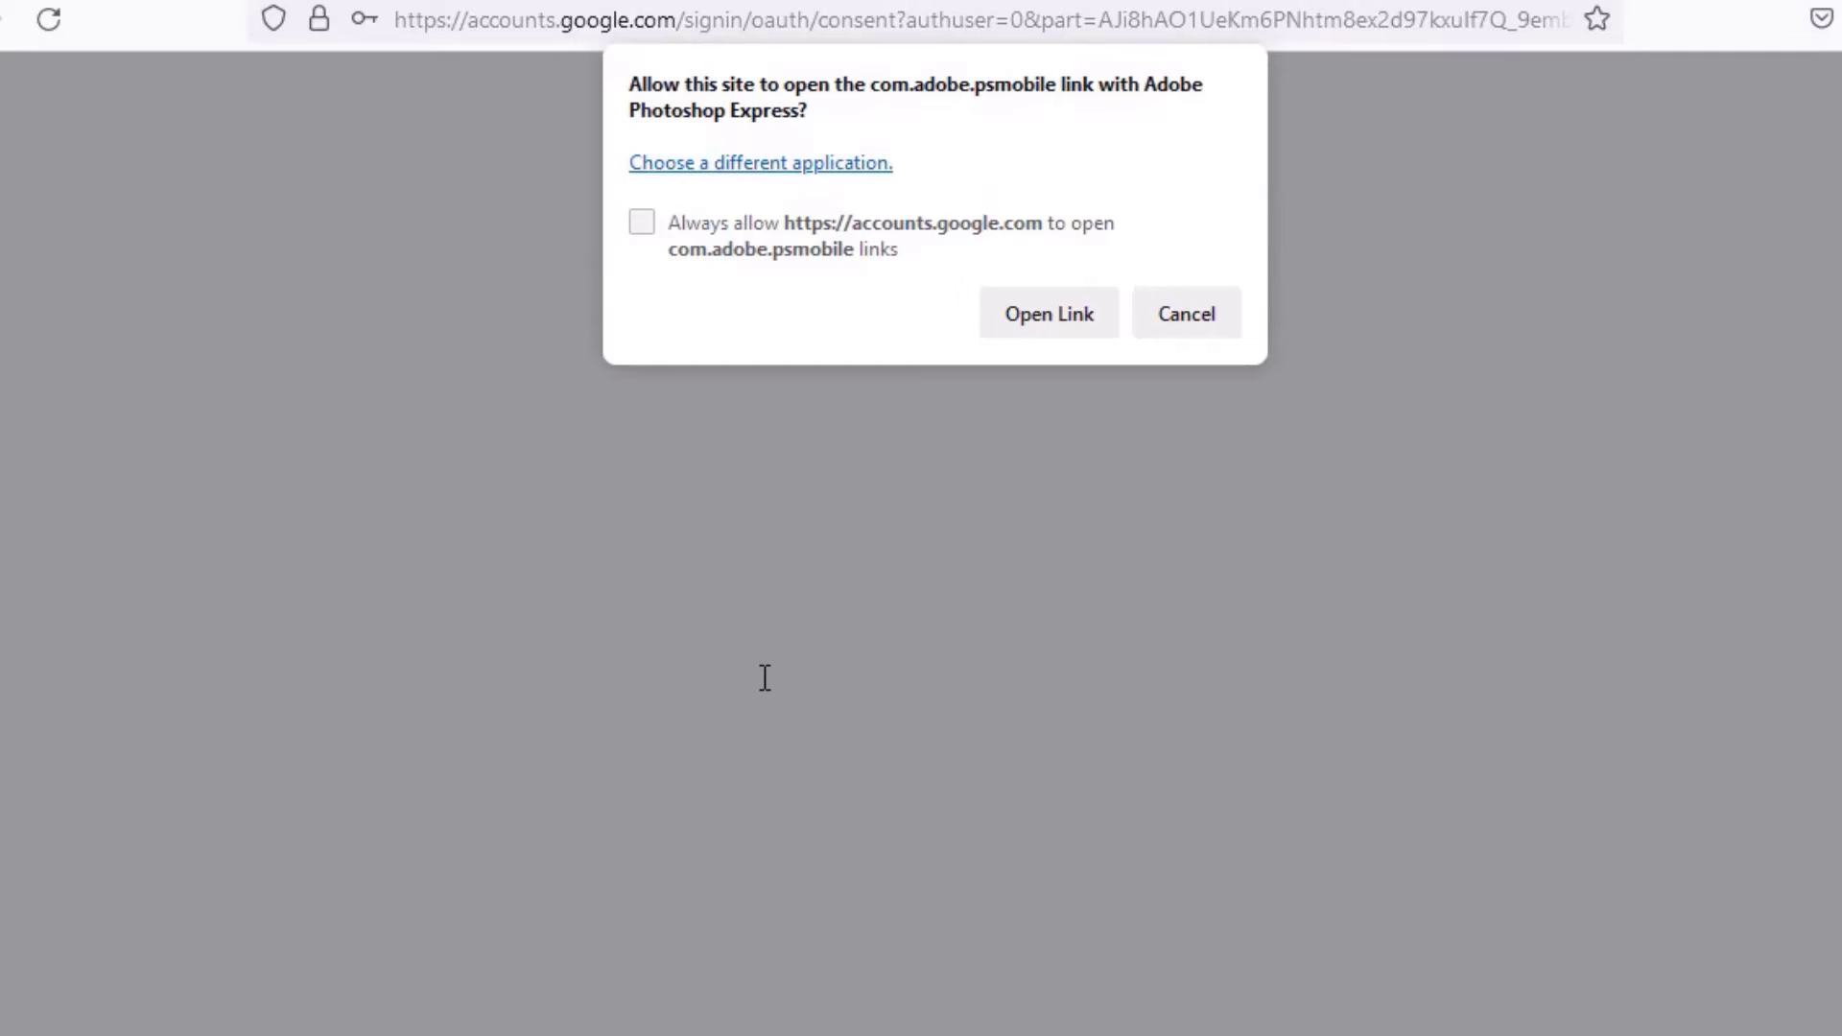
mouse_move(961, 556)
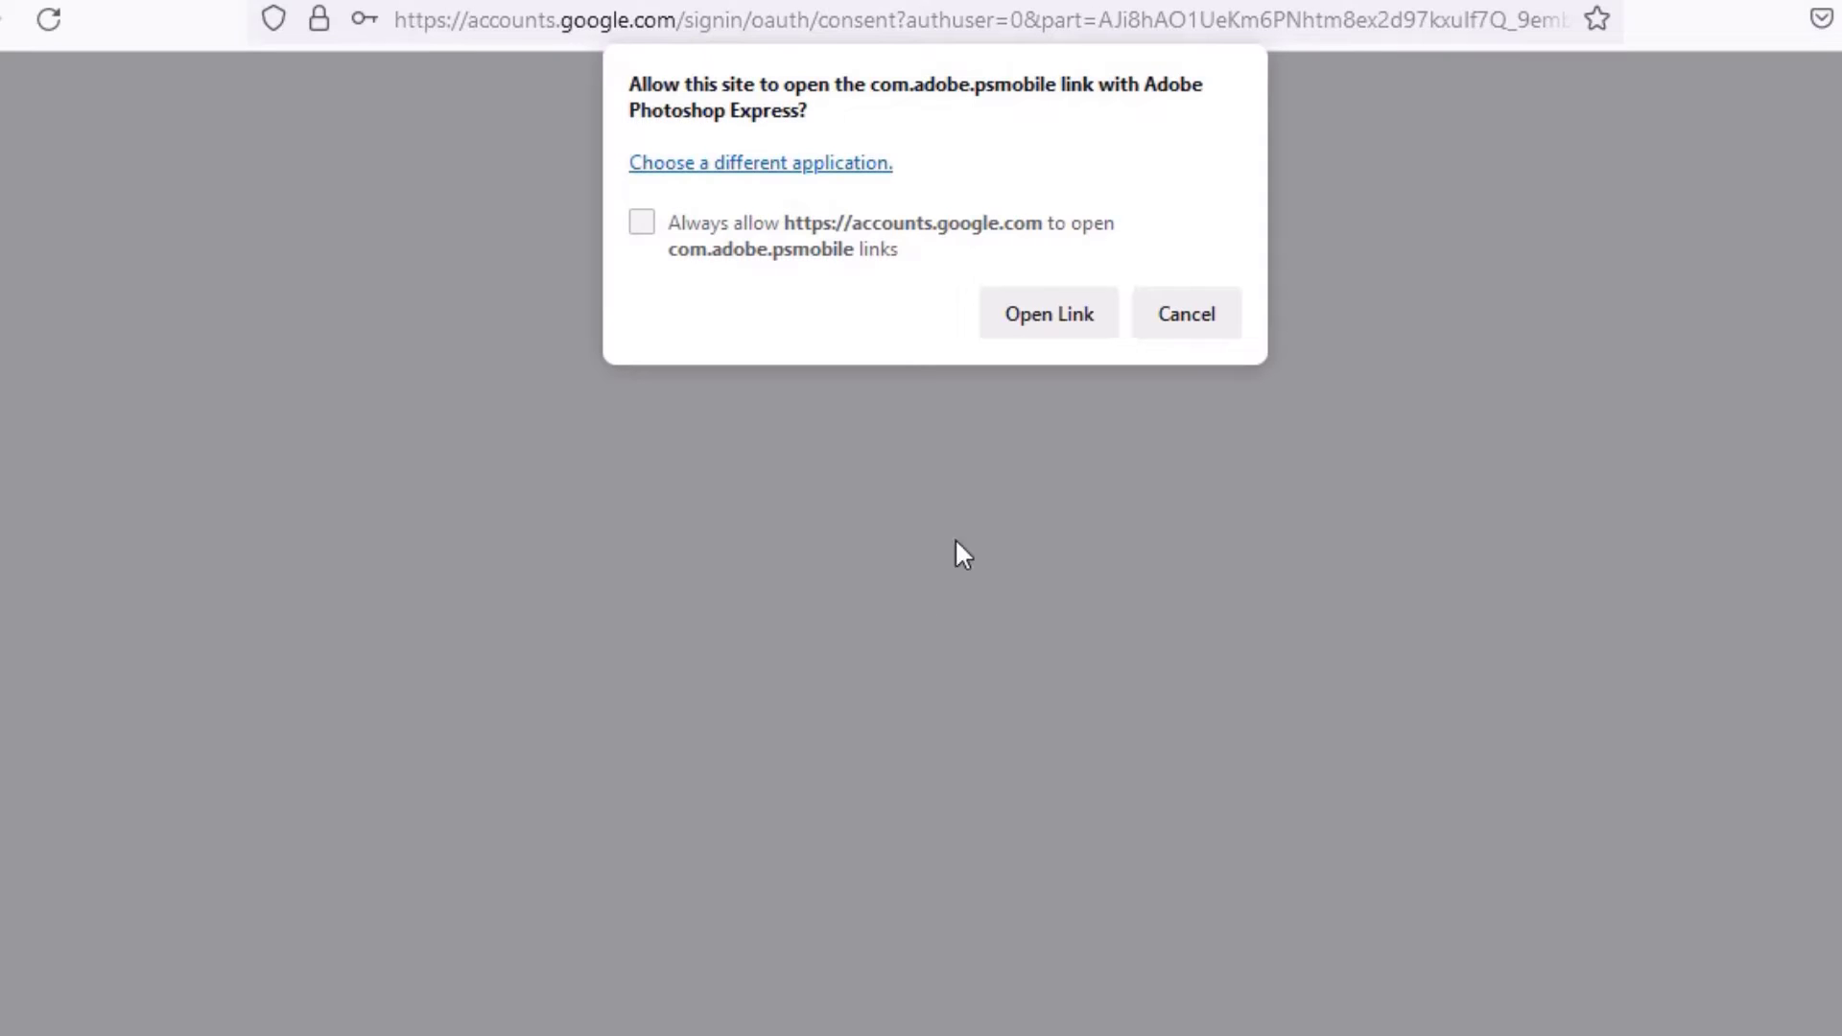
mouse_move(1044, 324)
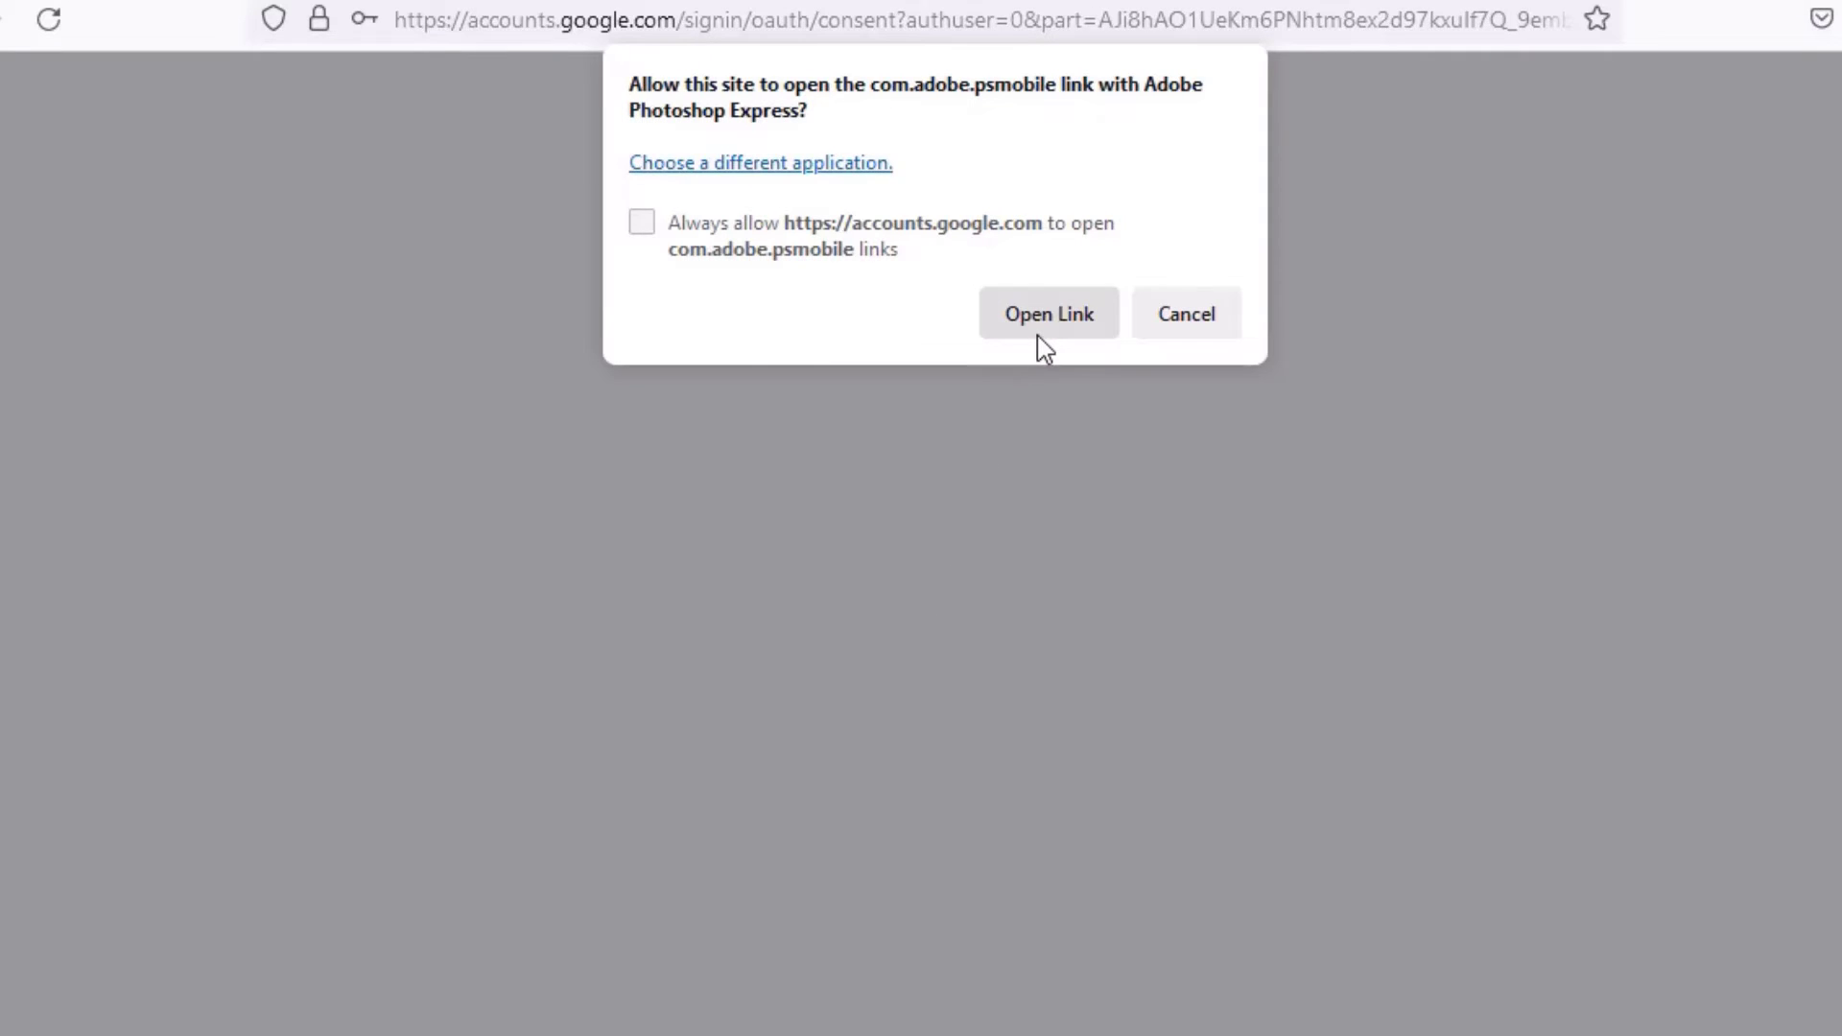
click(1046, 313)
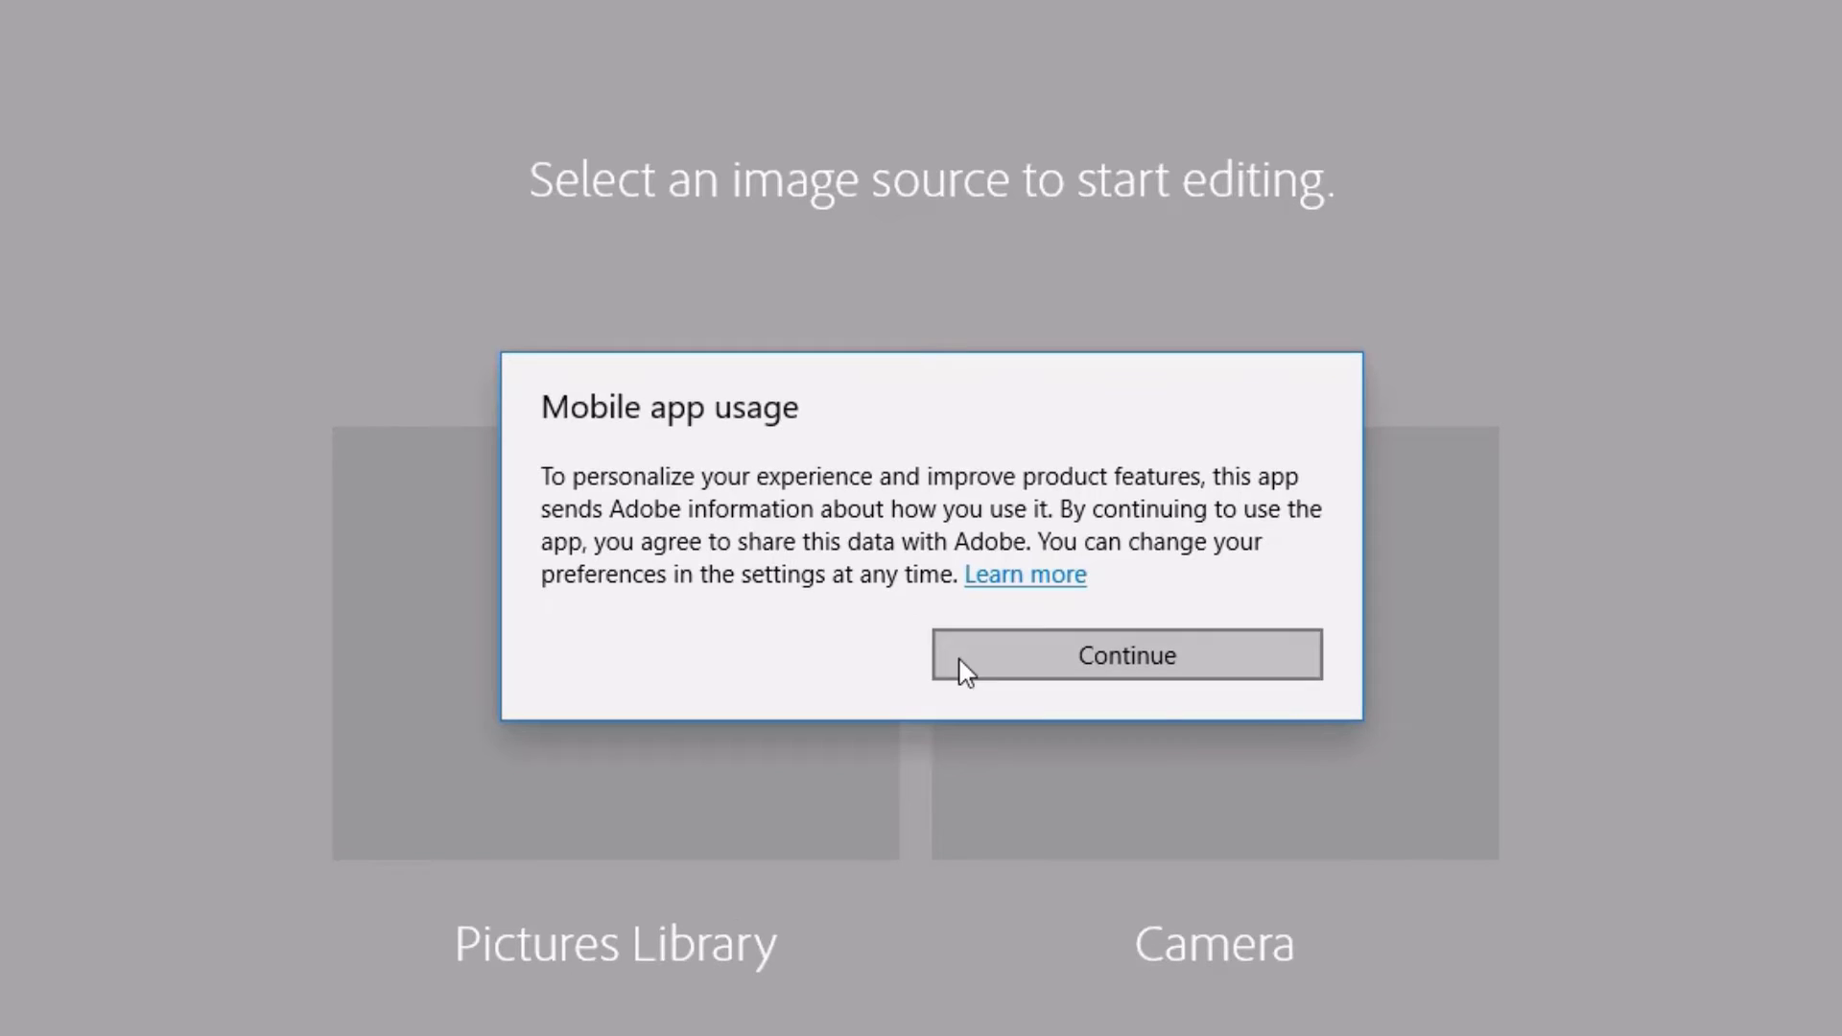
Accept the usage notice and open the sheep photo from the Pictures Library
click(1122, 655)
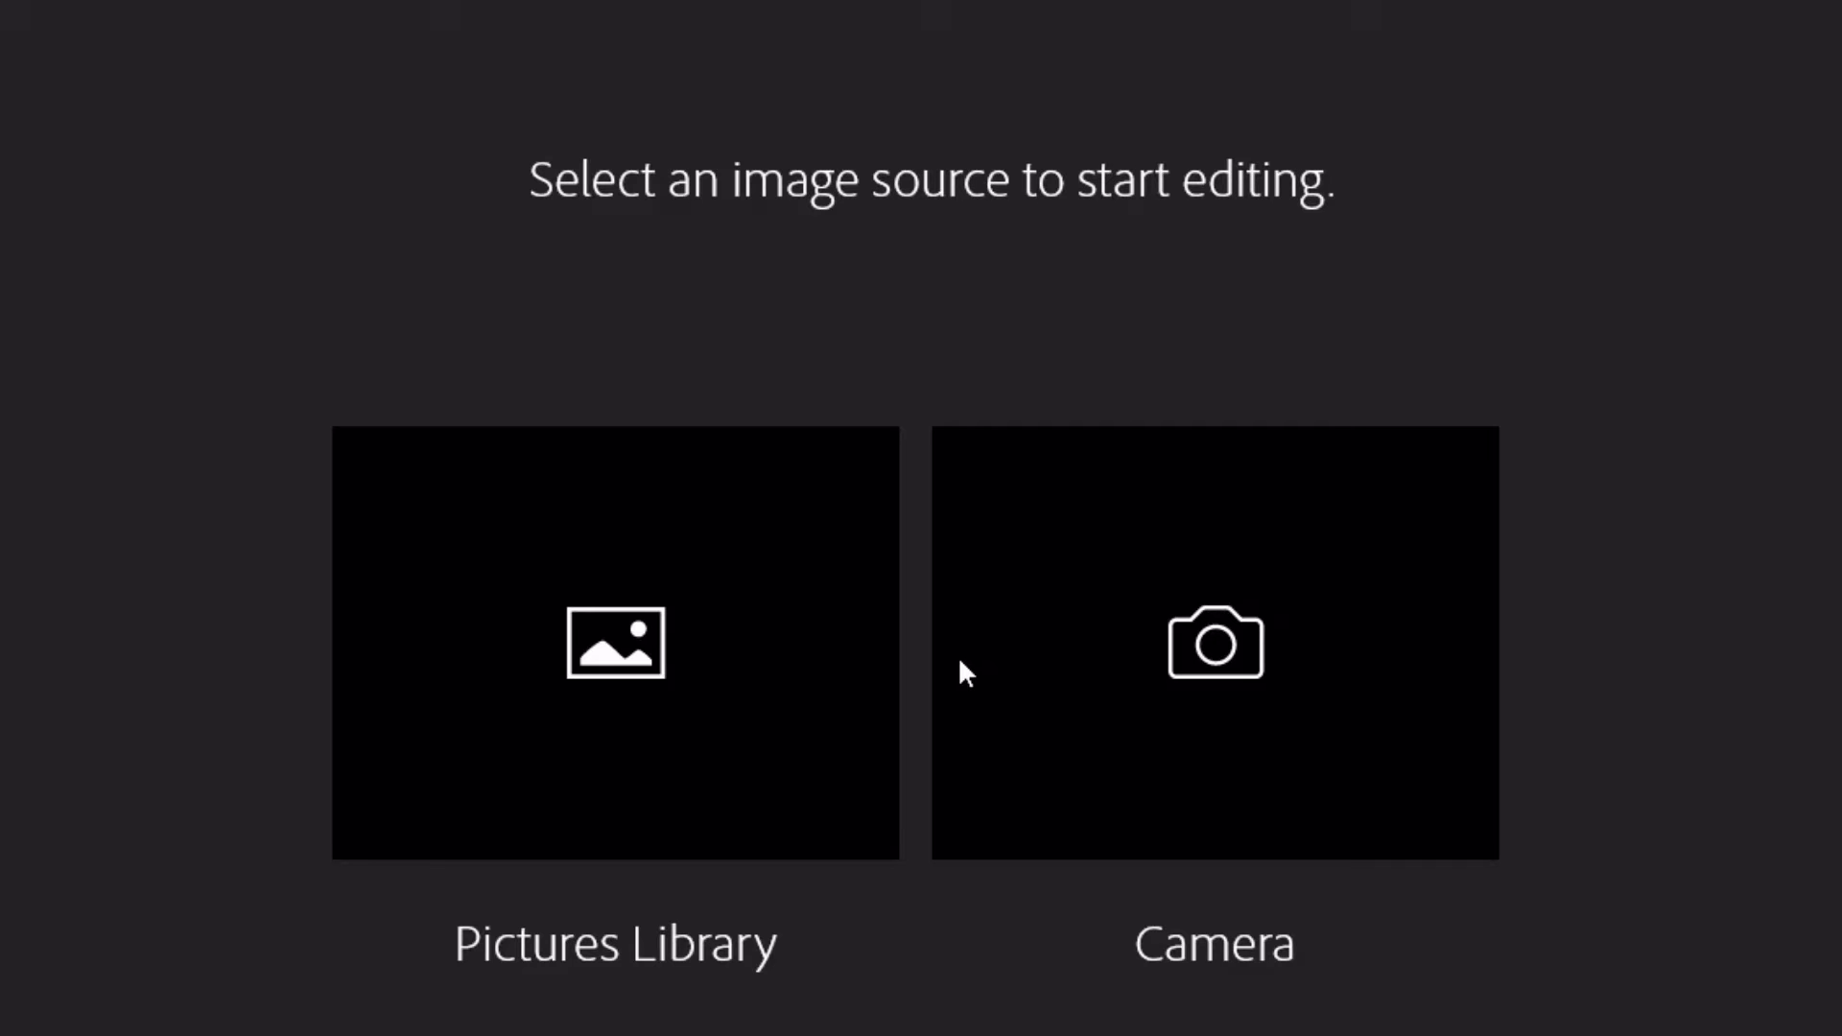
mouse_move(785, 702)
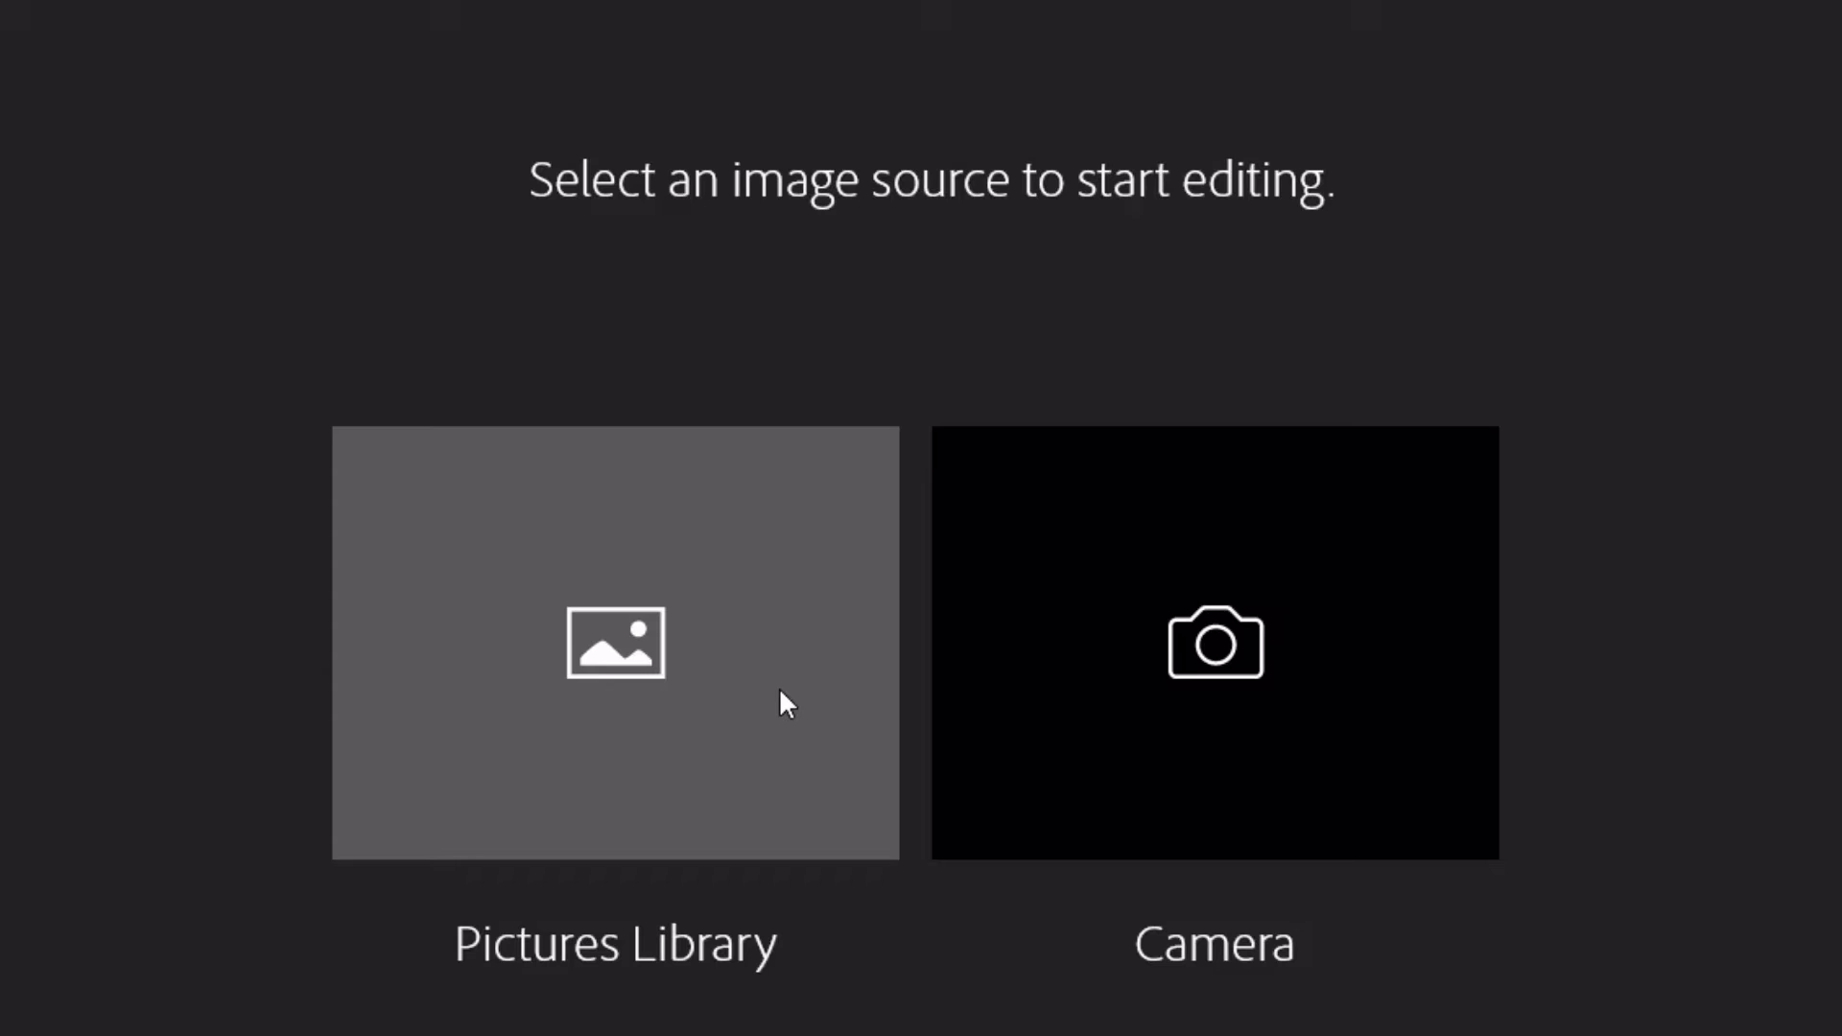
click(614, 643)
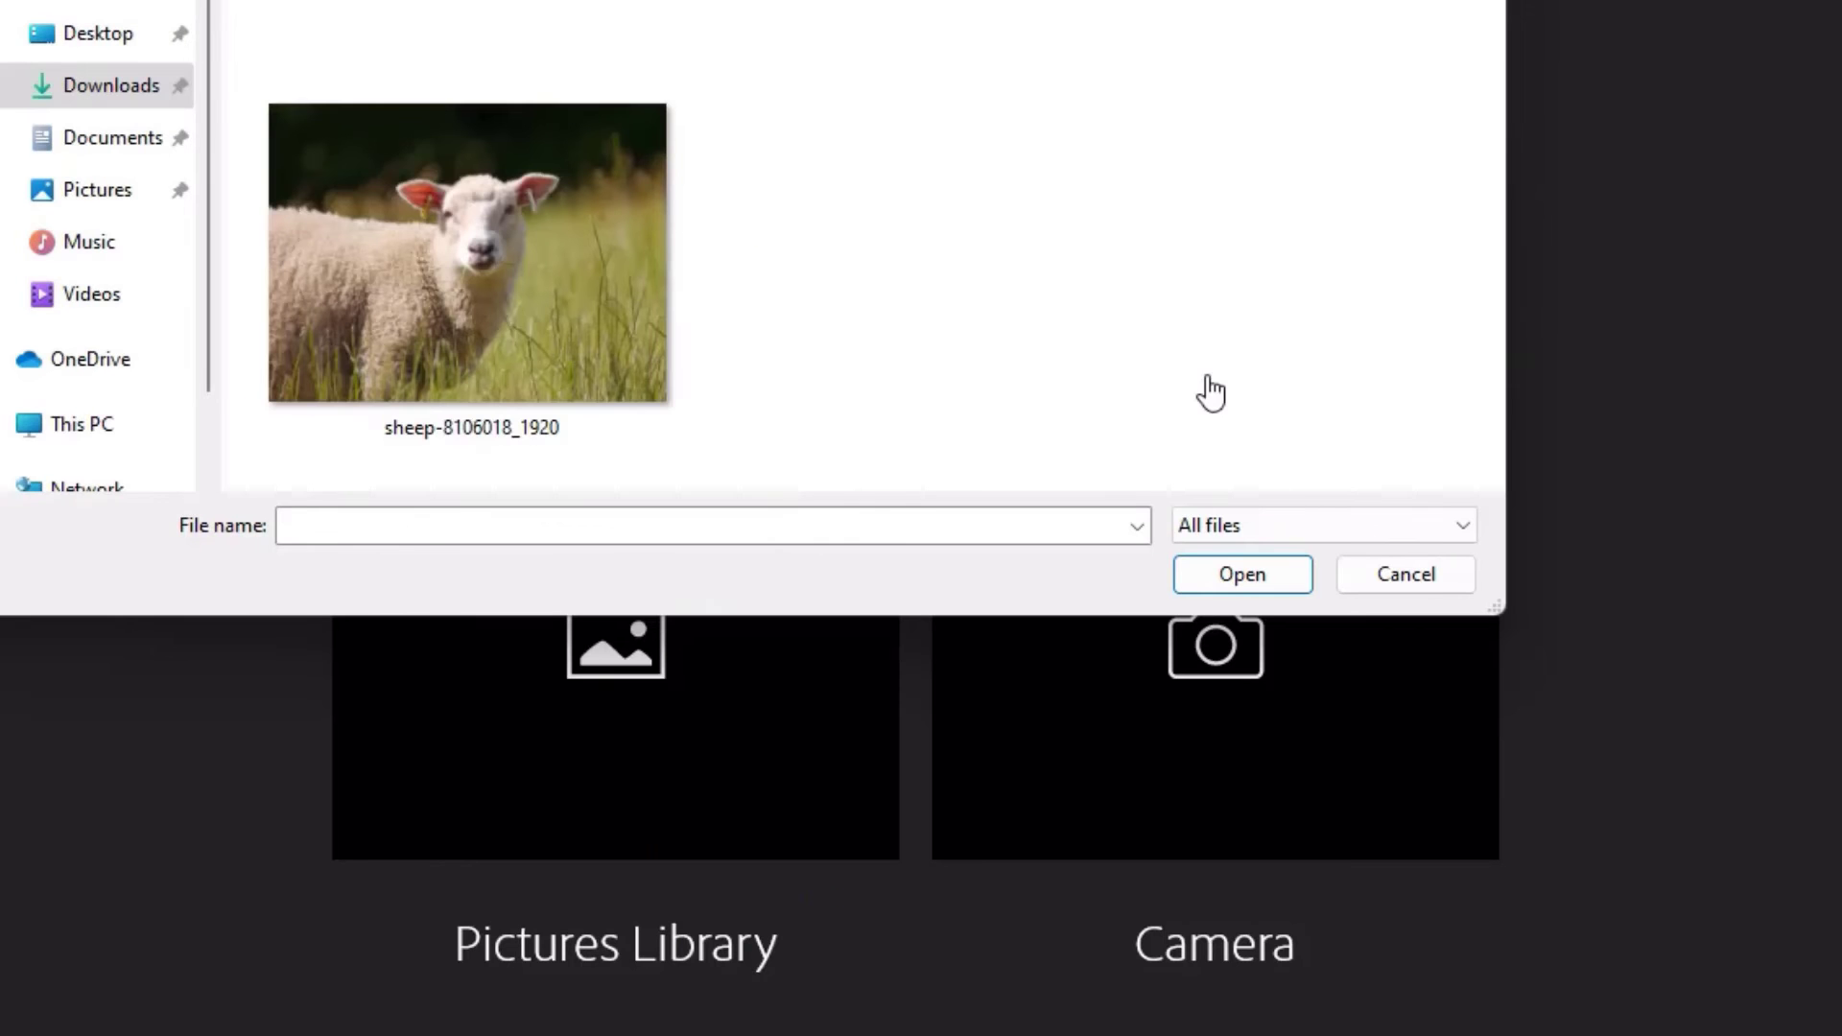
click(470, 253)
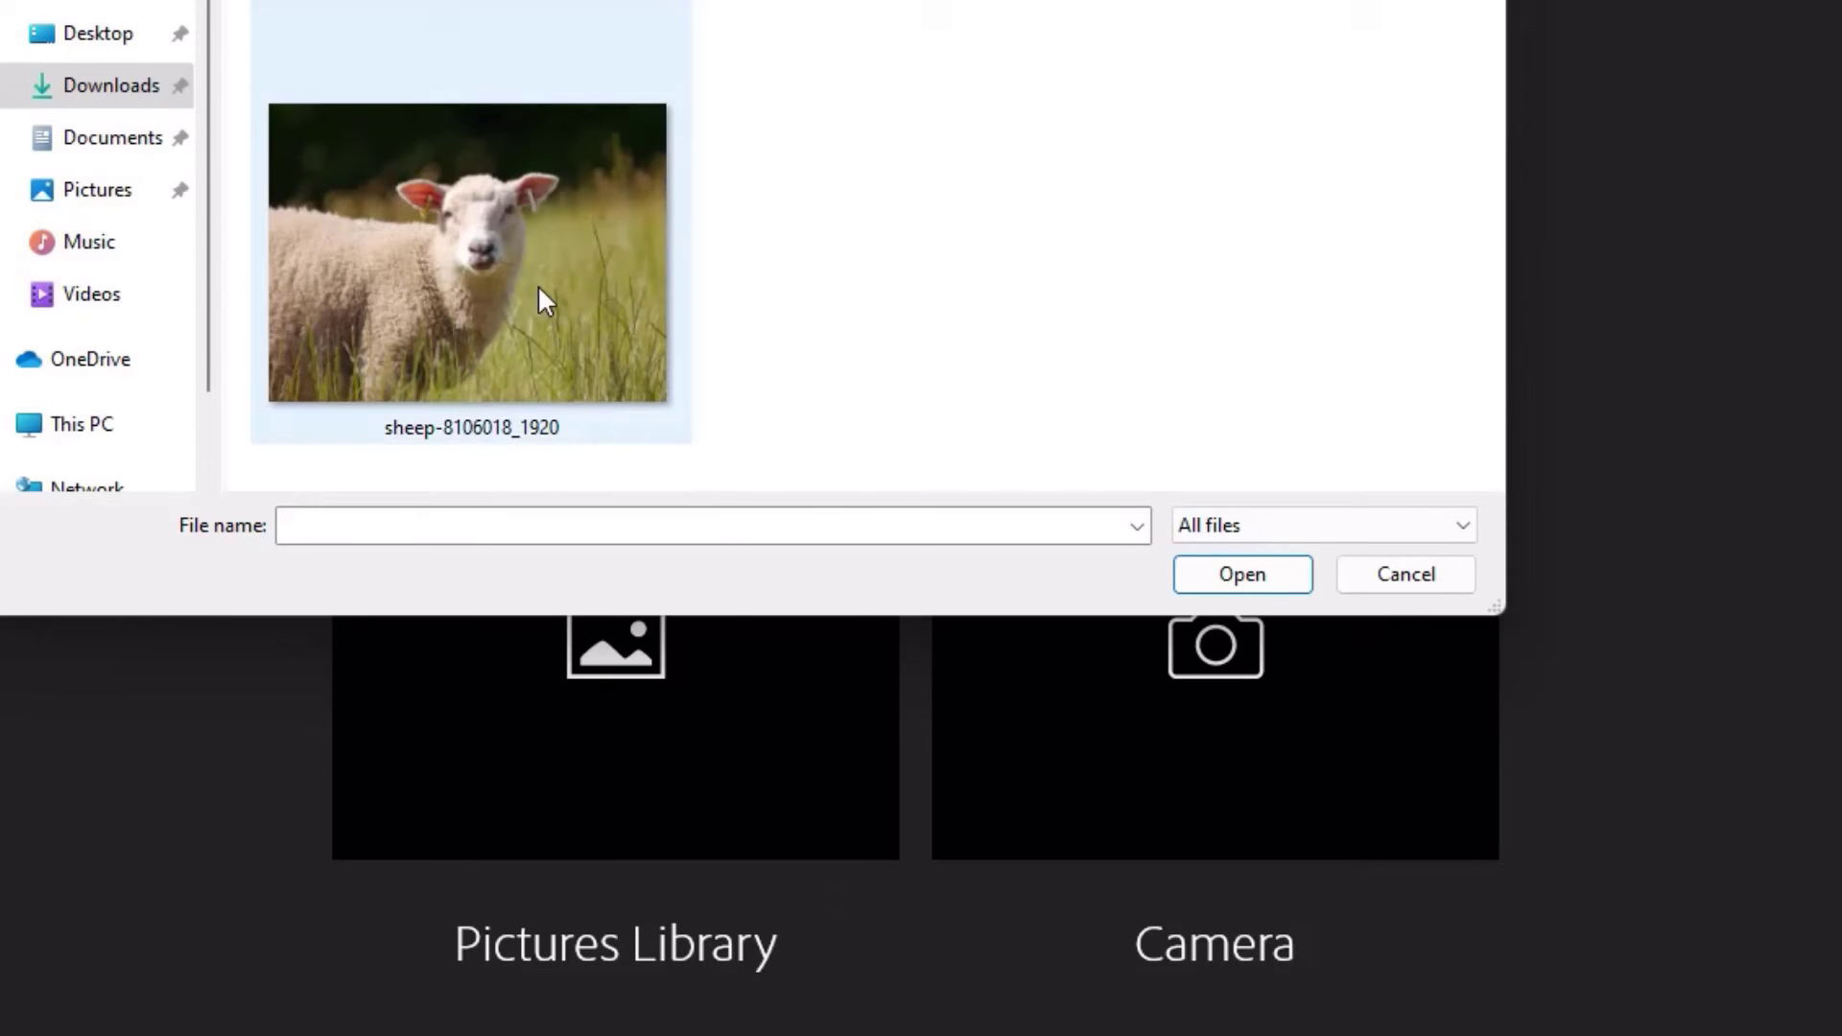
click(1241, 573)
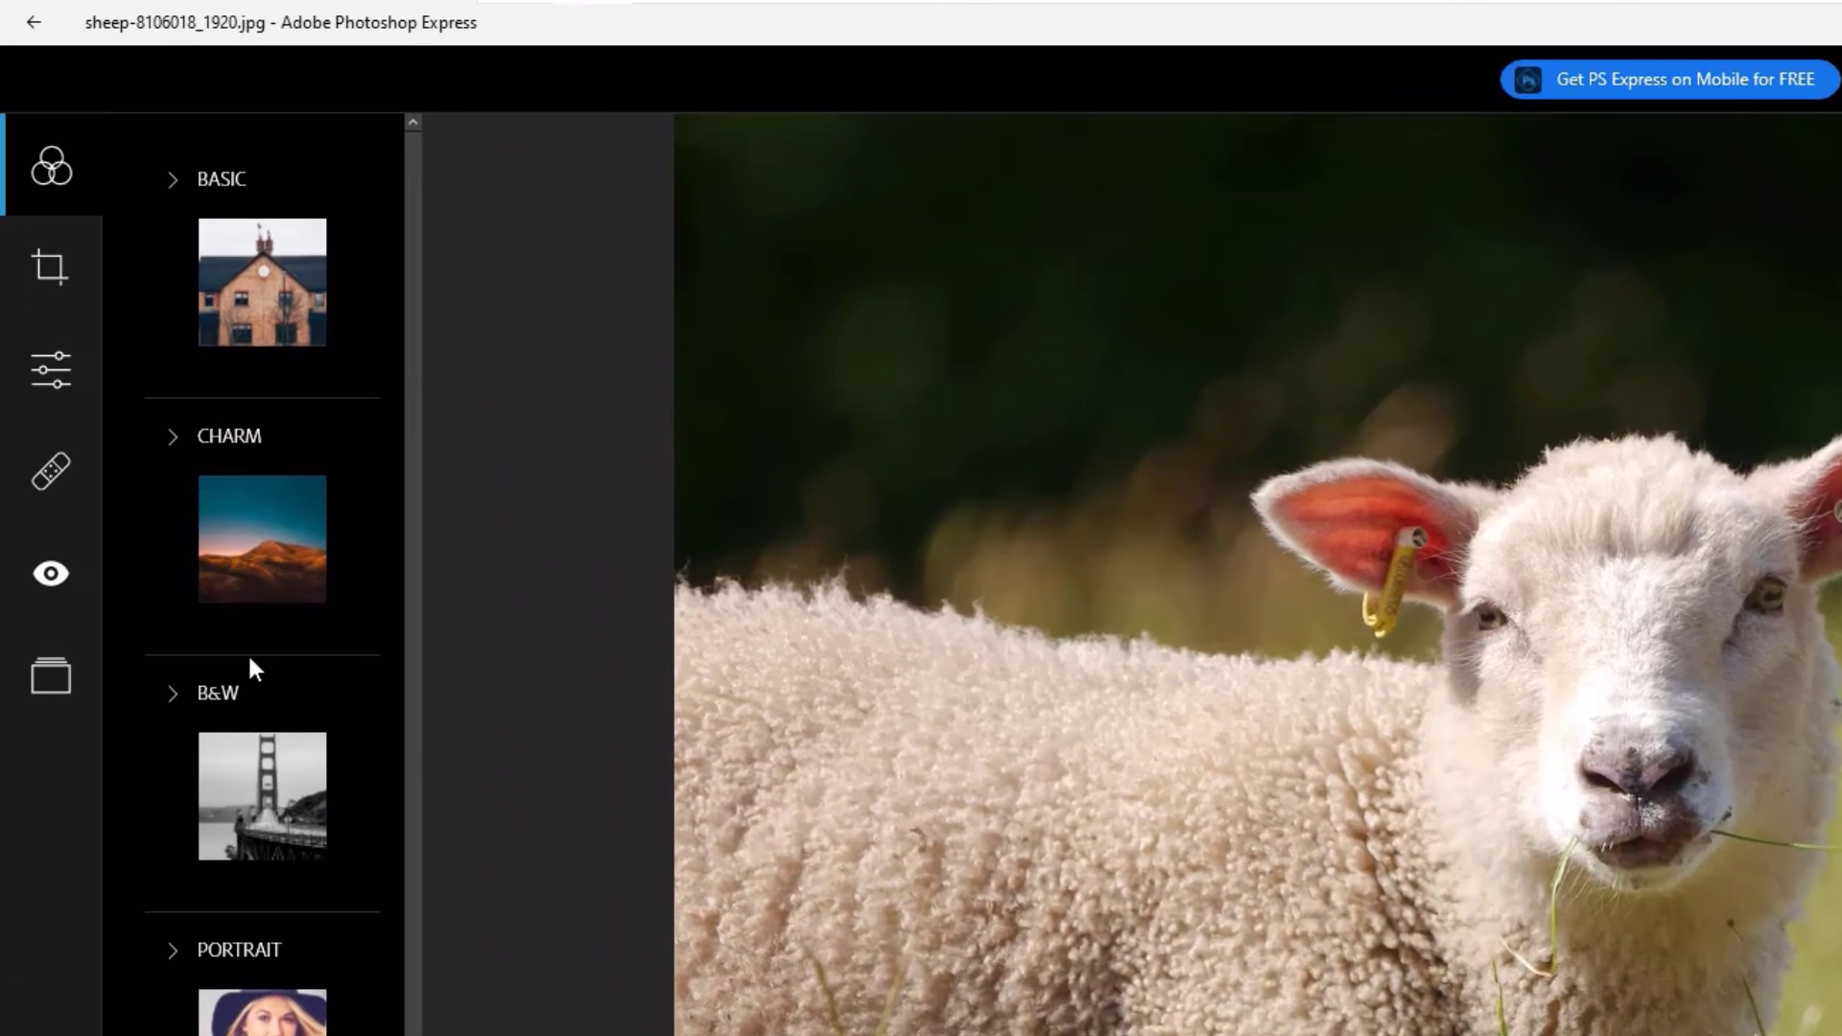
Try the 60sTVGrab B&W look, revert to Normal, browse crop ratios, and move to light adjustments
click(176, 579)
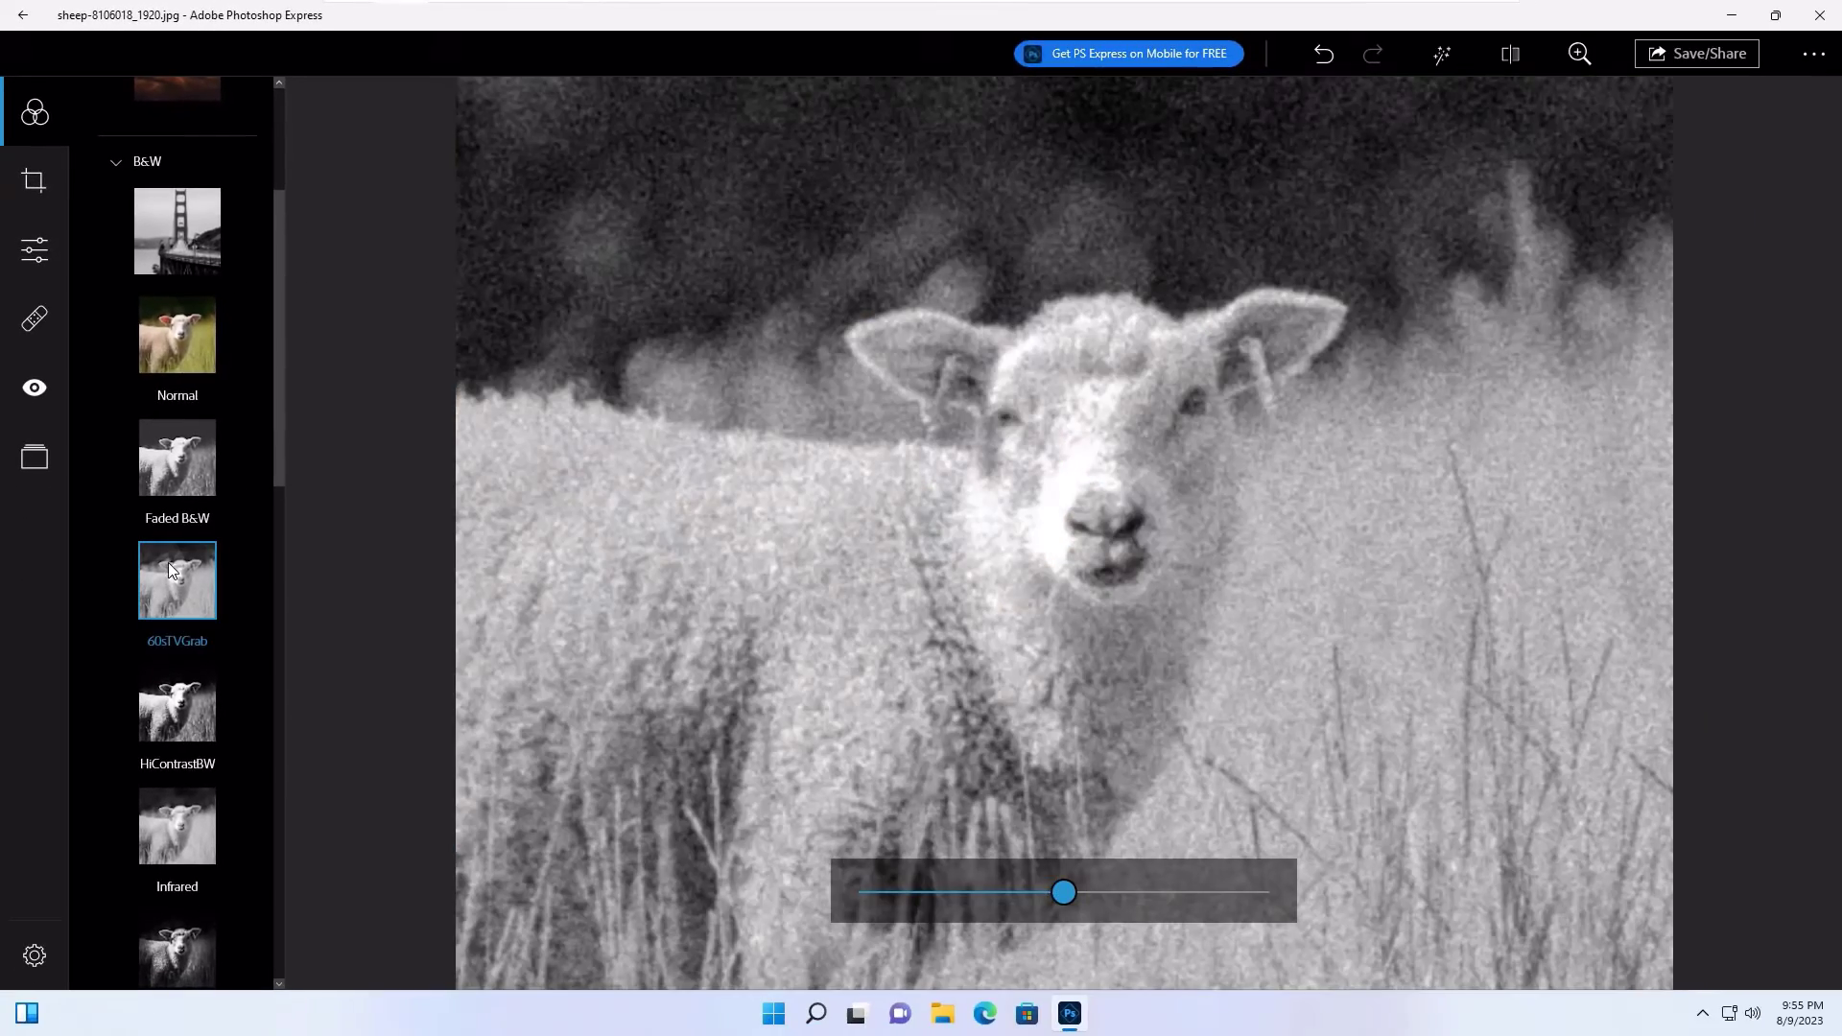
click(176, 334)
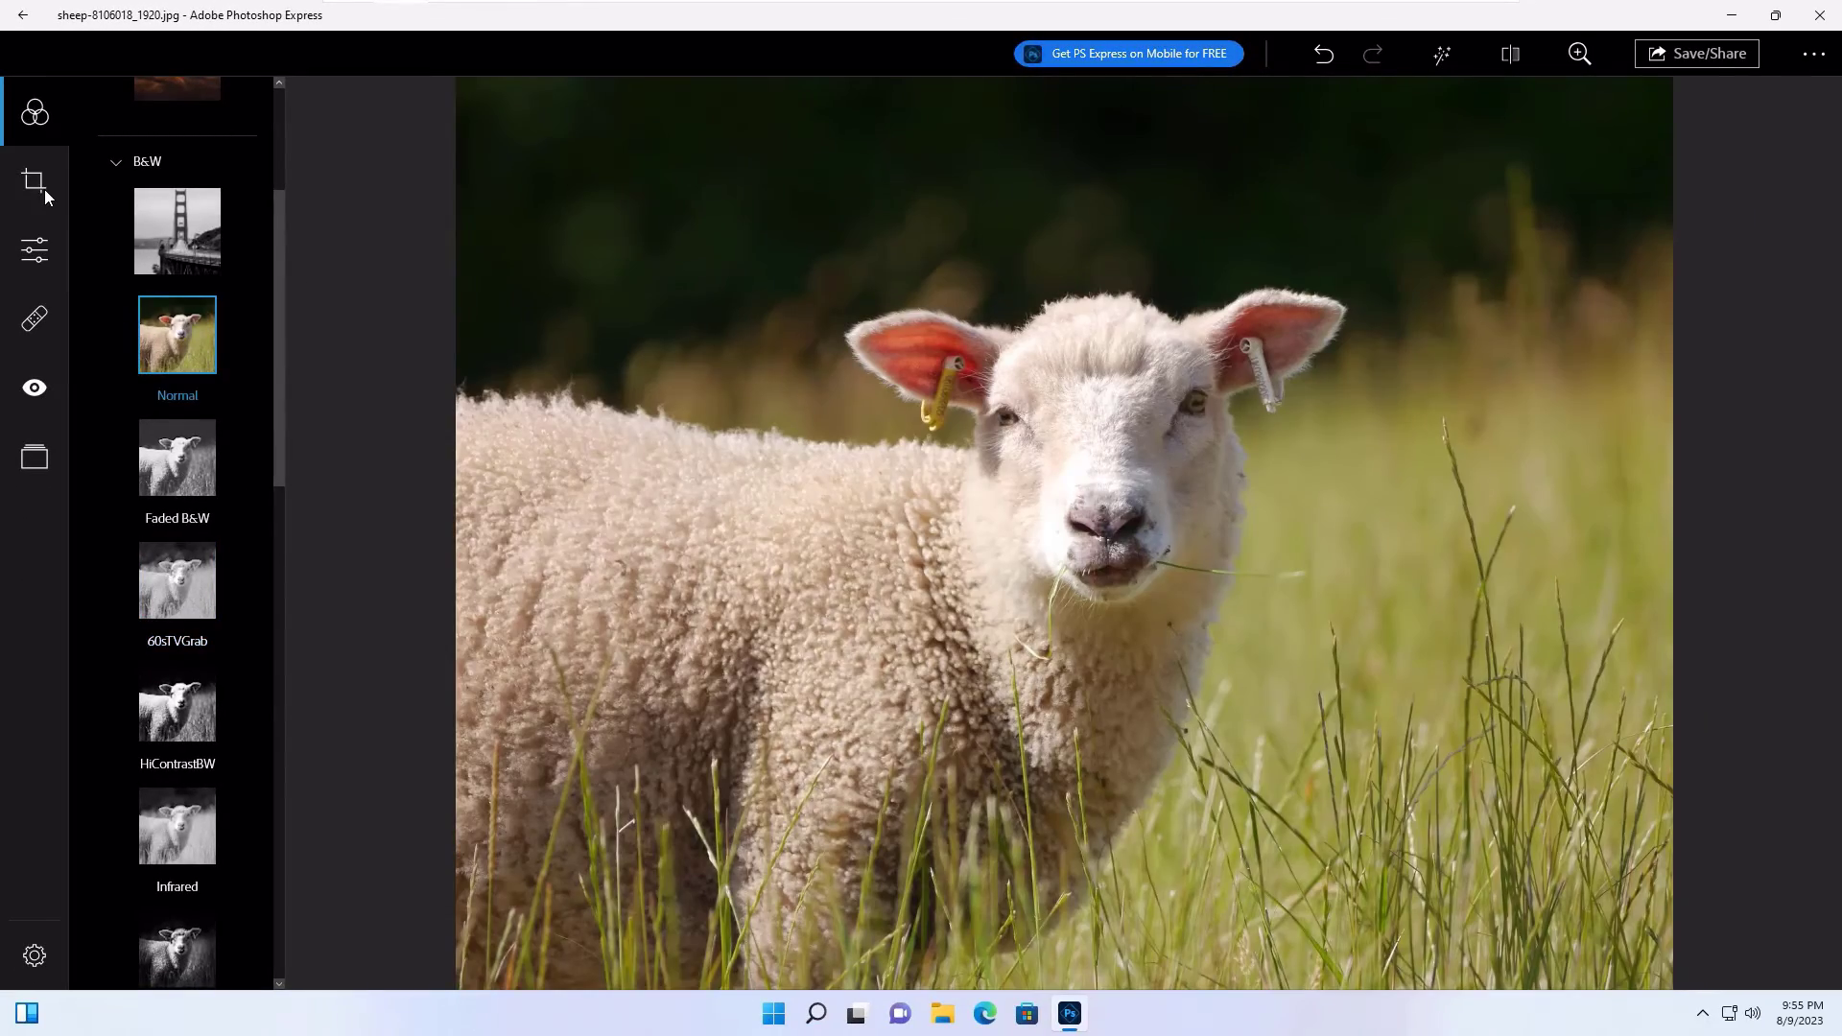
click(35, 180)
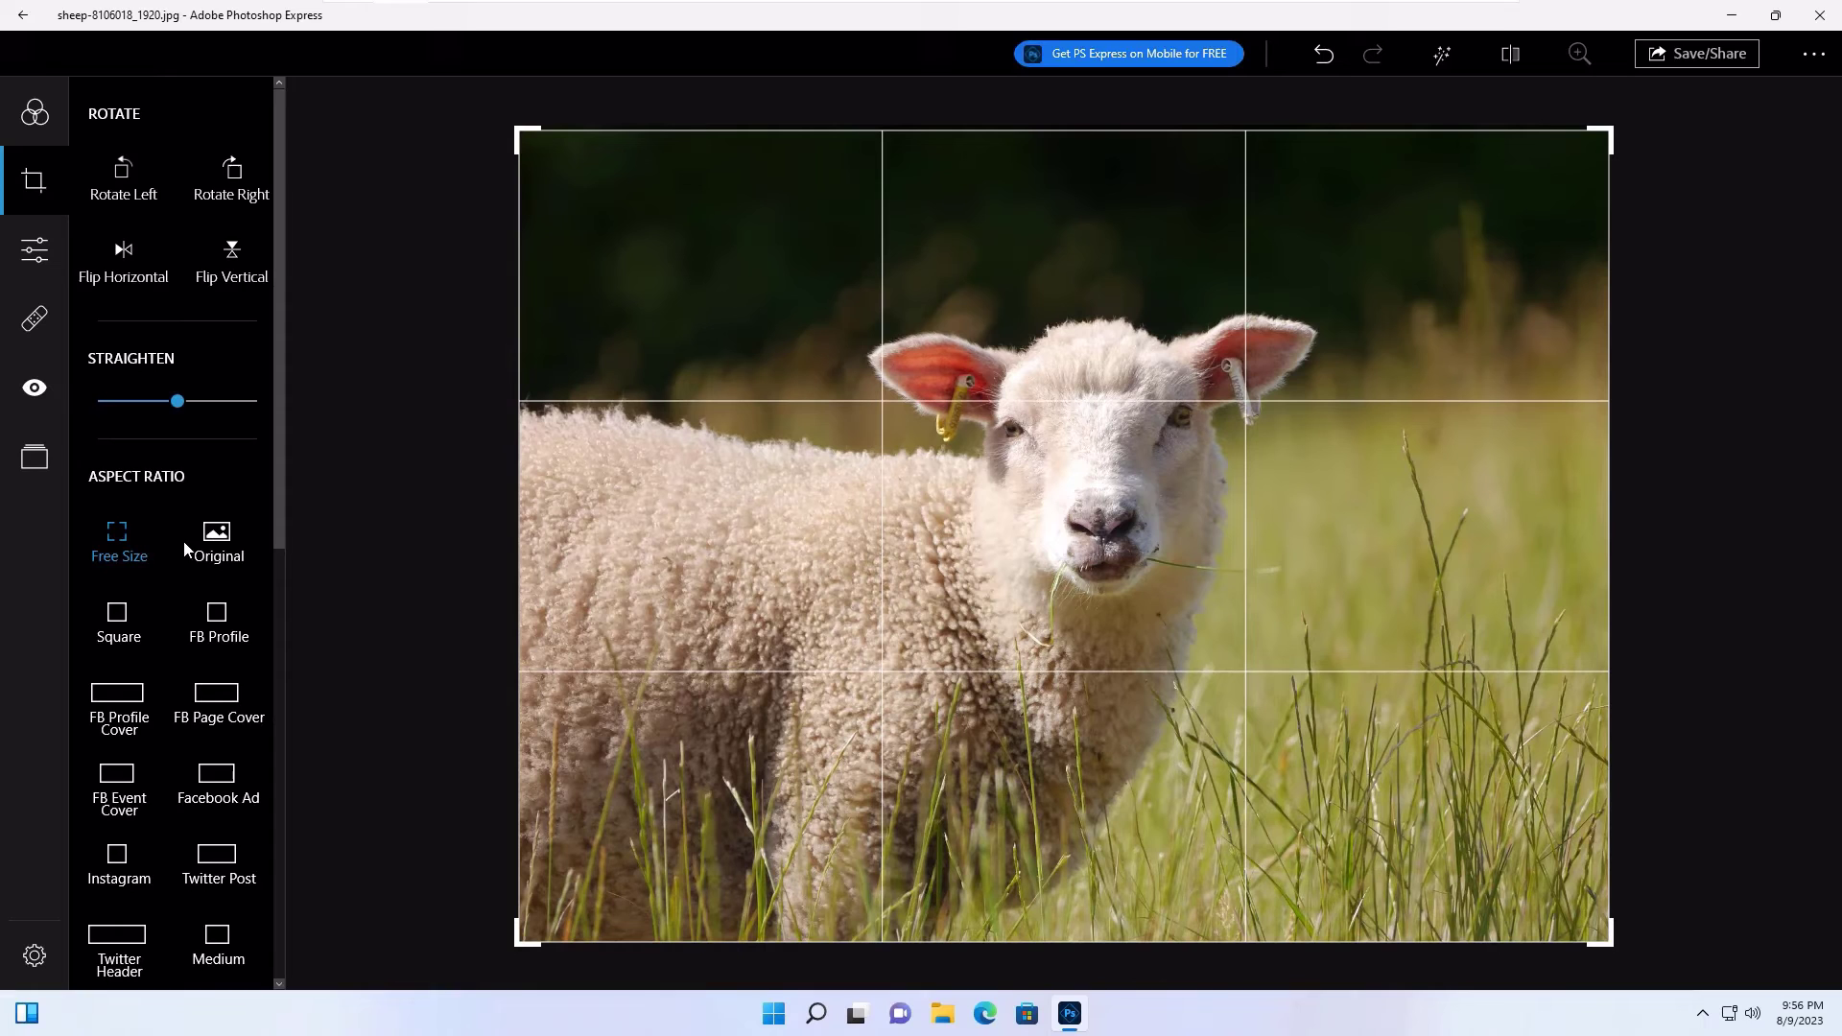
scroll(down, 3)
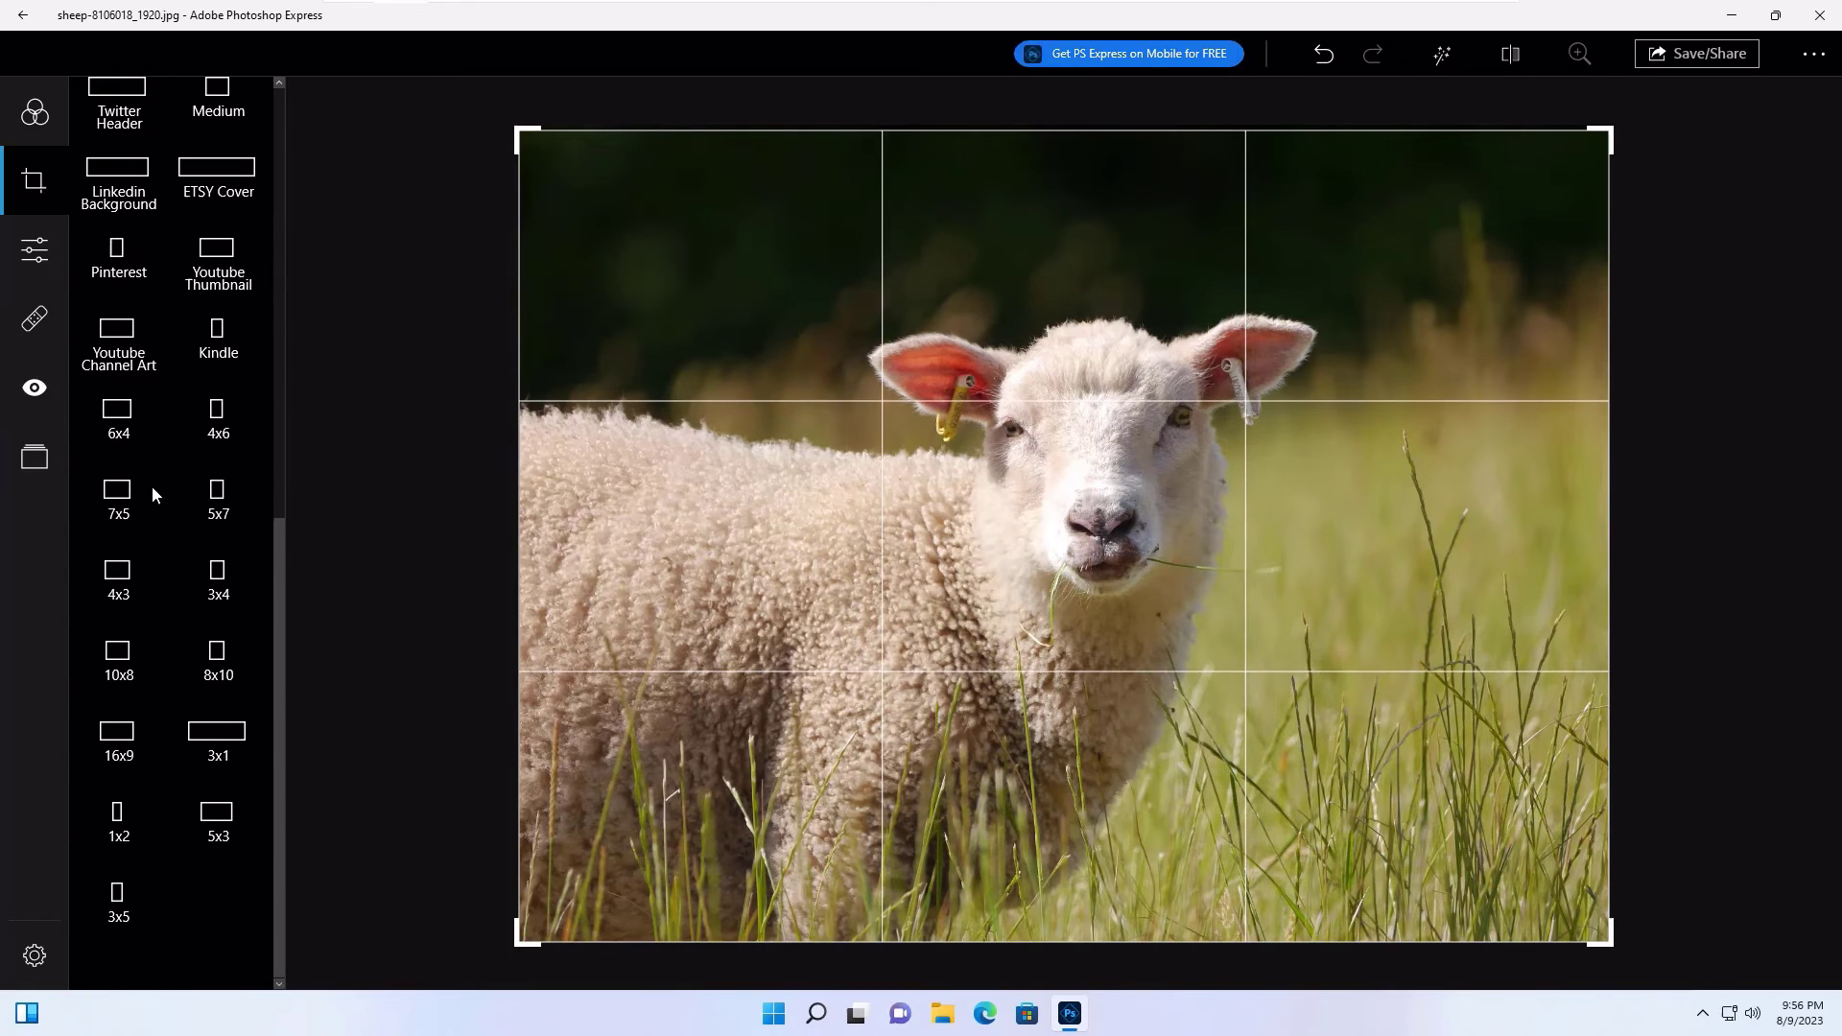
click(34, 250)
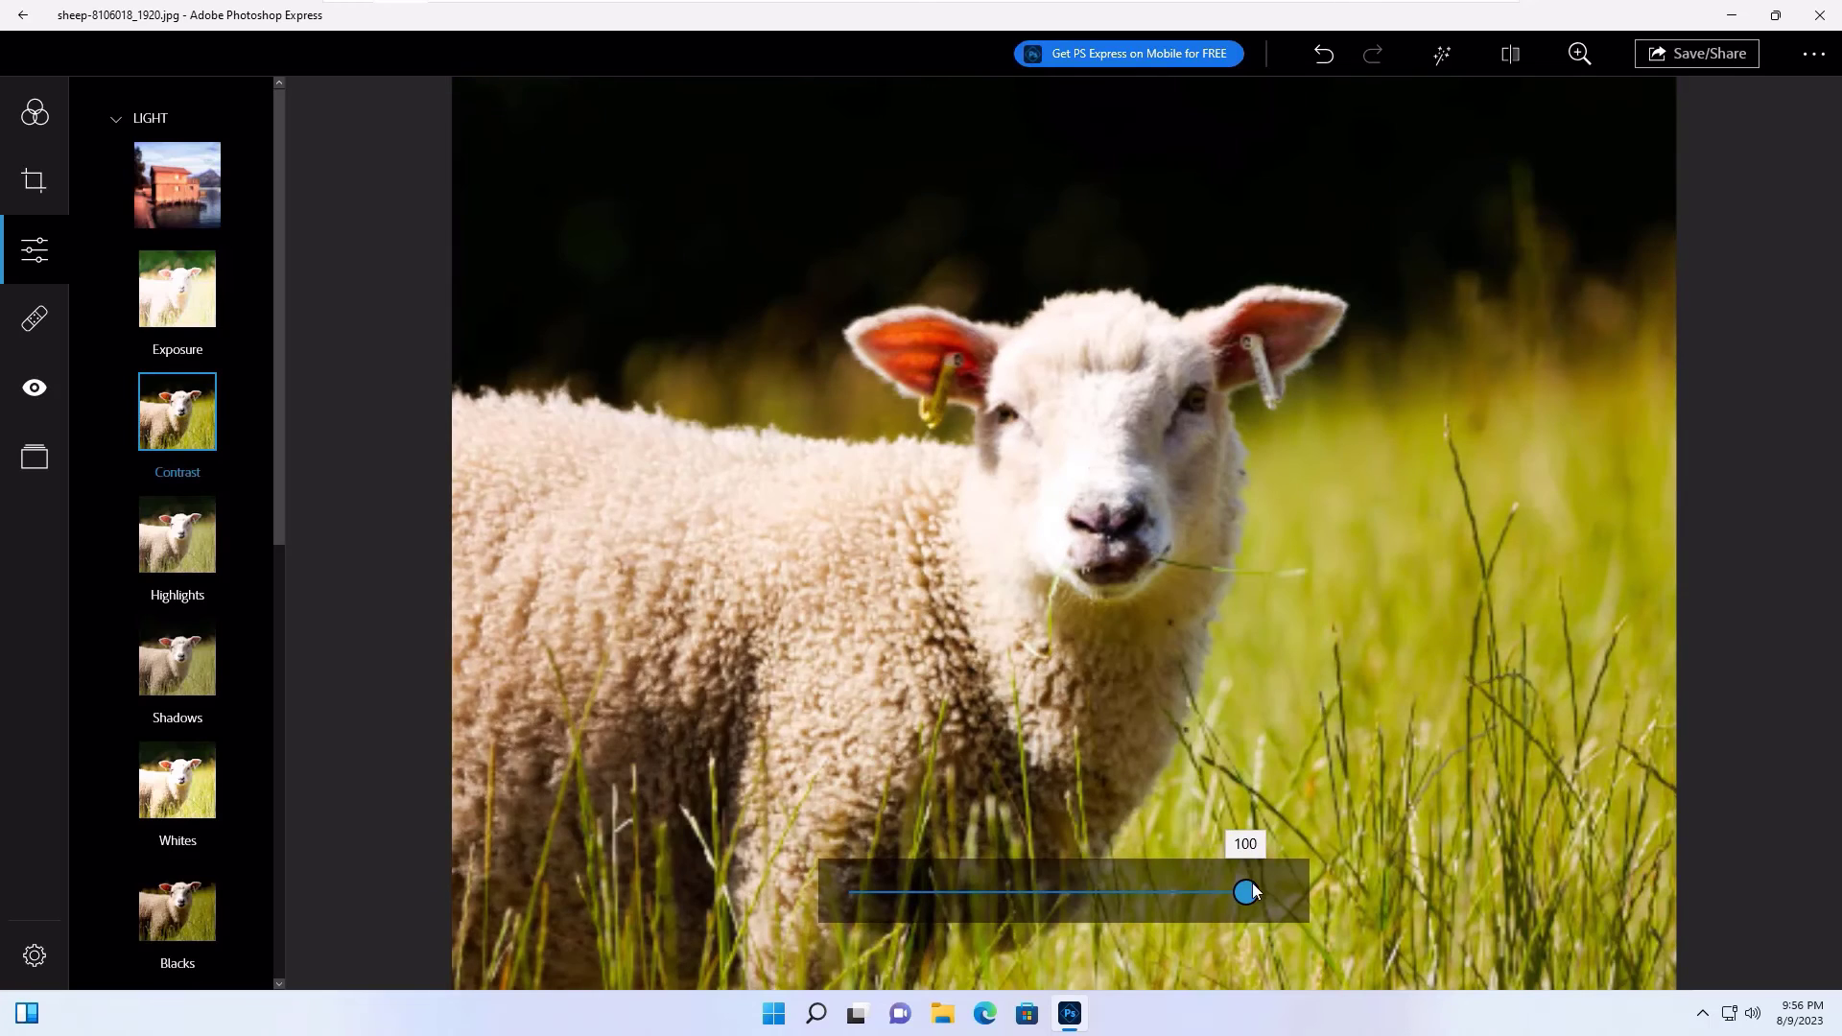
Spot-heal away the ear tag on the left ear with a 100 px brush
click(35, 319)
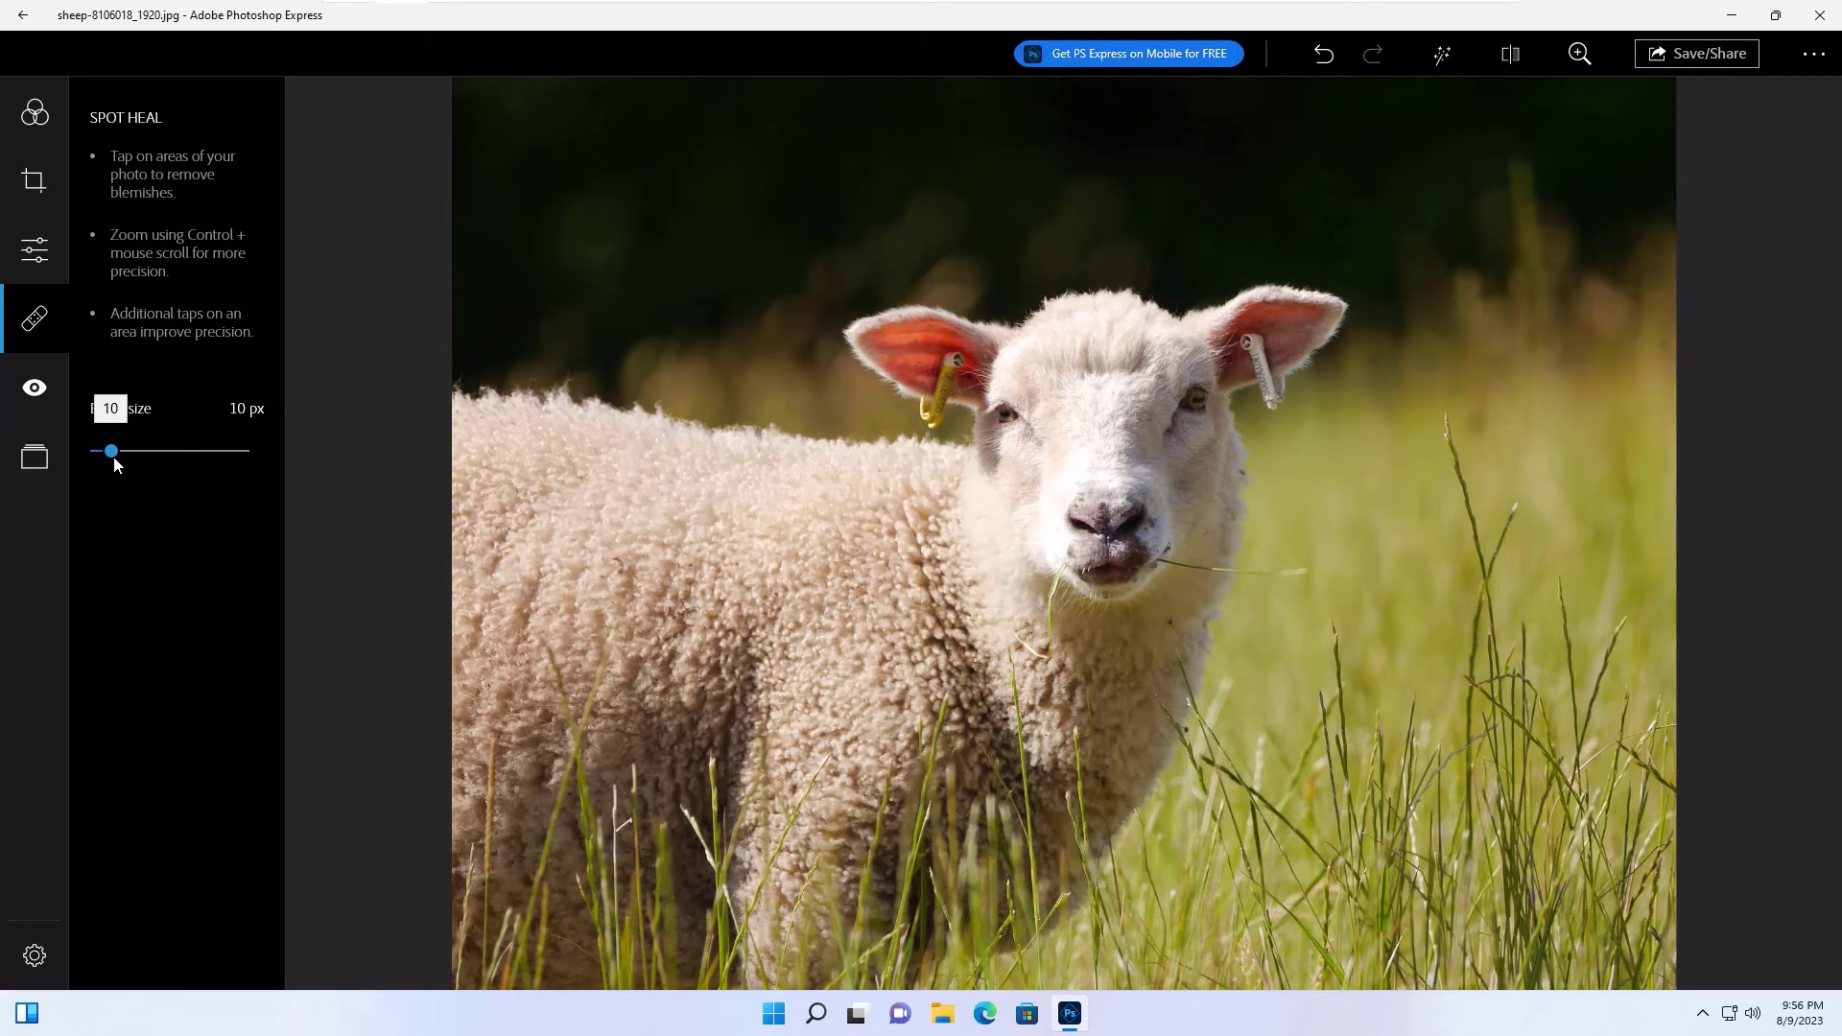
drag(111, 449, 242, 449)
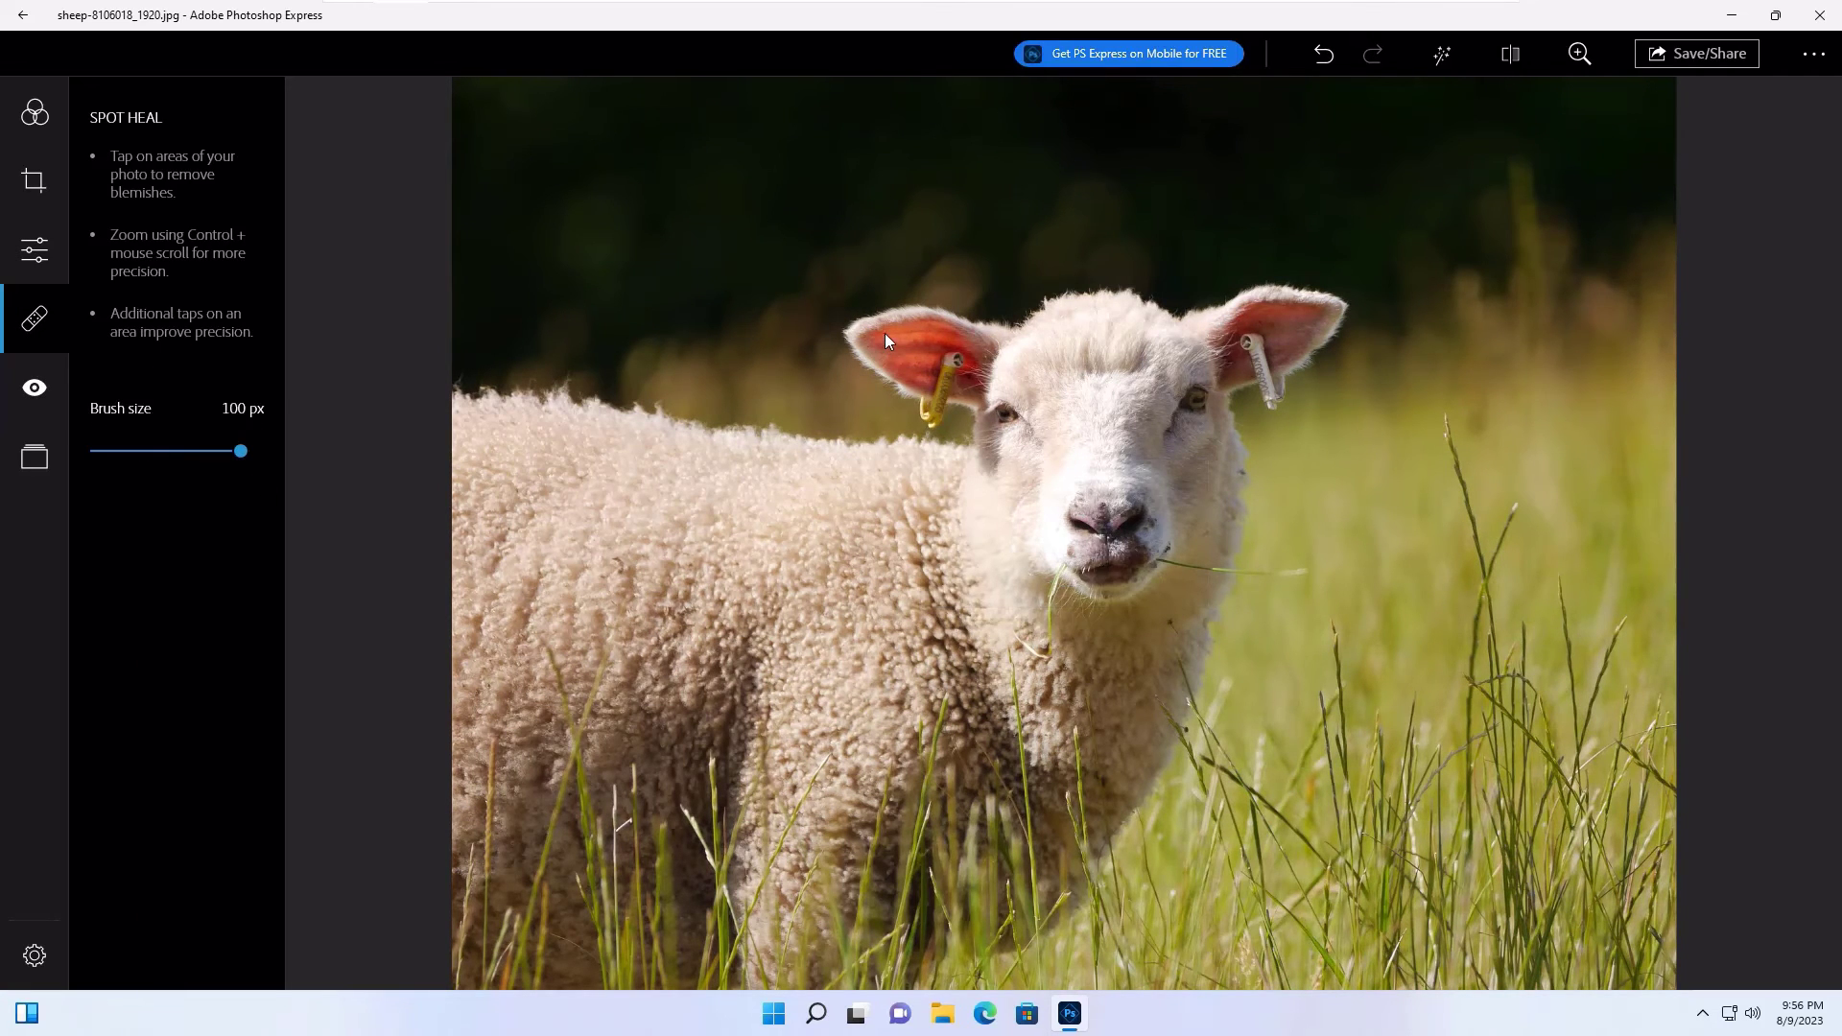
click(896, 342)
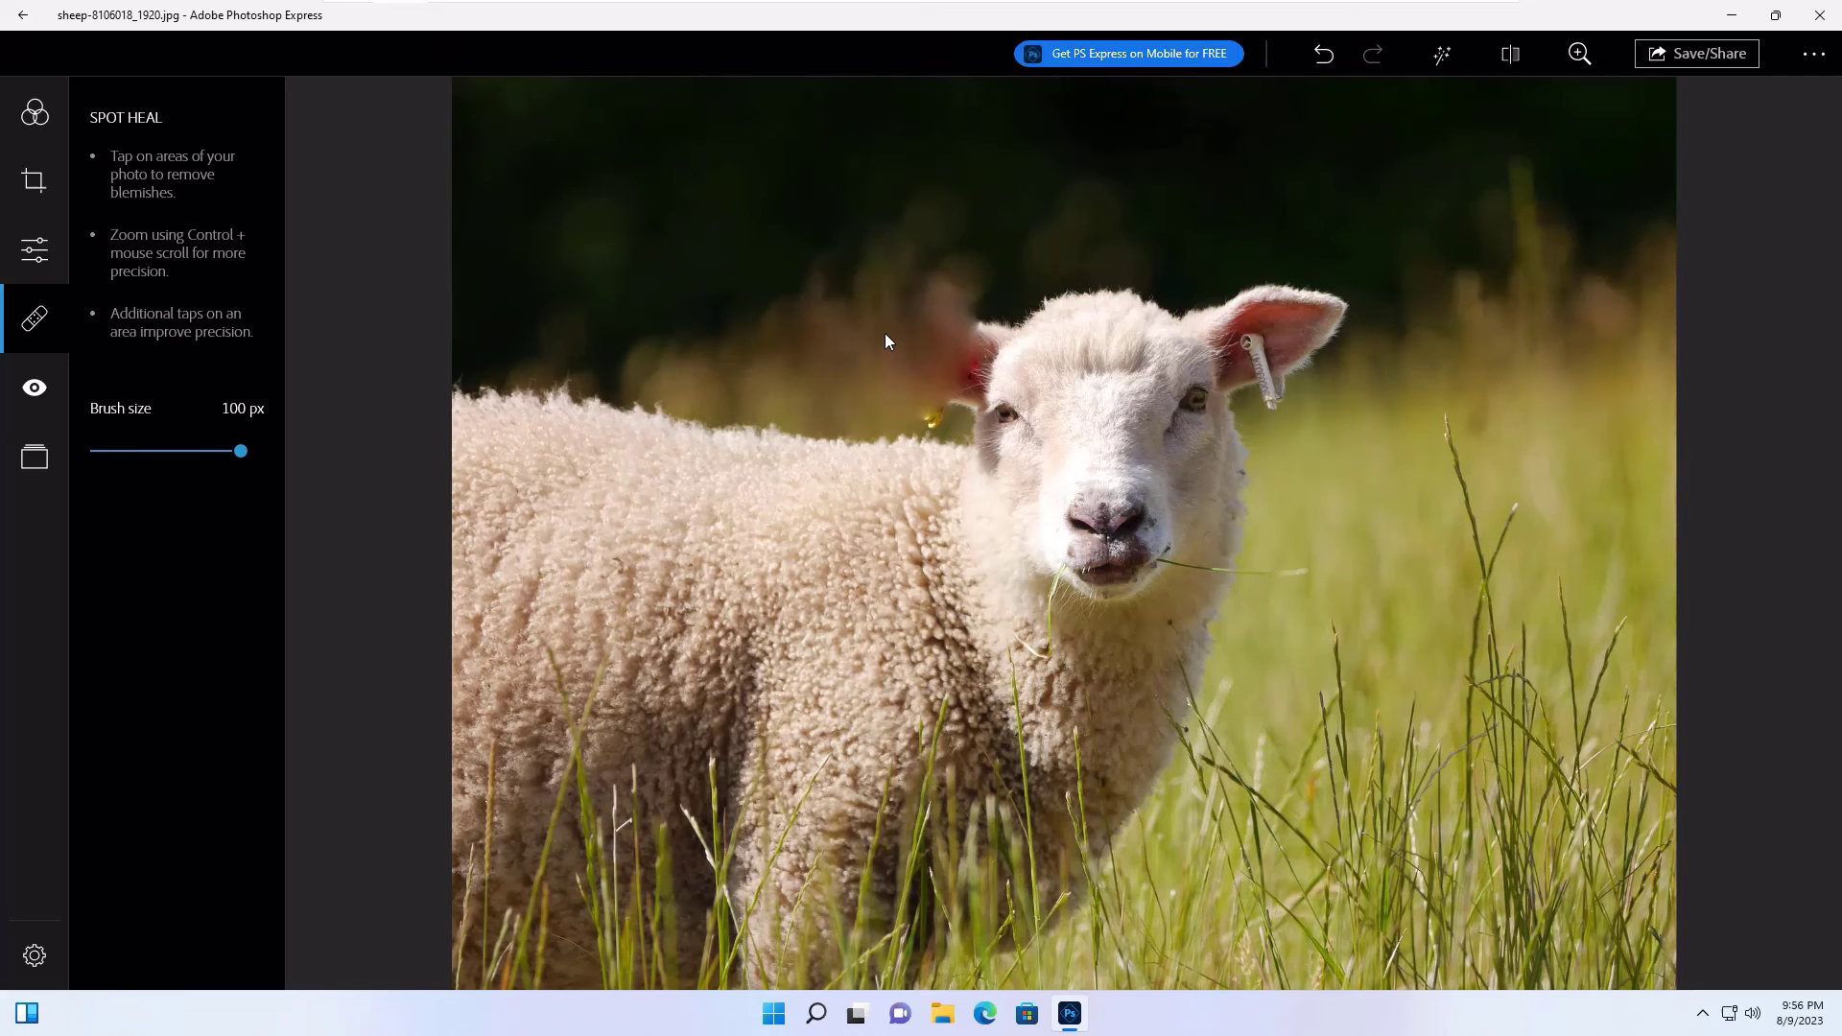
click(34, 388)
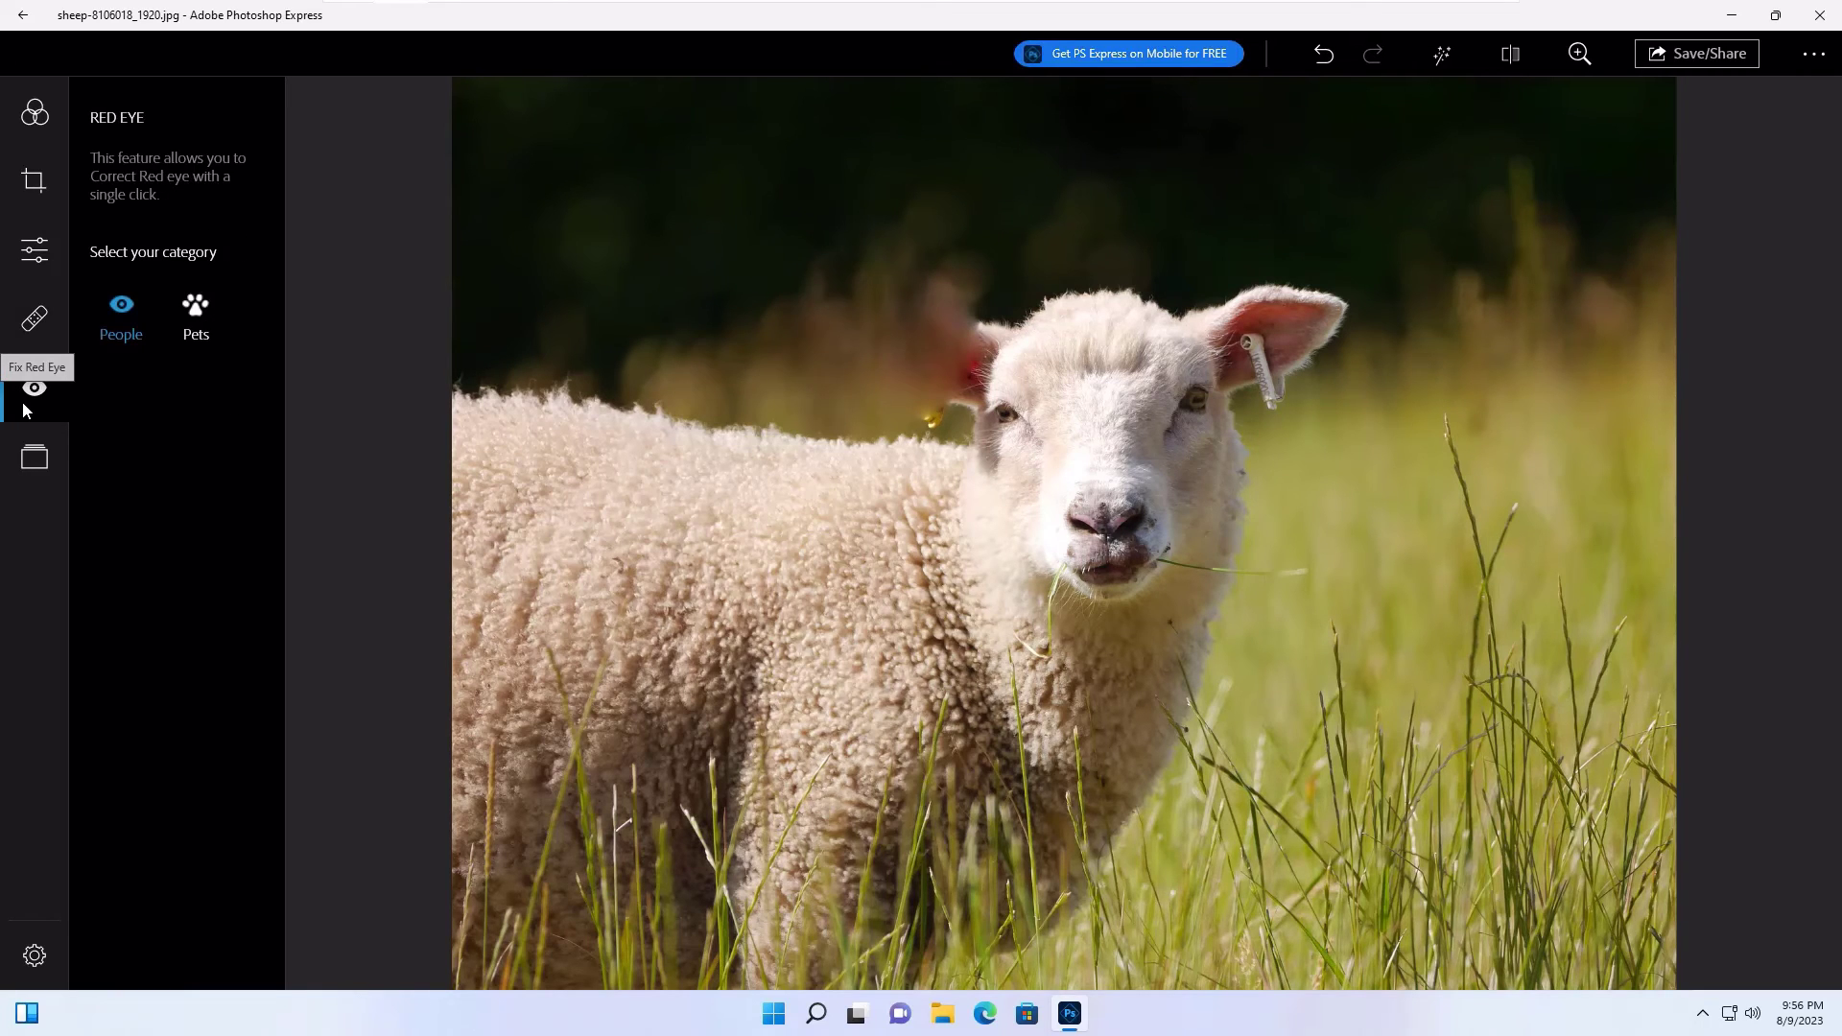
Apply a Vignette Black border to the photo and start Save/Share
click(35, 457)
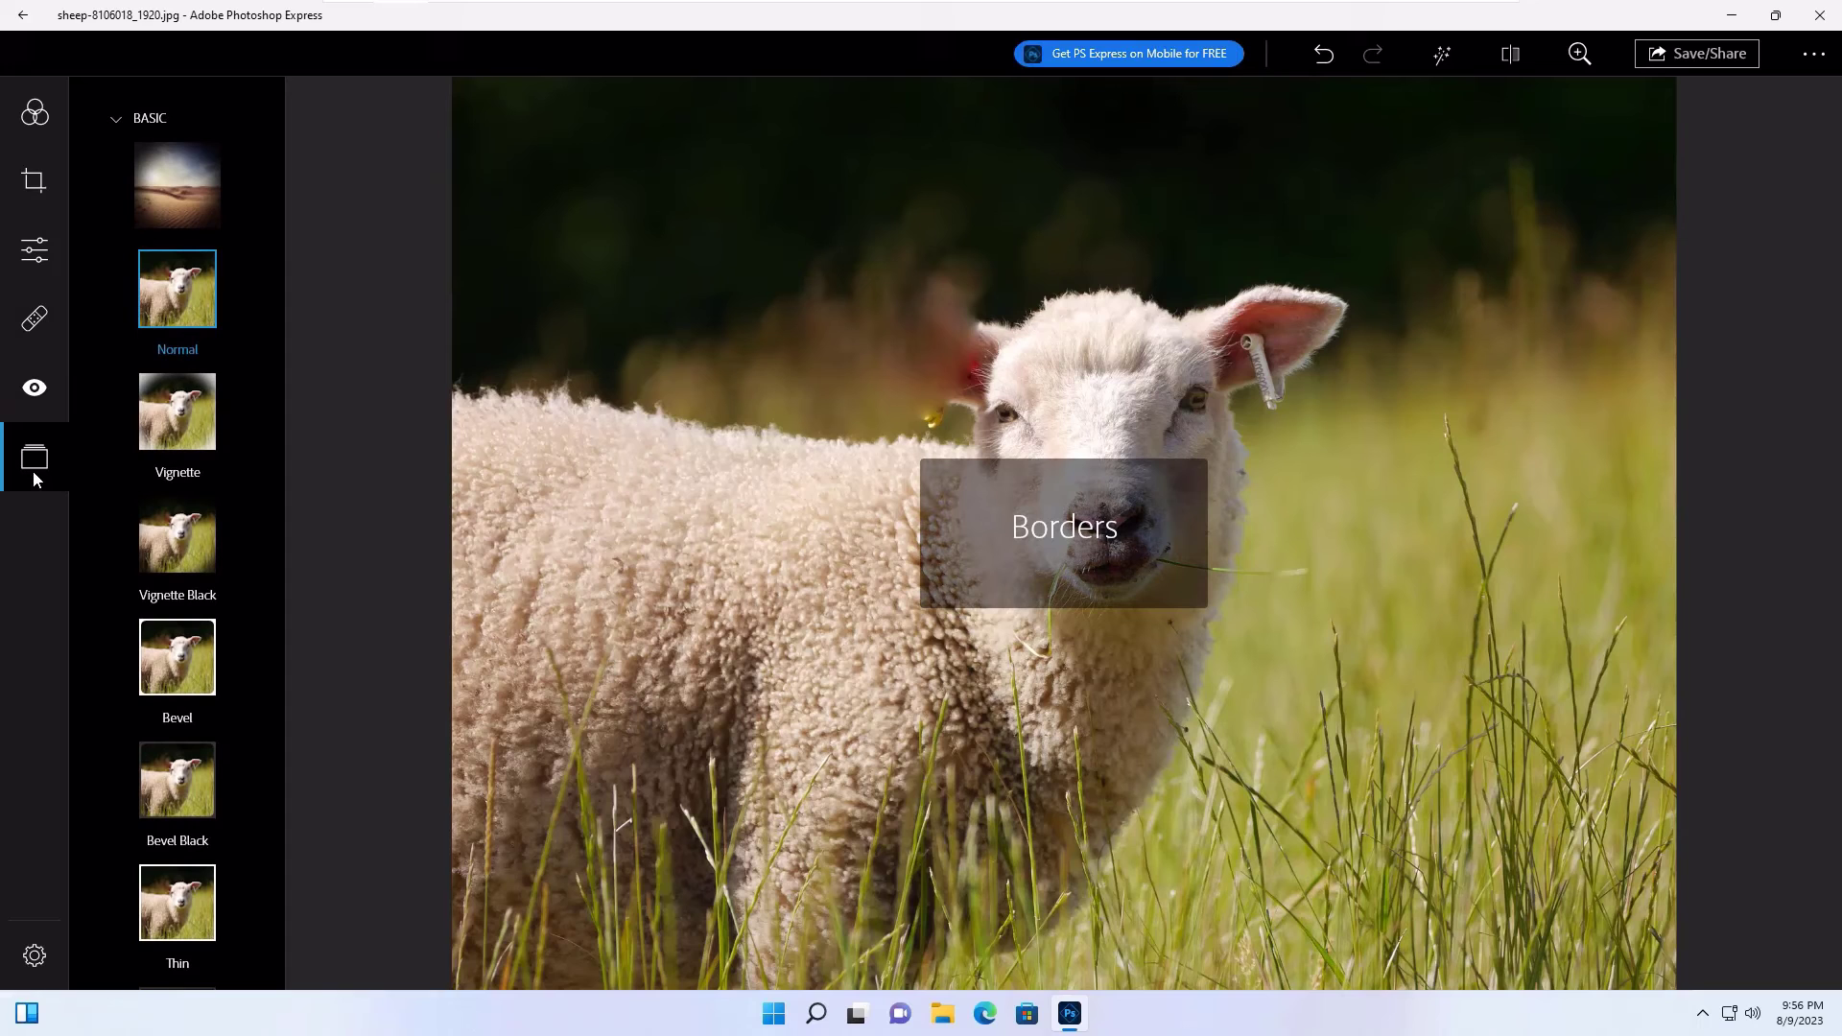
click(177, 410)
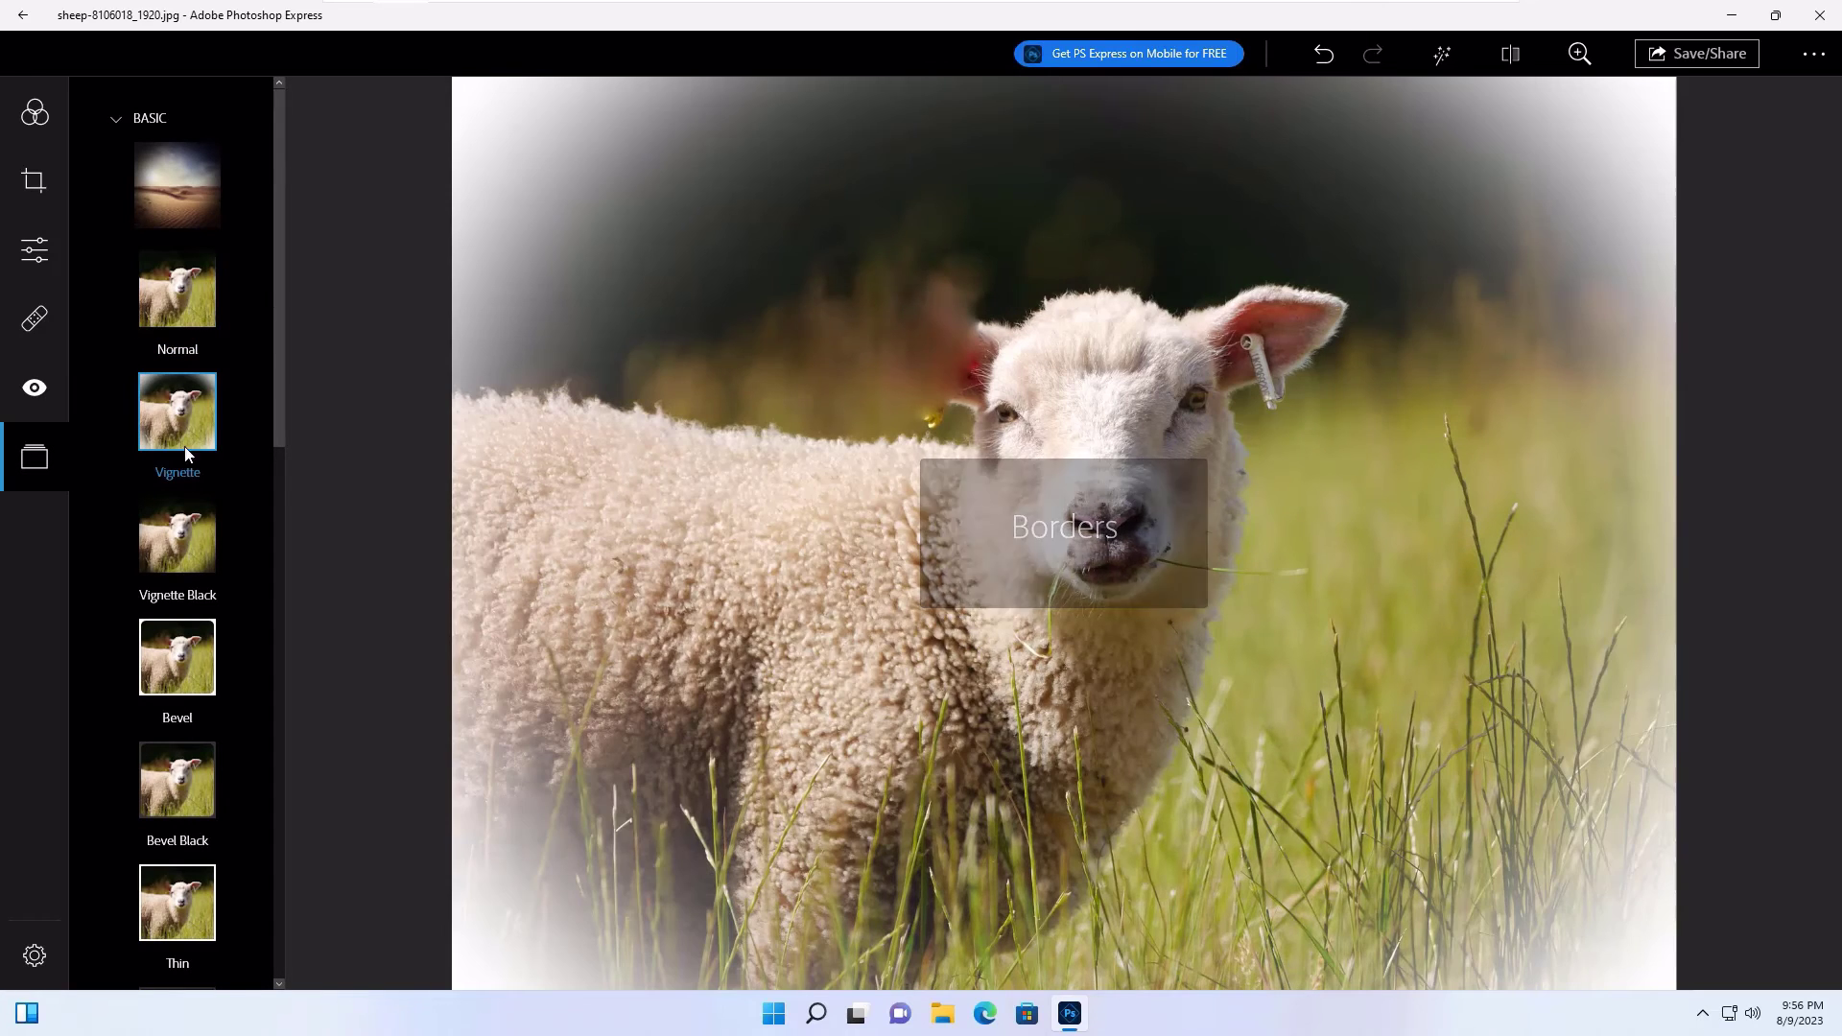
click(177, 535)
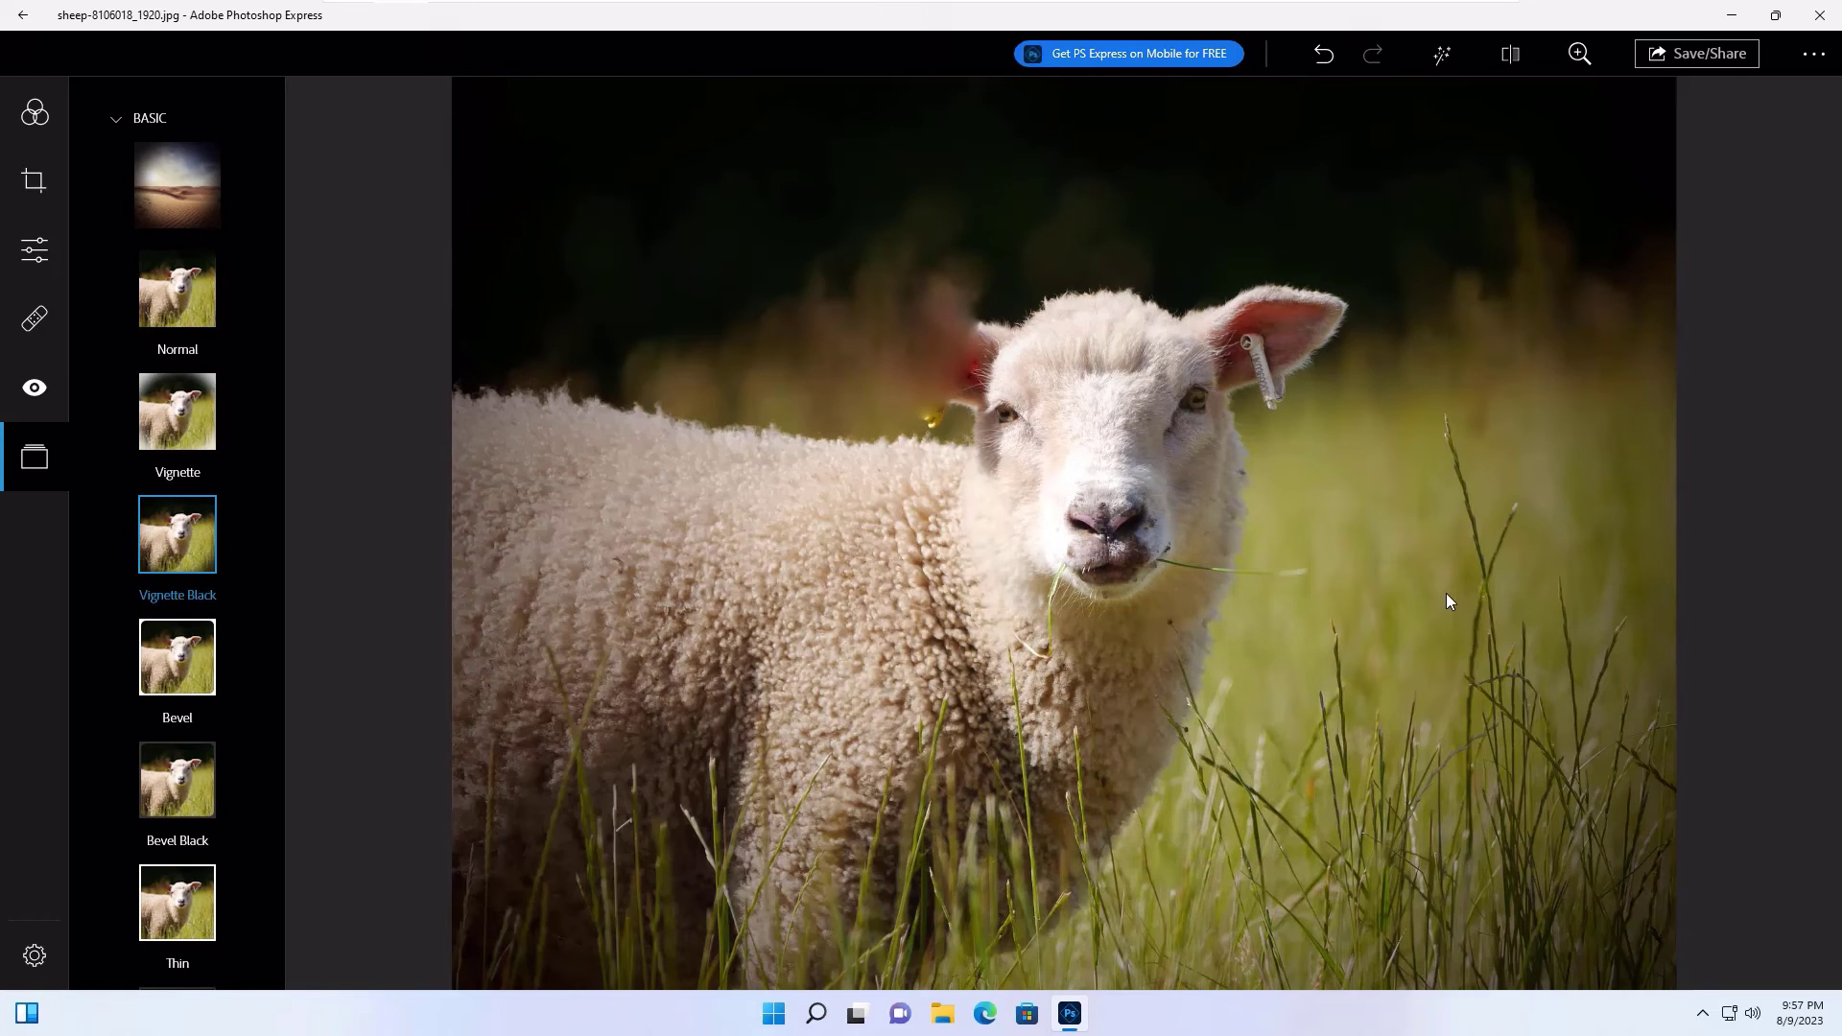
click(1694, 54)
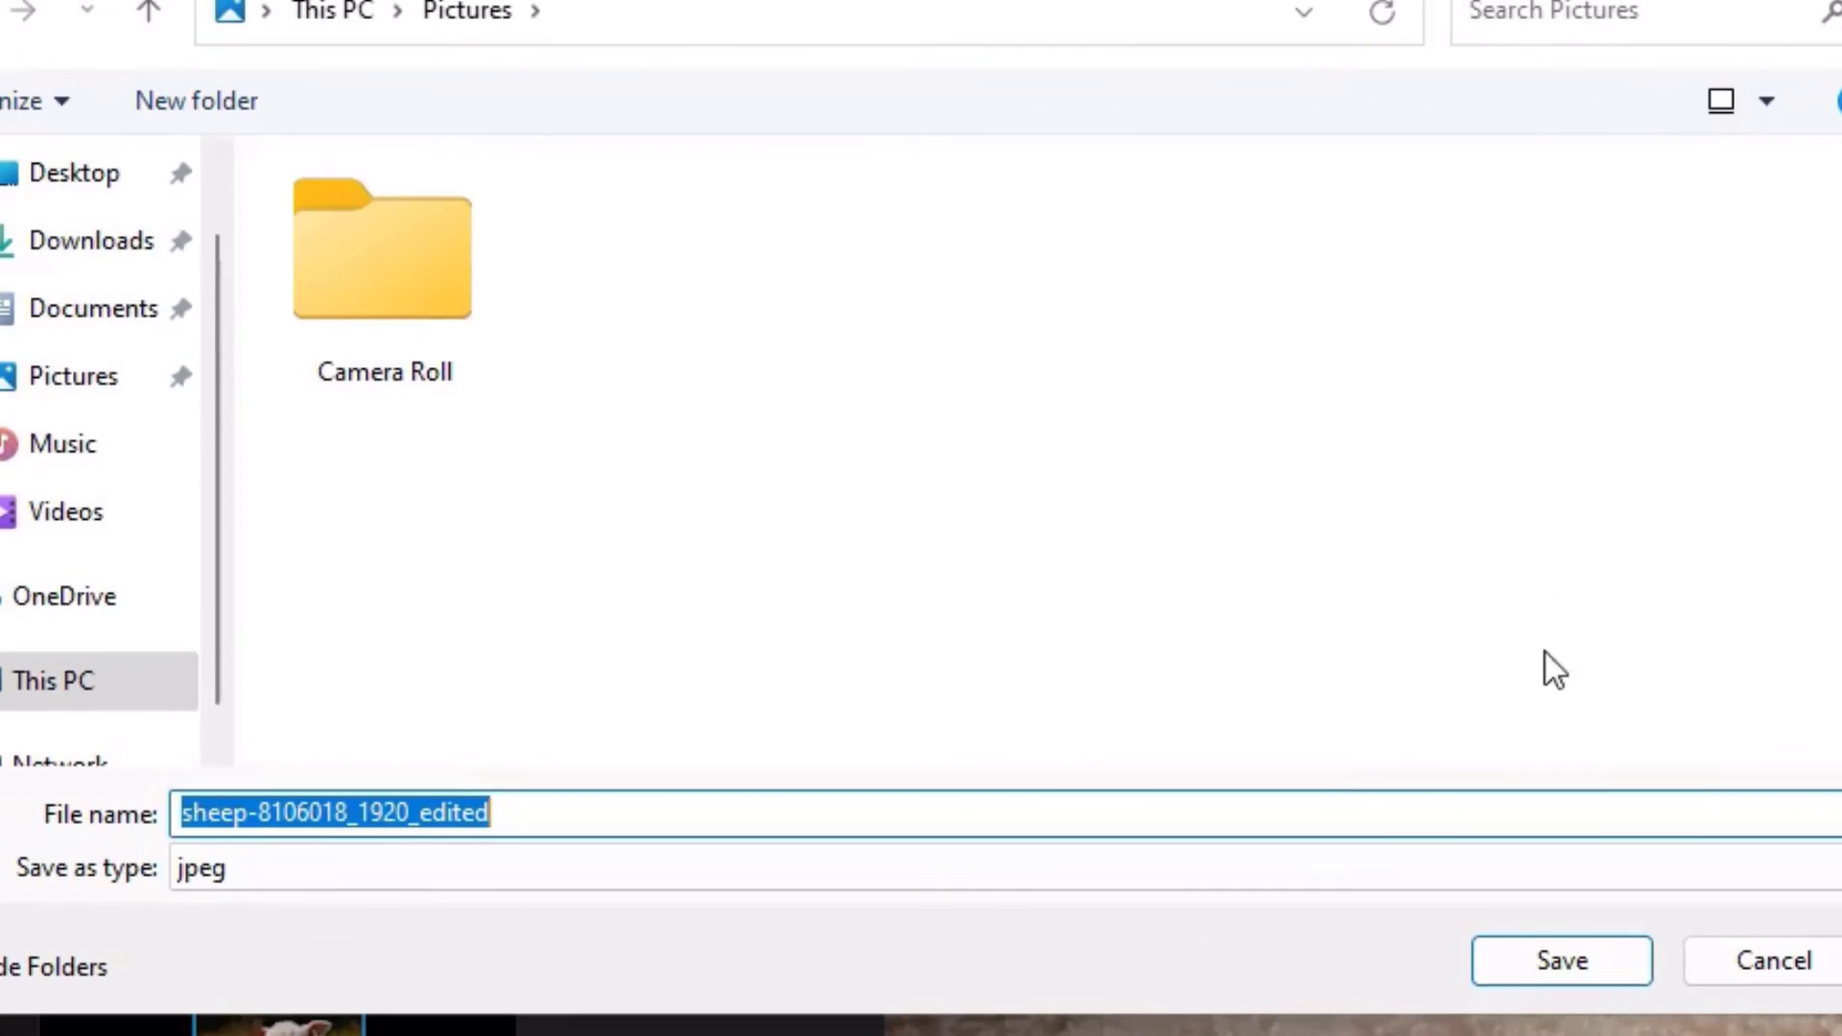
Save the edited copy as JPEG 'sheep-8106018_1920_edited' in Pictures
click(1560, 959)
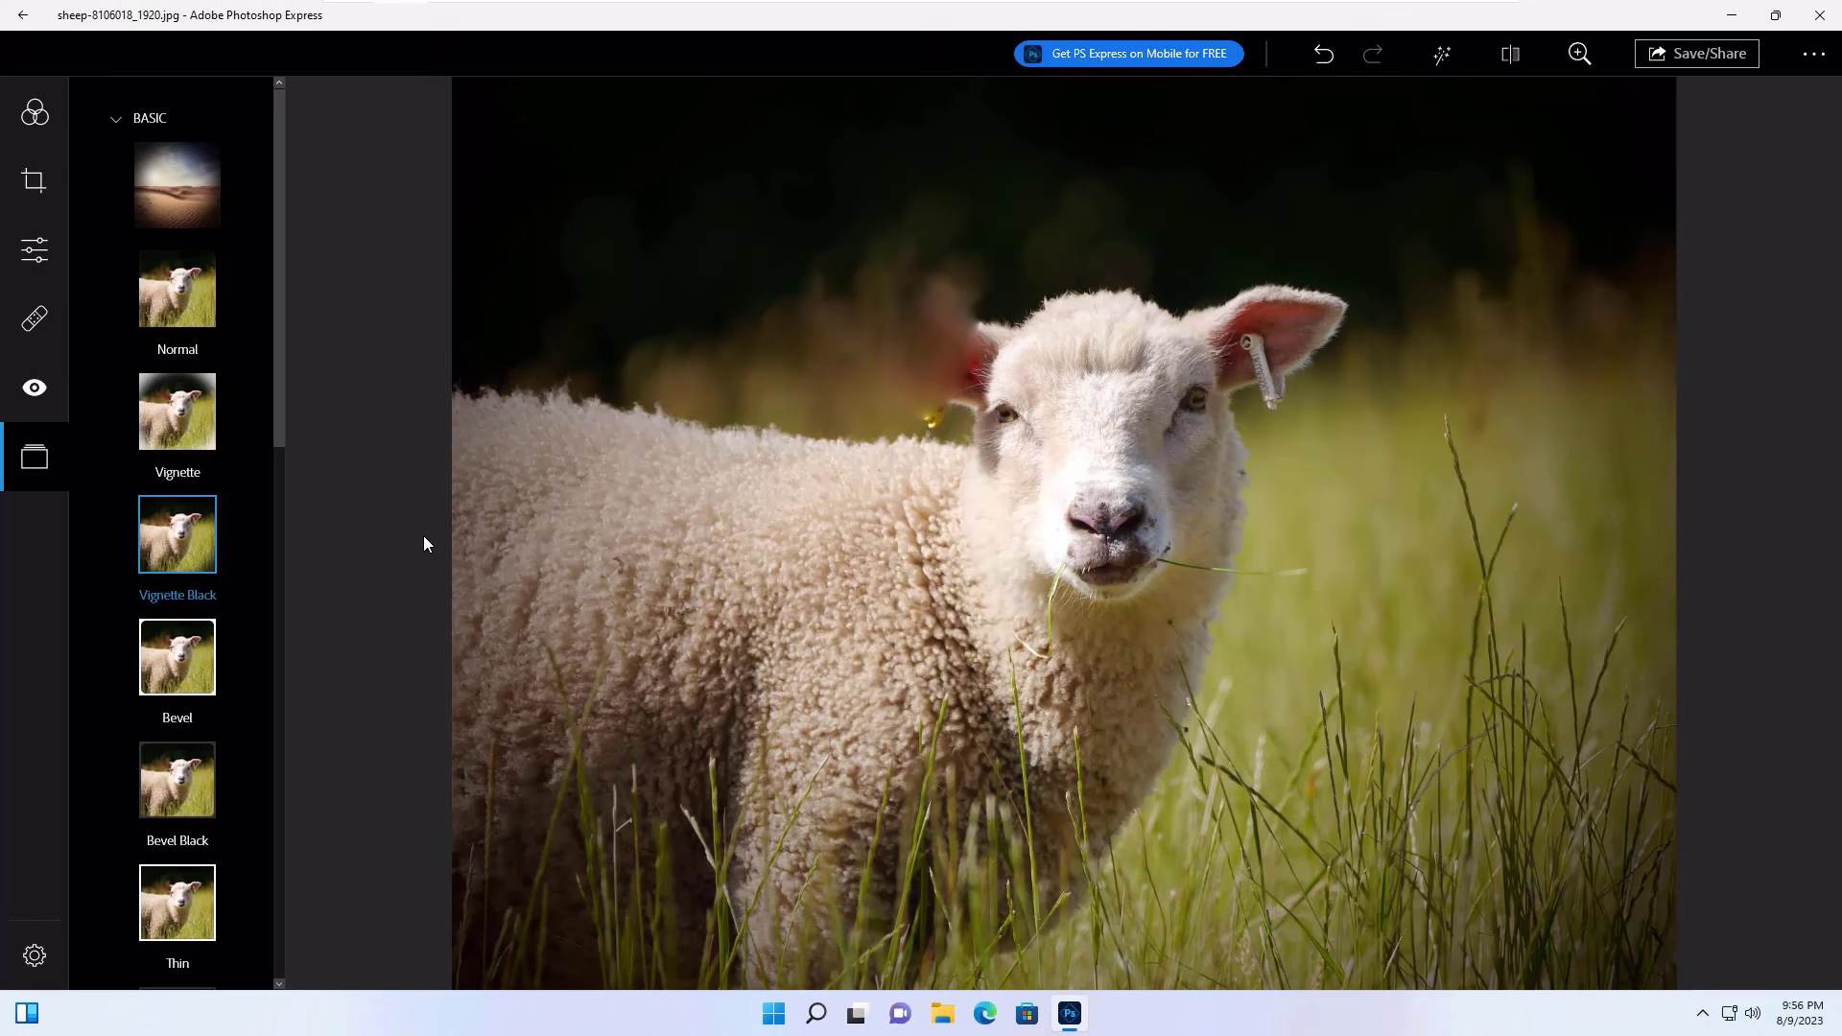